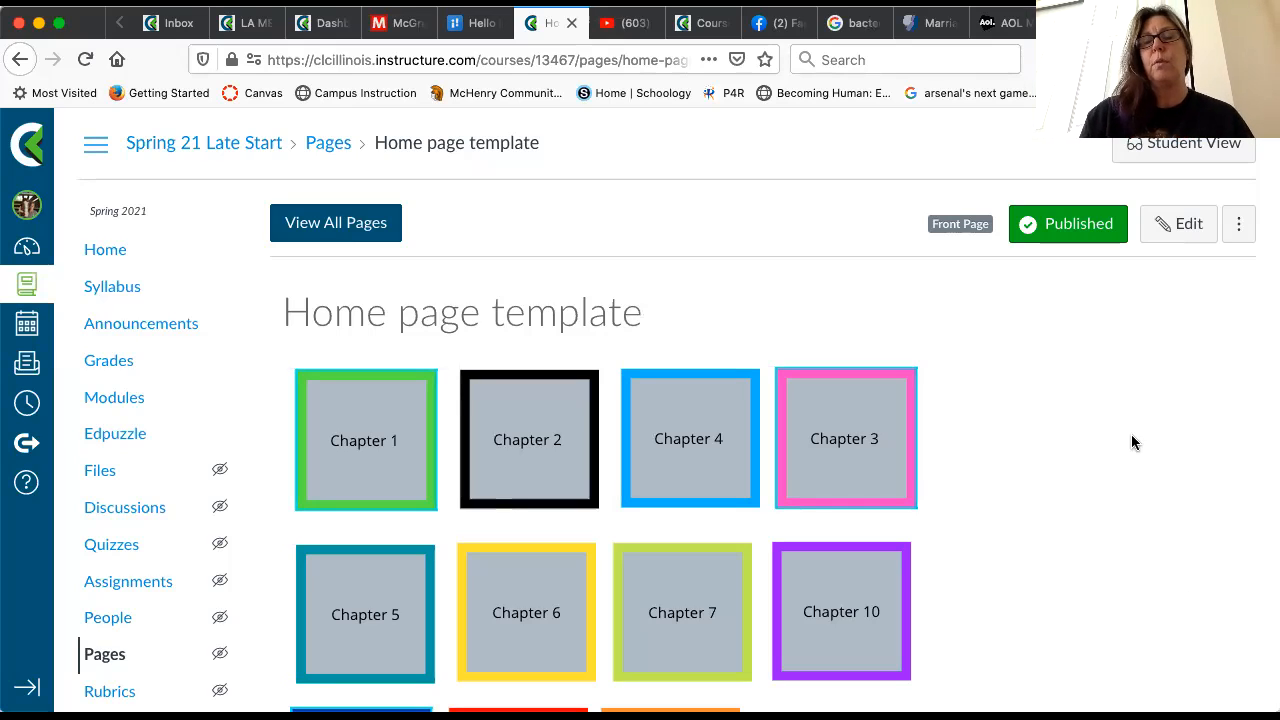
mouse_move(1105, 433)
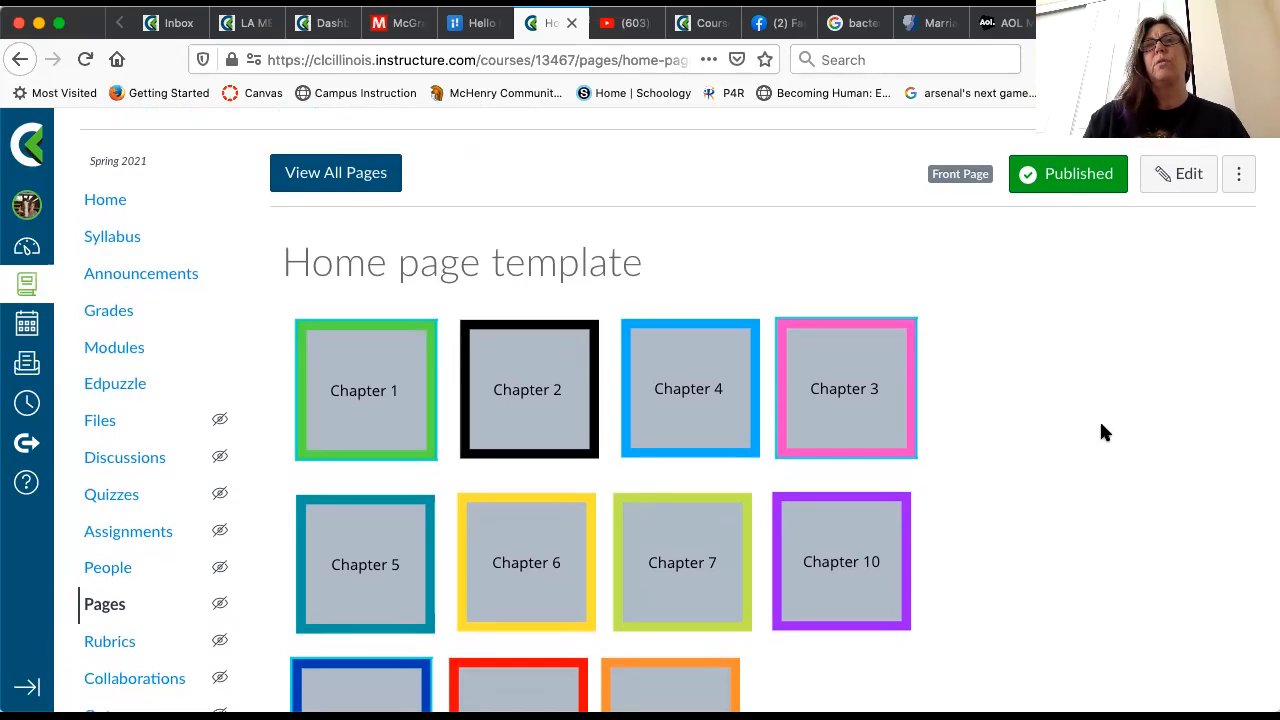
Open the Chapter 7 Photosynthesis tile and scroll to its Parts 1–4 objectives and lesson notes
scroll("down", 3)
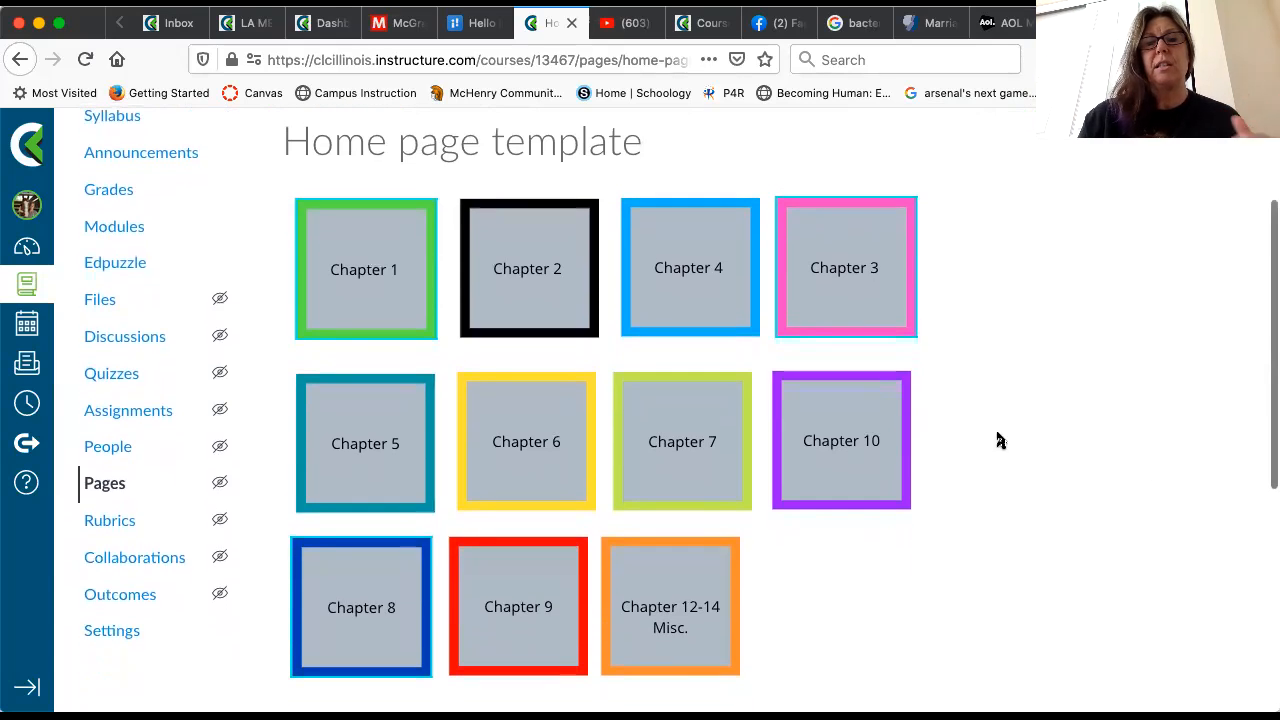
mouse_move(700, 488)
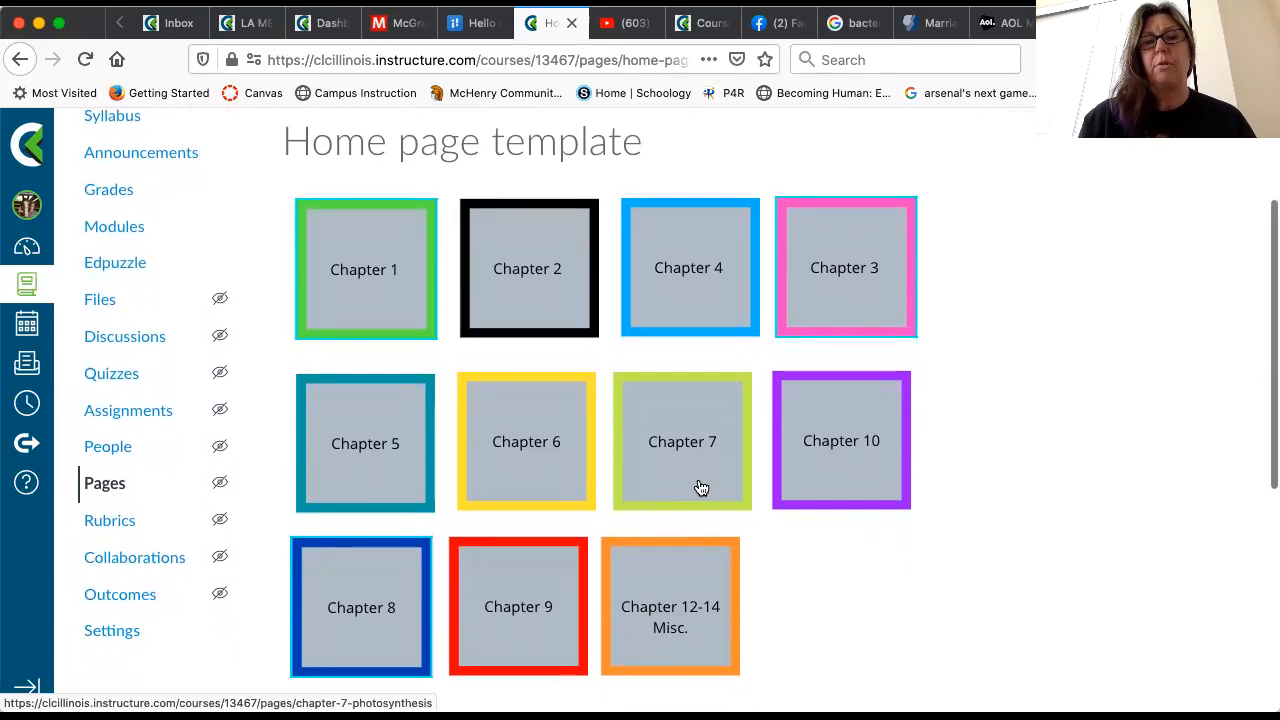
left_click(682, 441)
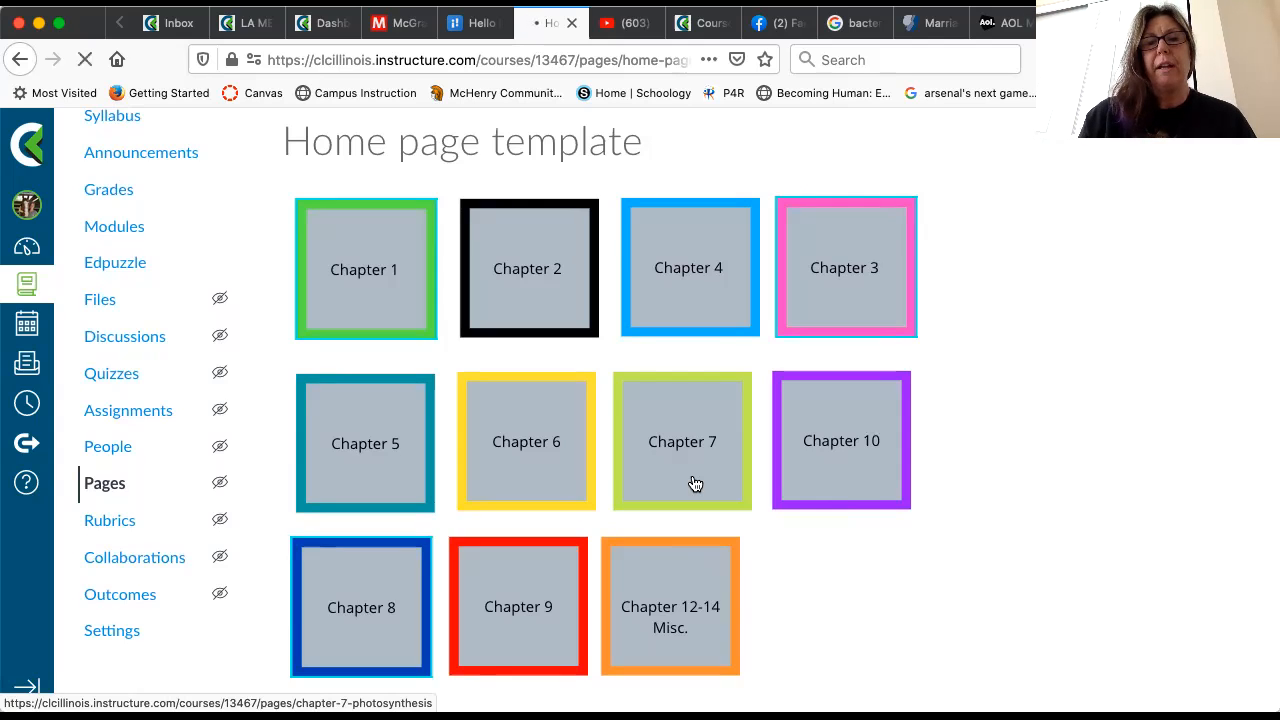
left_click(682, 441)
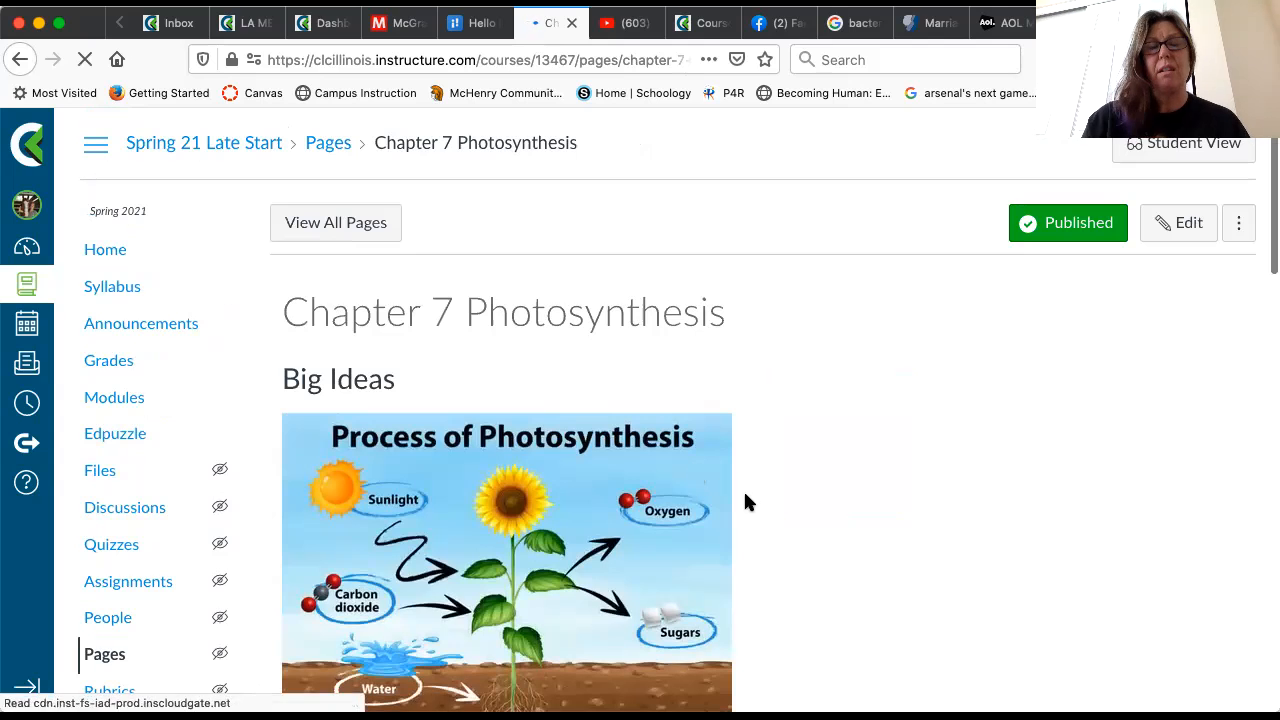
scroll("down", 3)
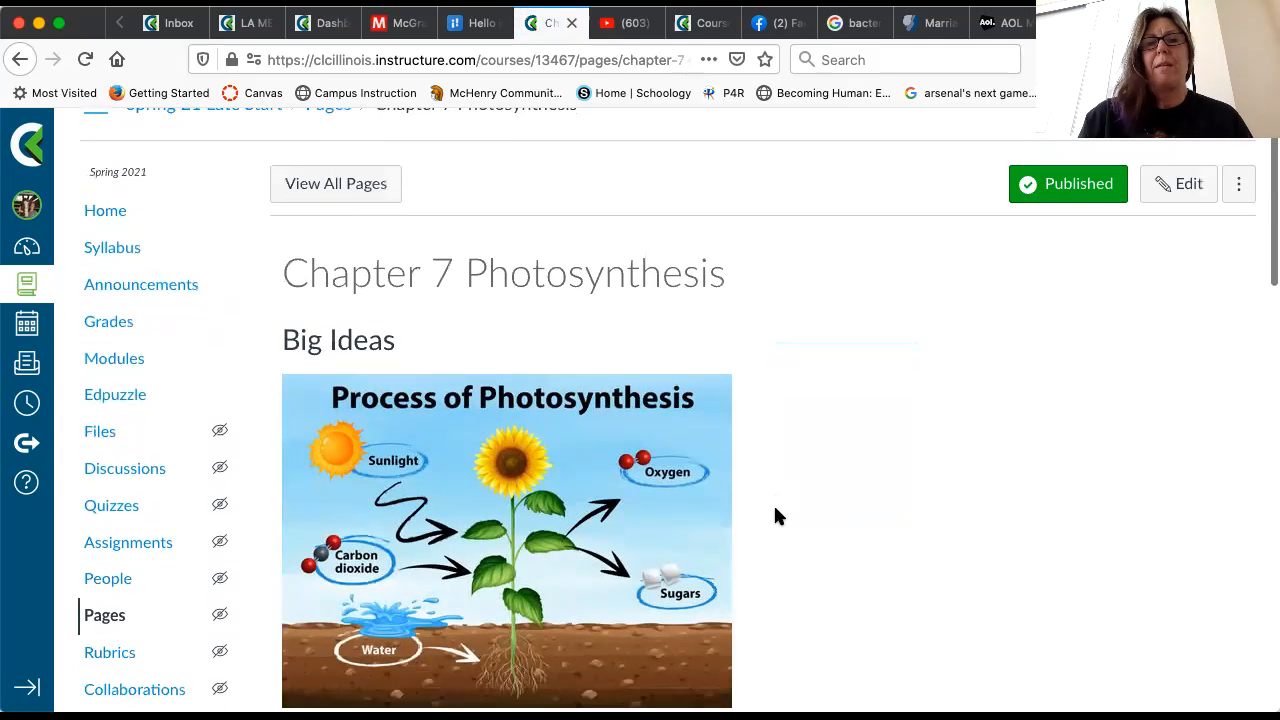
scroll("down", 3)
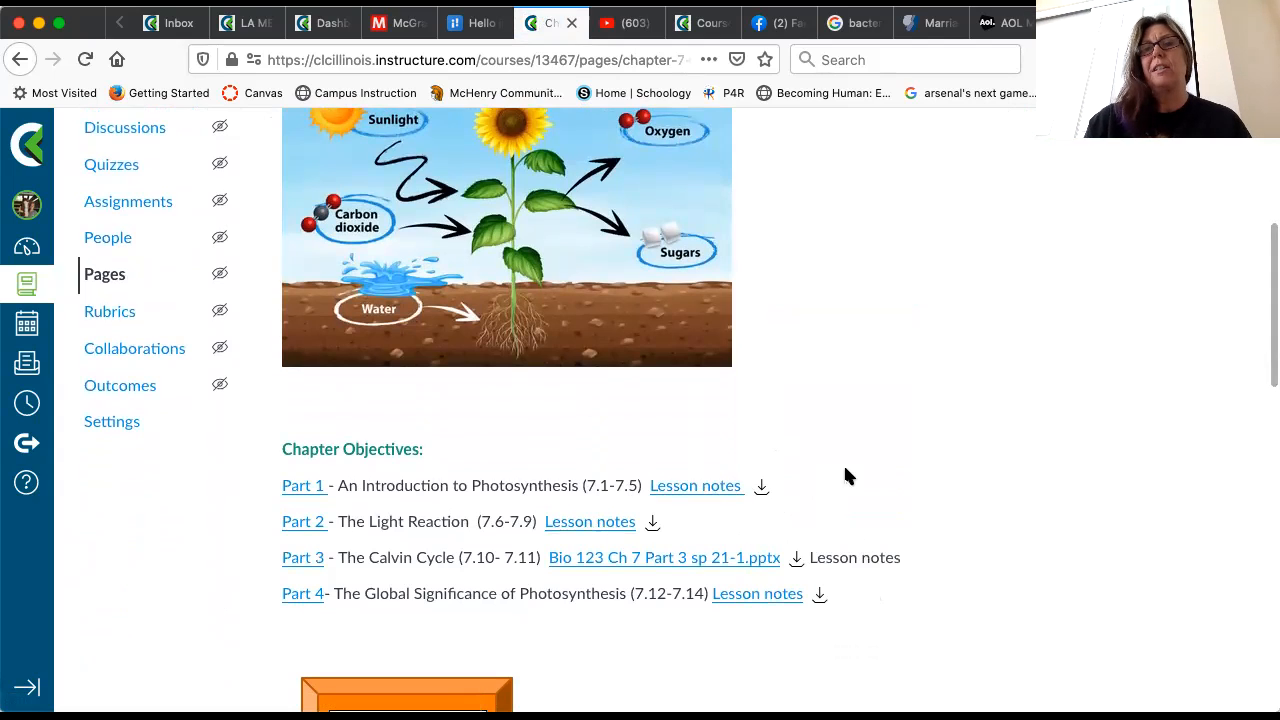
mouse_move(835, 457)
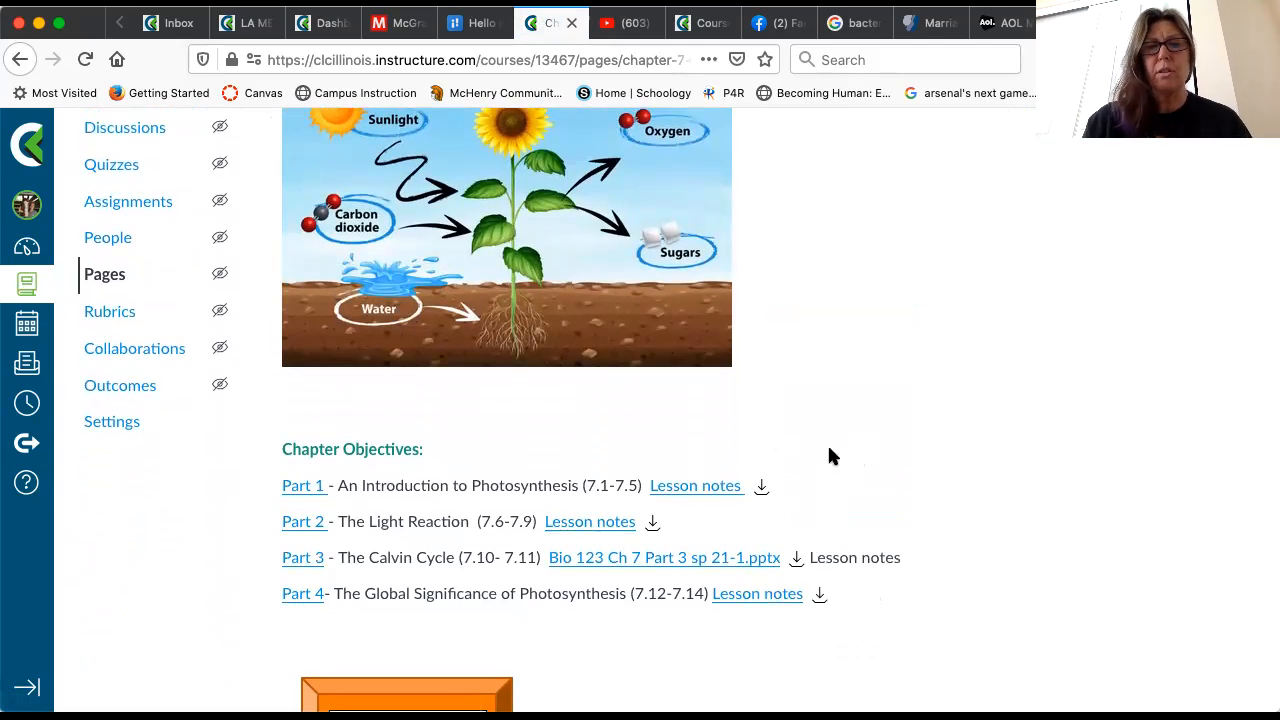
mouse_move(414, 483)
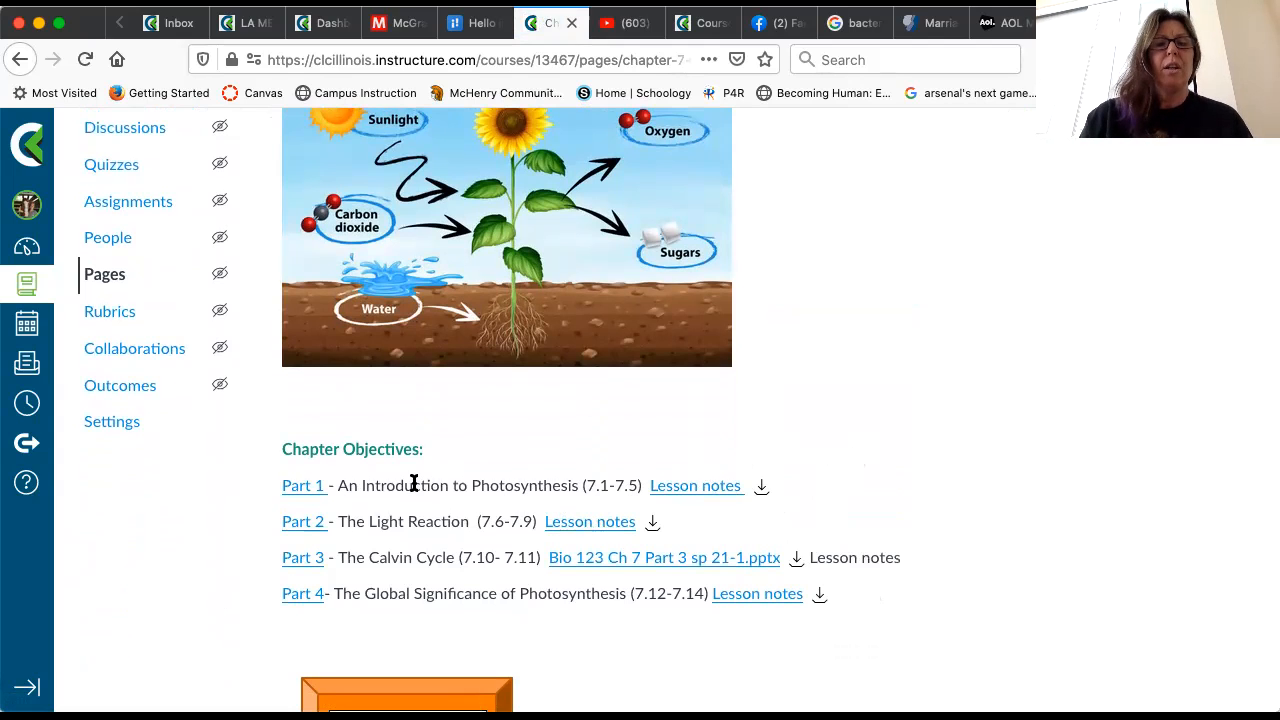
scroll("down", 3)
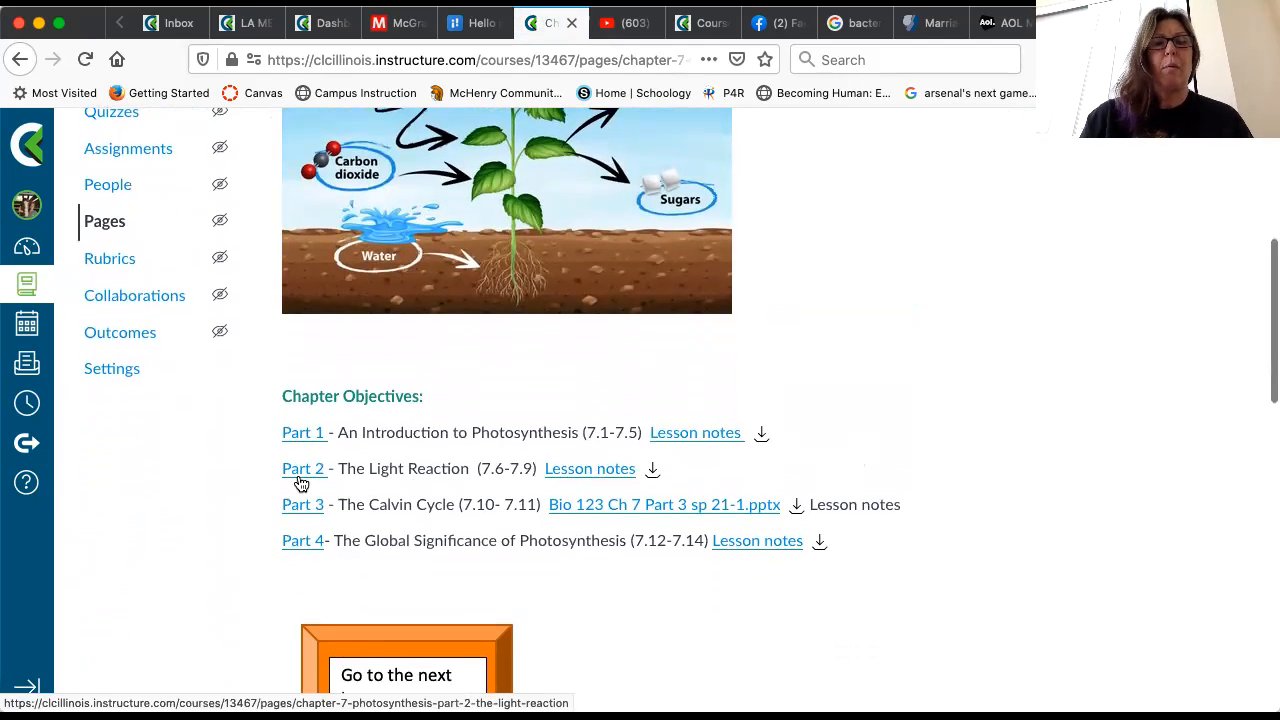
mouse_move(303, 540)
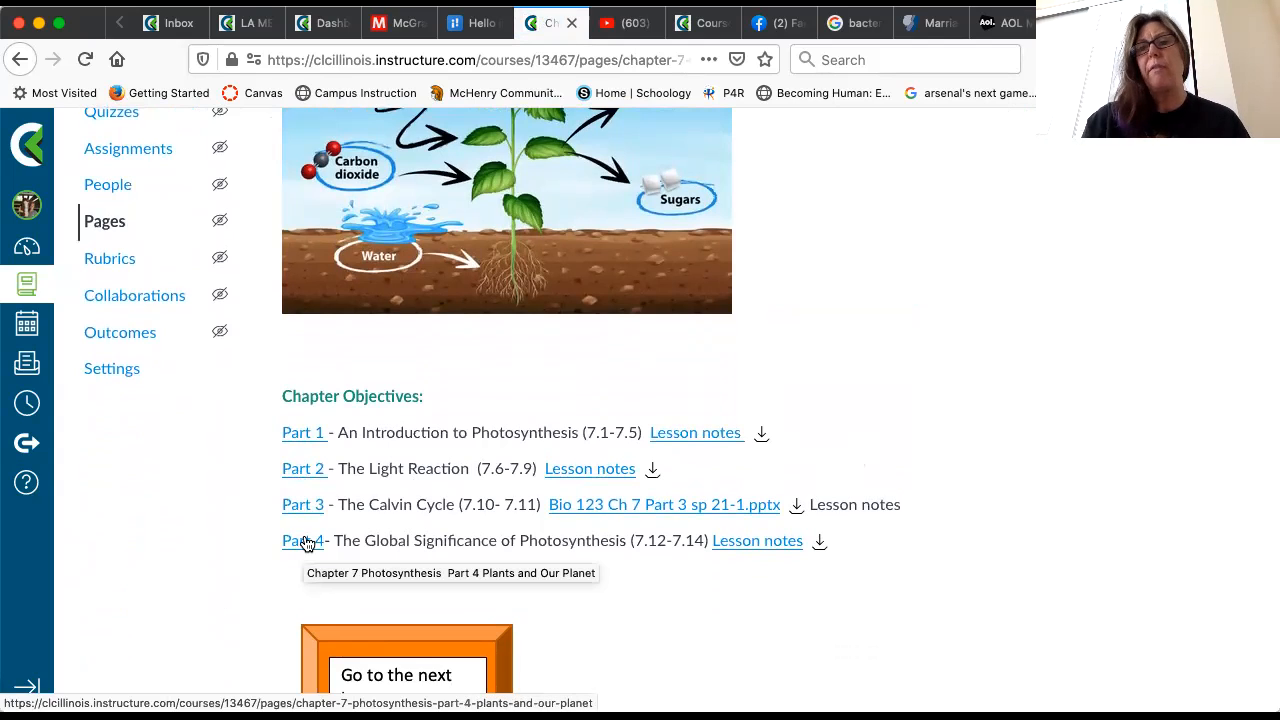
mouse_move(323, 524)
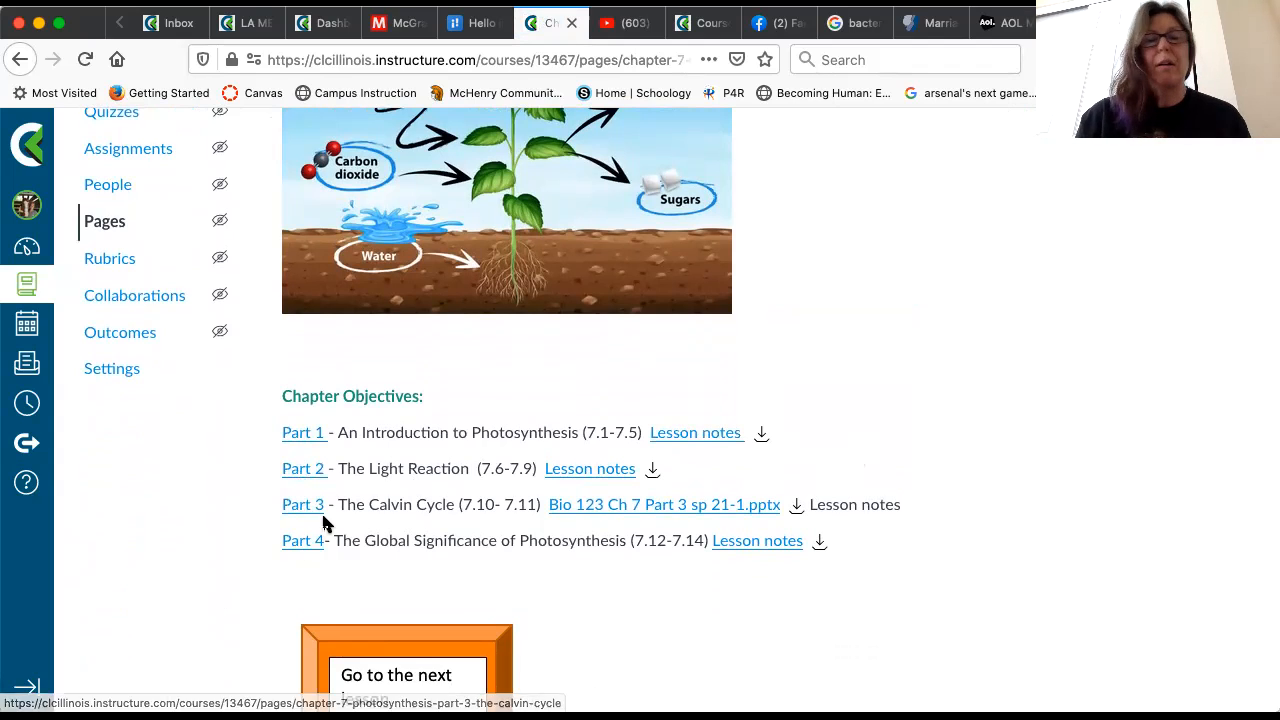
mouse_move(303, 540)
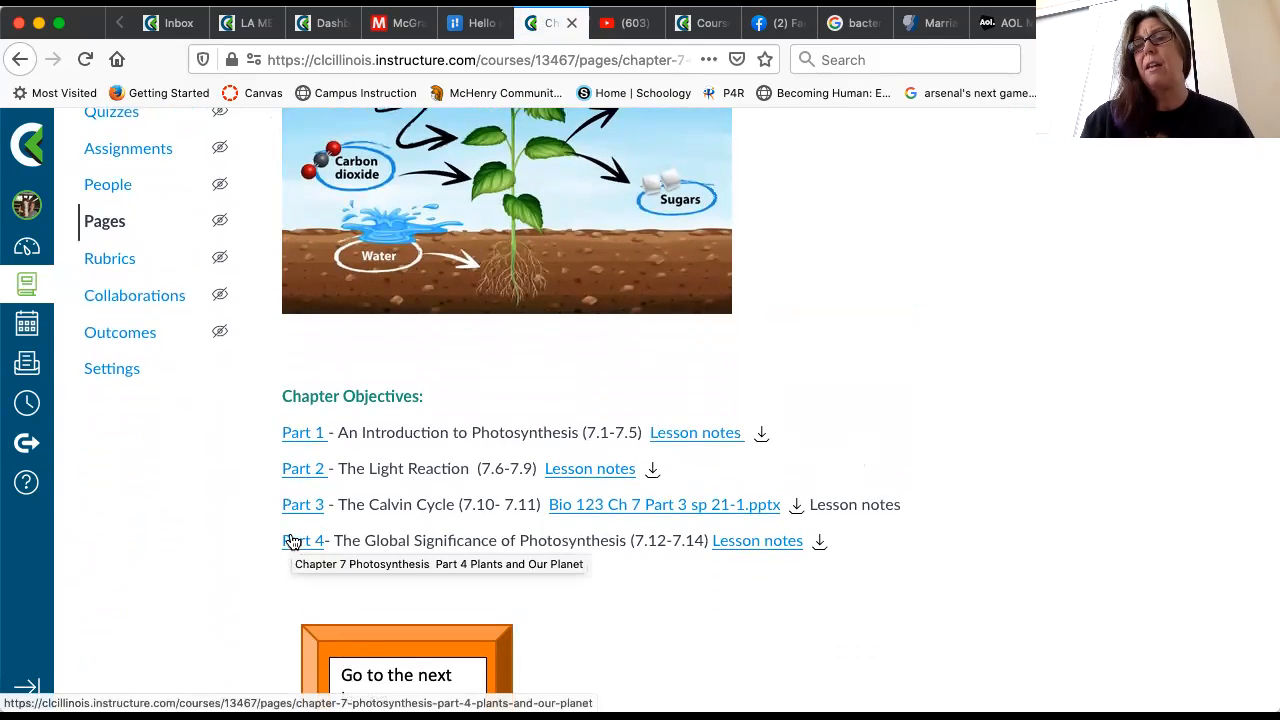
mouse_move(585, 583)
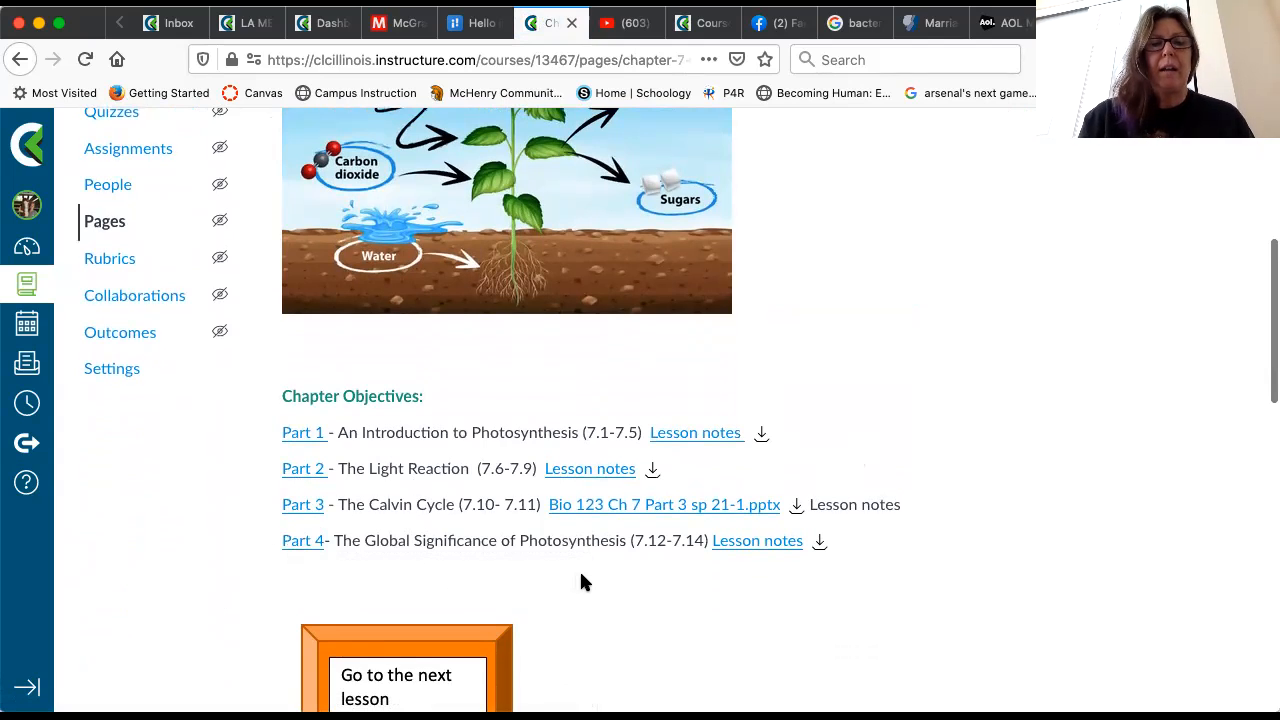
scroll("down", 3)
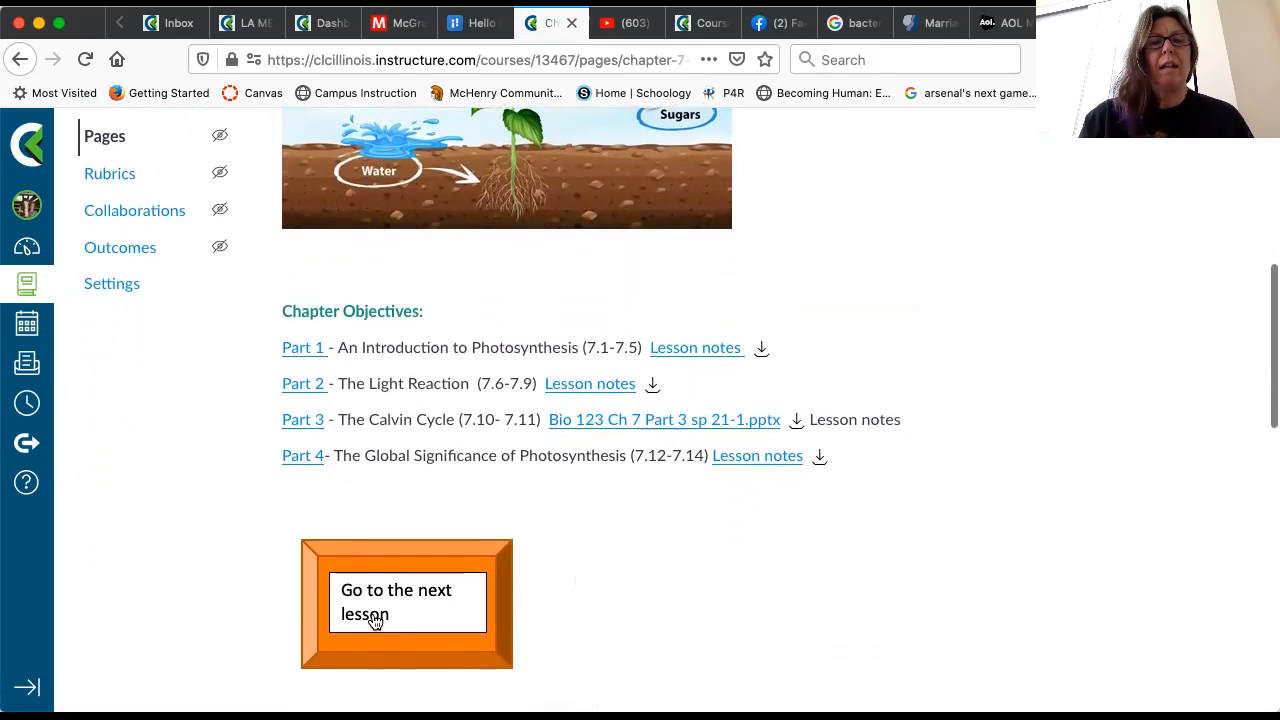
Advance to Part 1 Introduction and scroll to its lesson video, guided reading and key
left_click(406, 601)
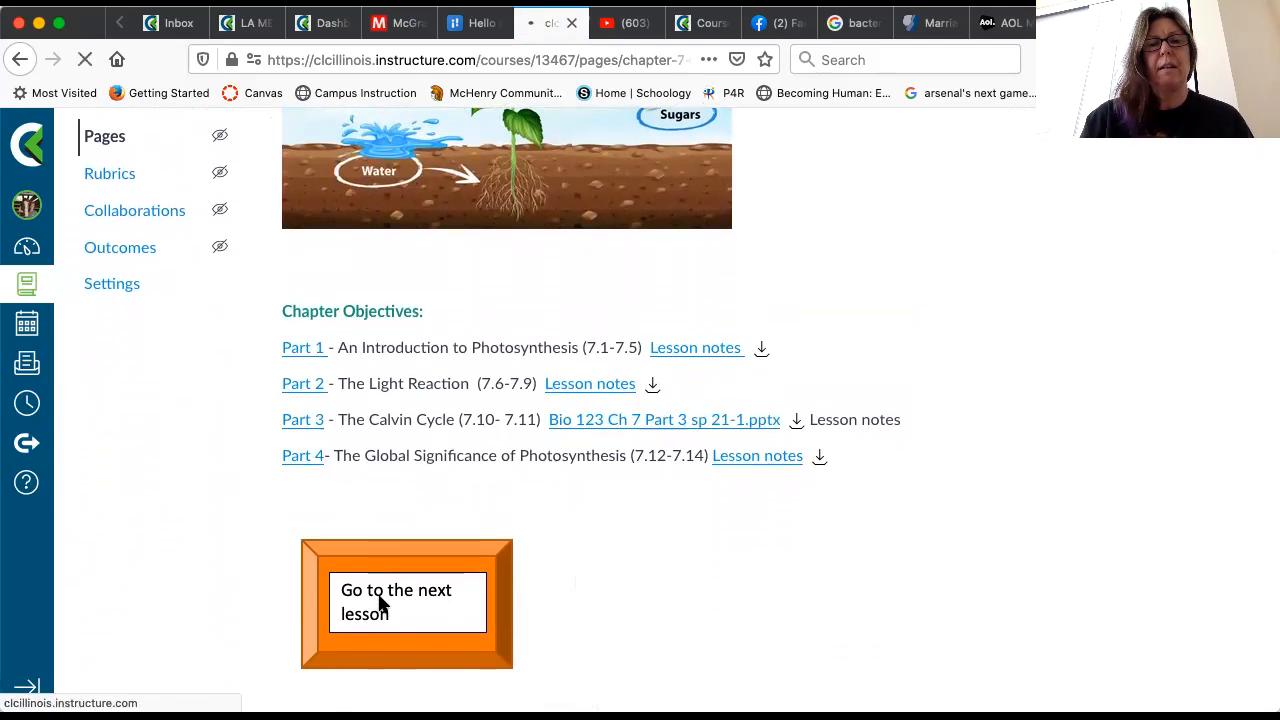
left_click(406, 601)
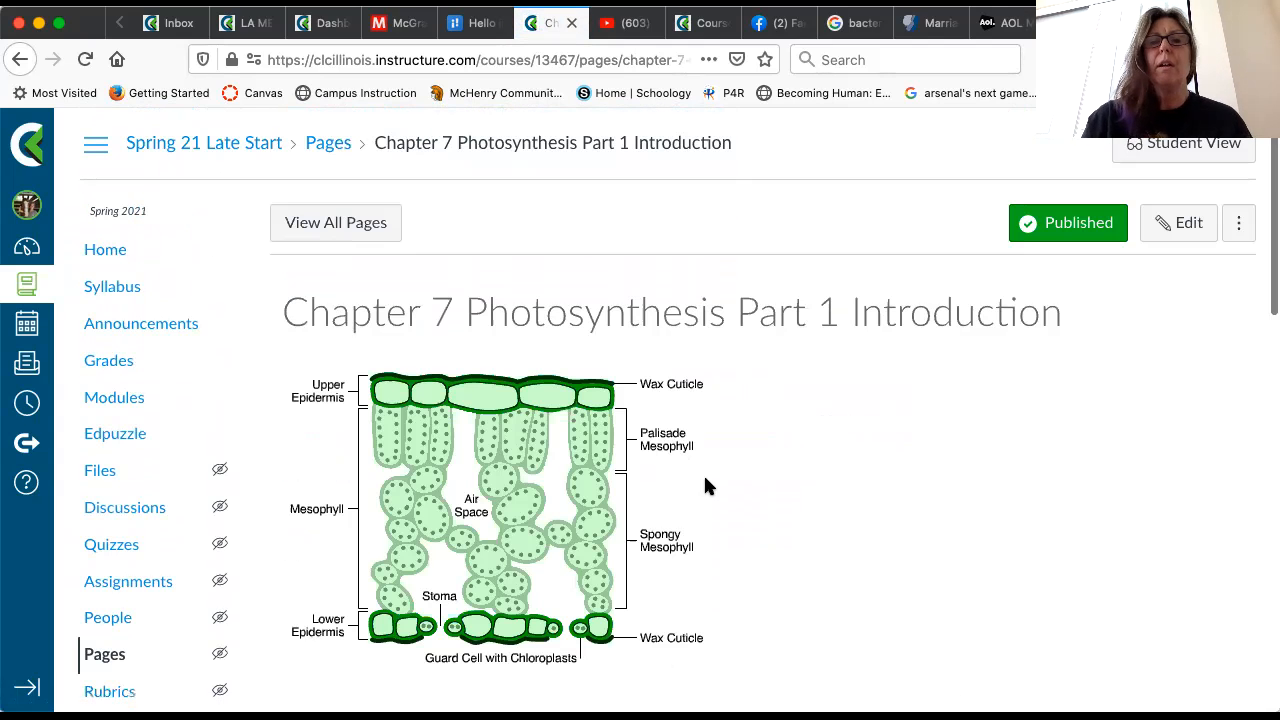
scroll("down", 3)
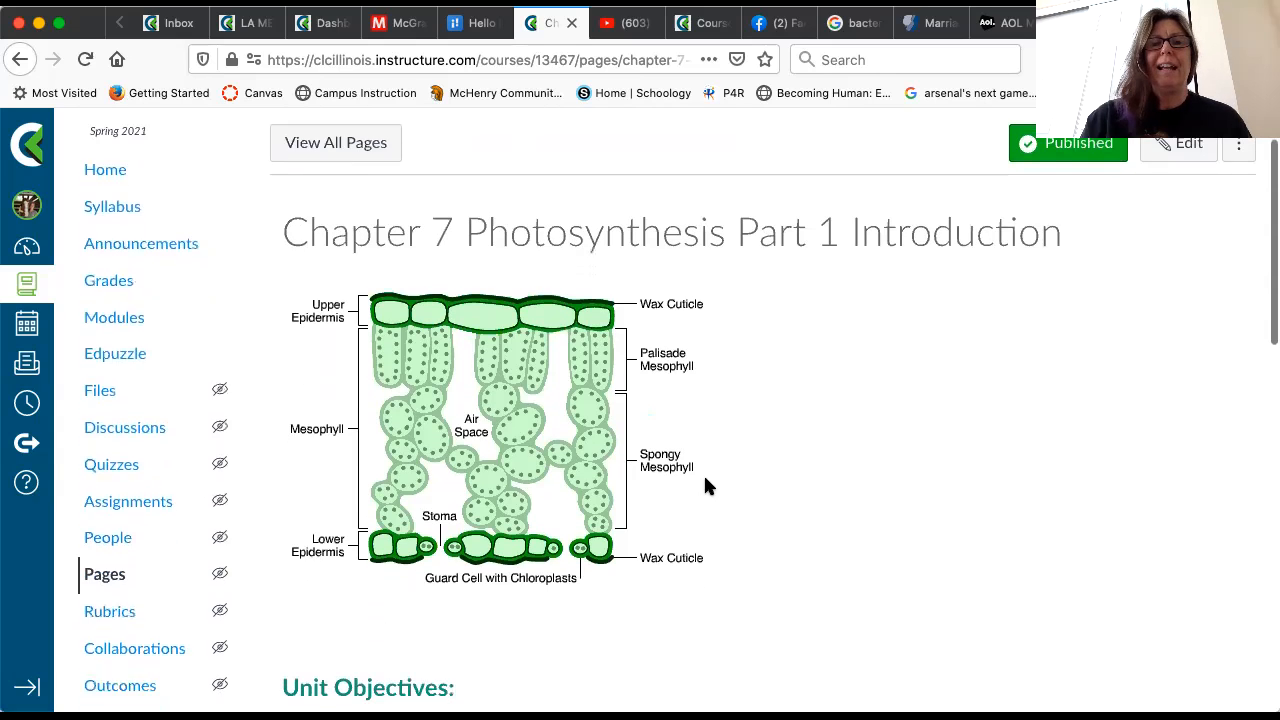
scroll("down", 3)
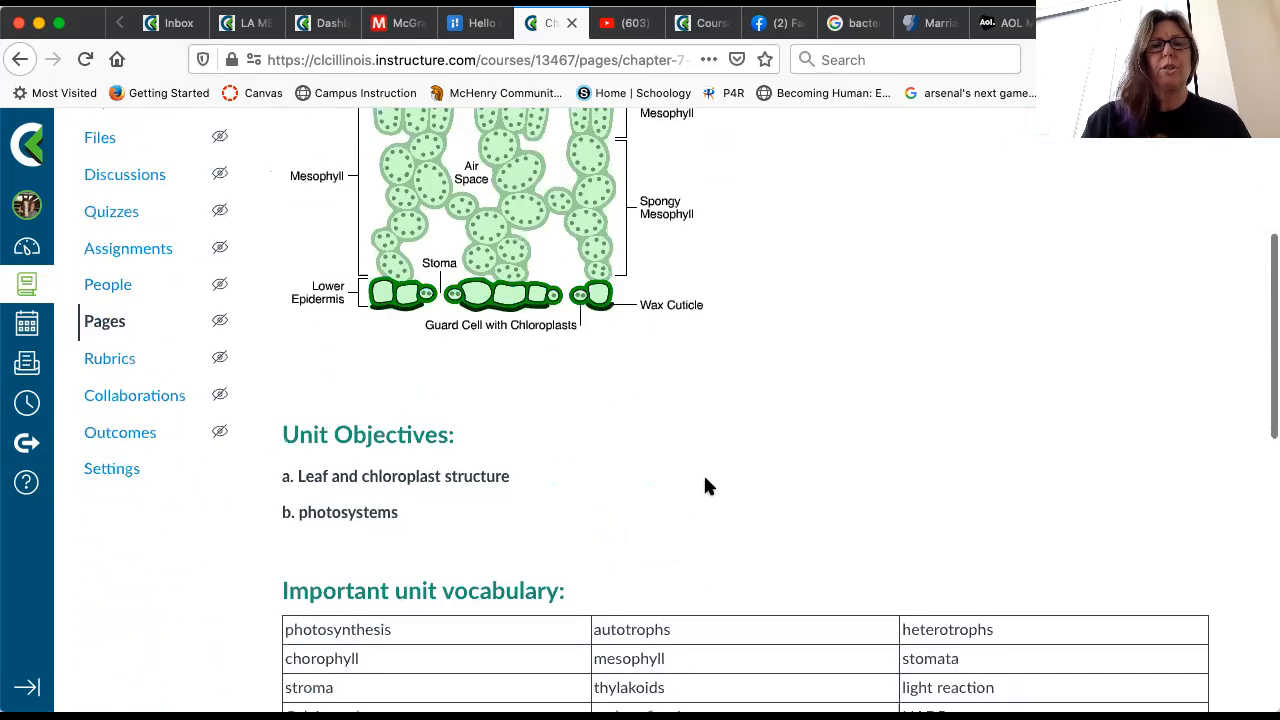
scroll("down", 3)
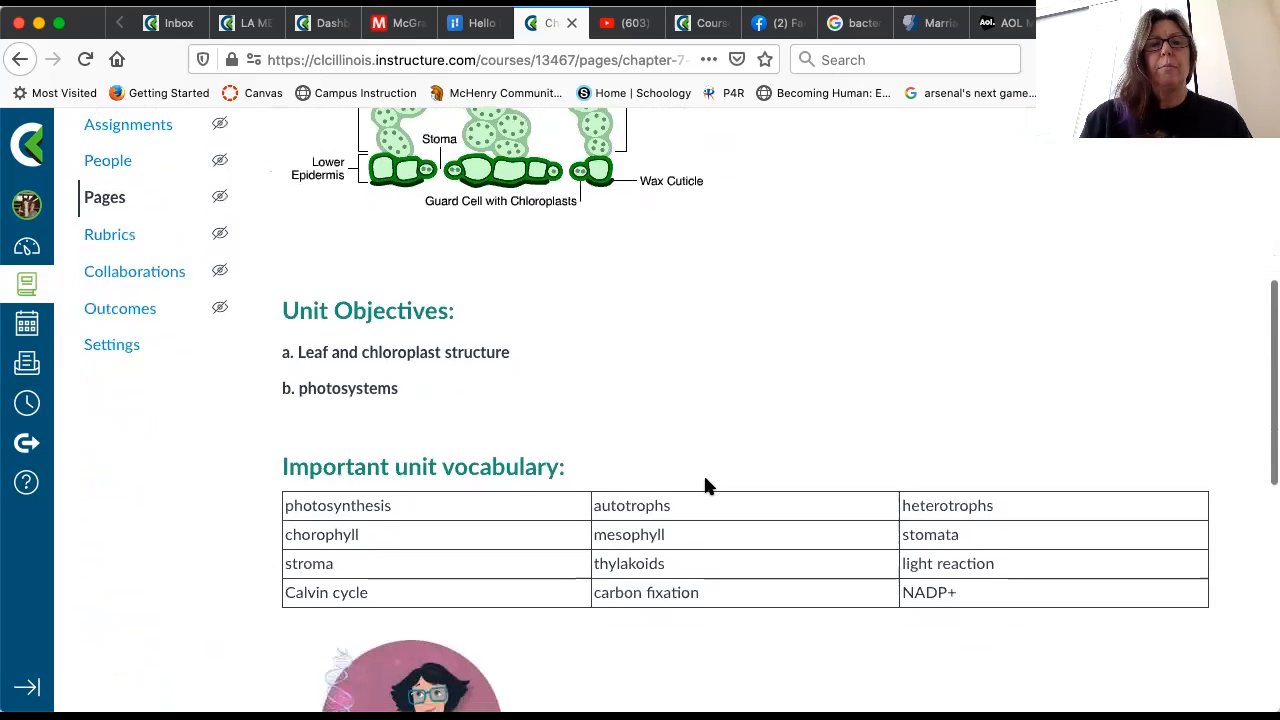
scroll("down", 3)
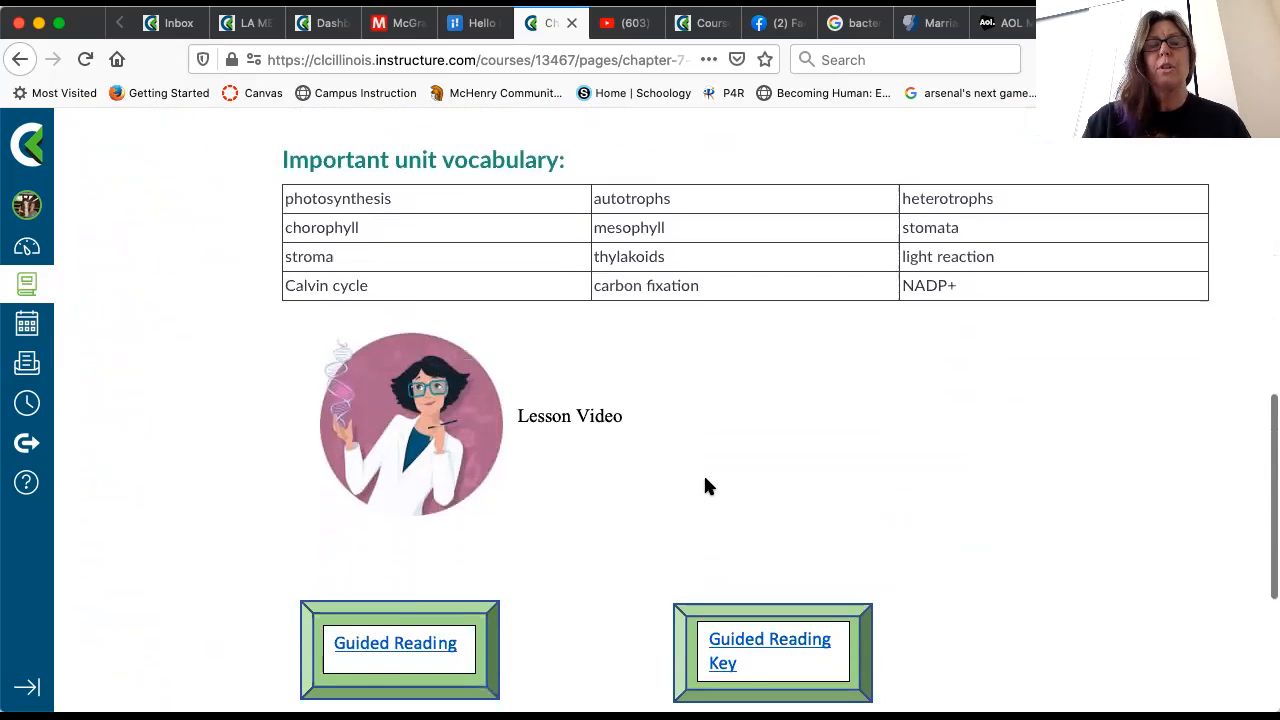
mouse_move(561, 428)
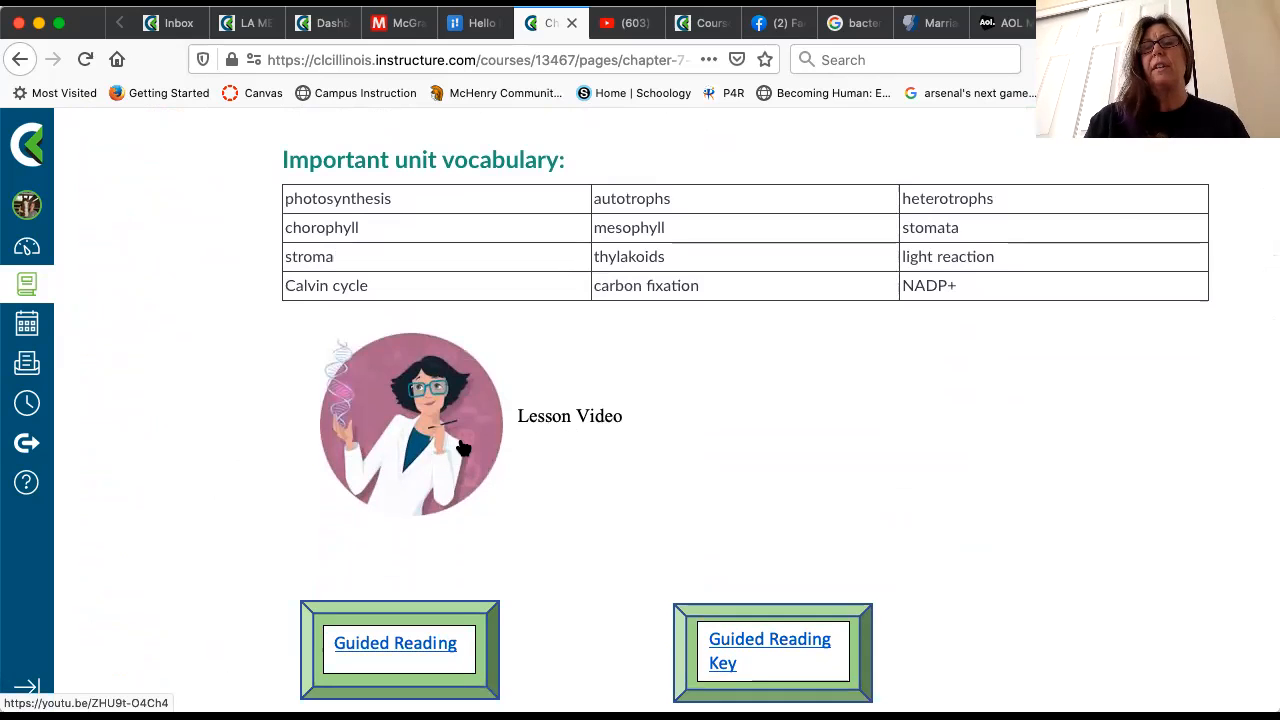
mouse_move(445, 416)
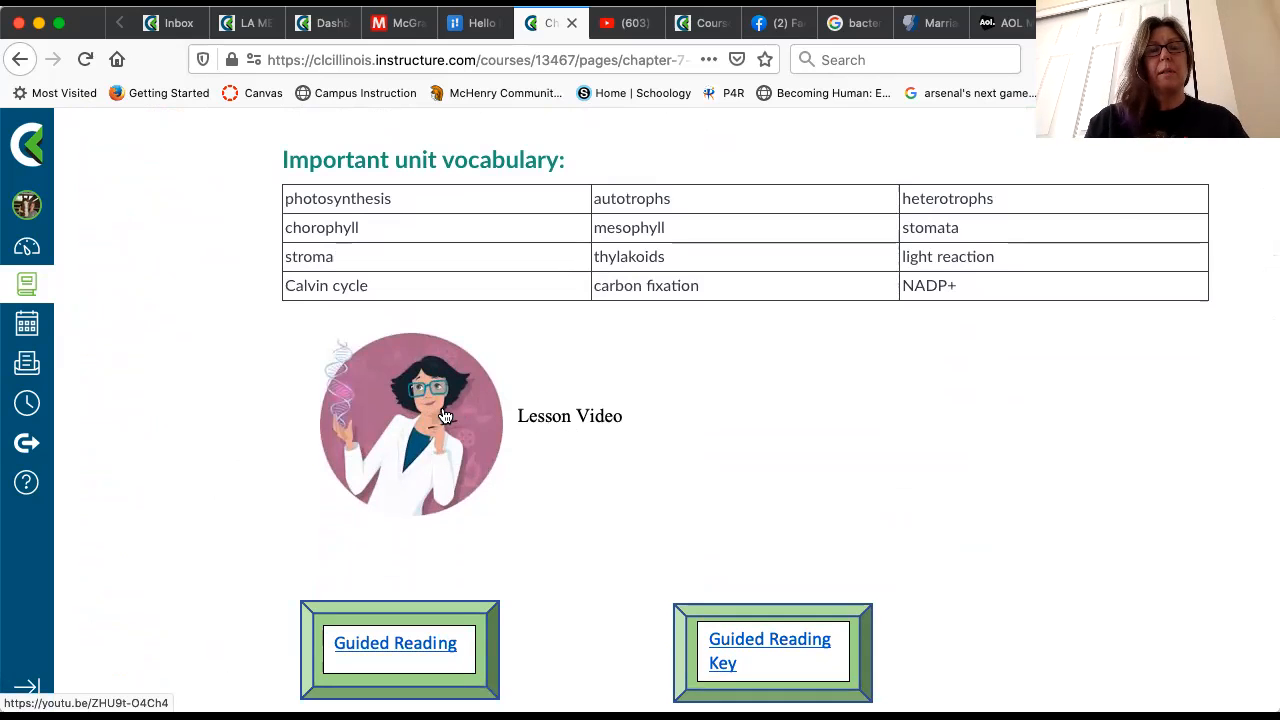
mouse_move(525, 422)
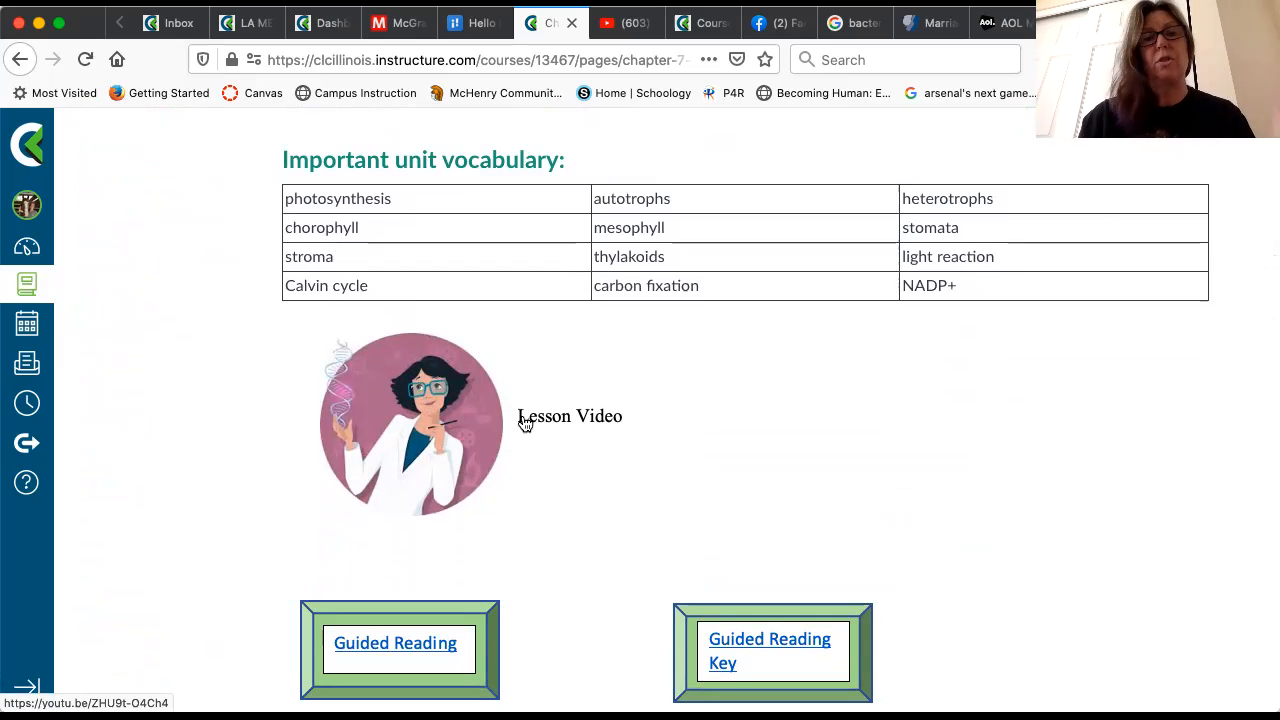
mouse_move(563, 435)
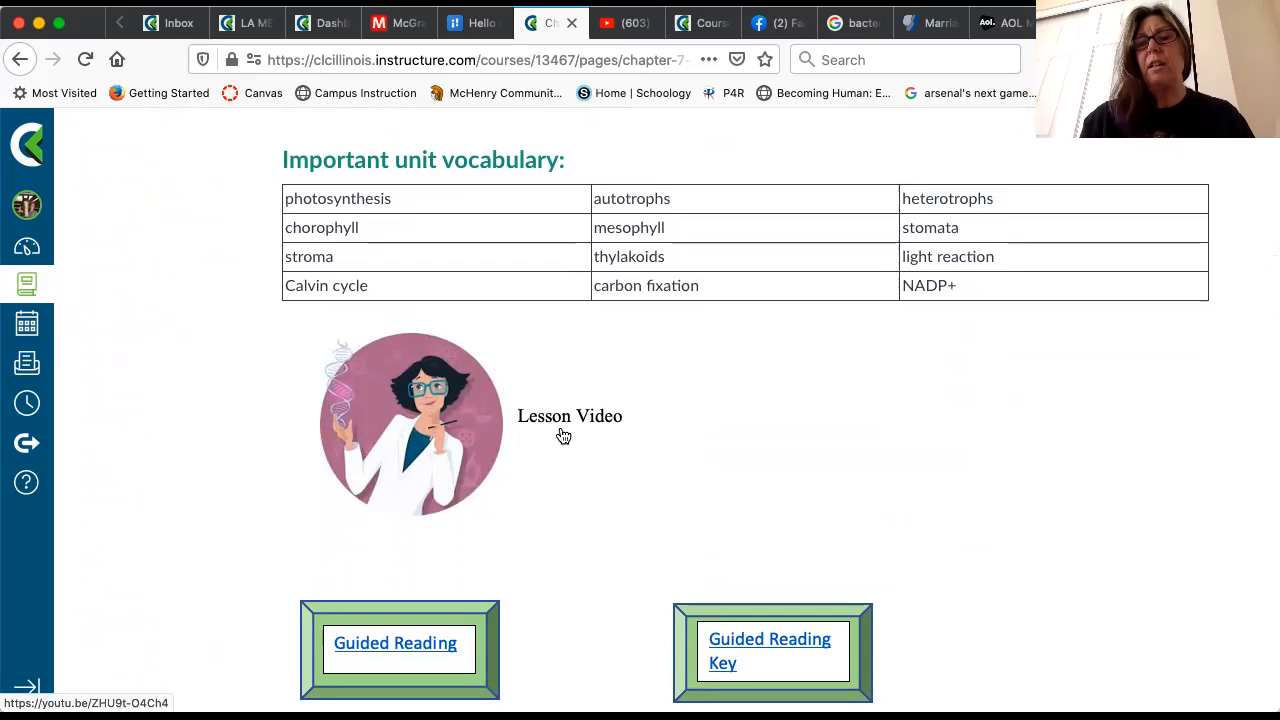
scroll("down", 3)
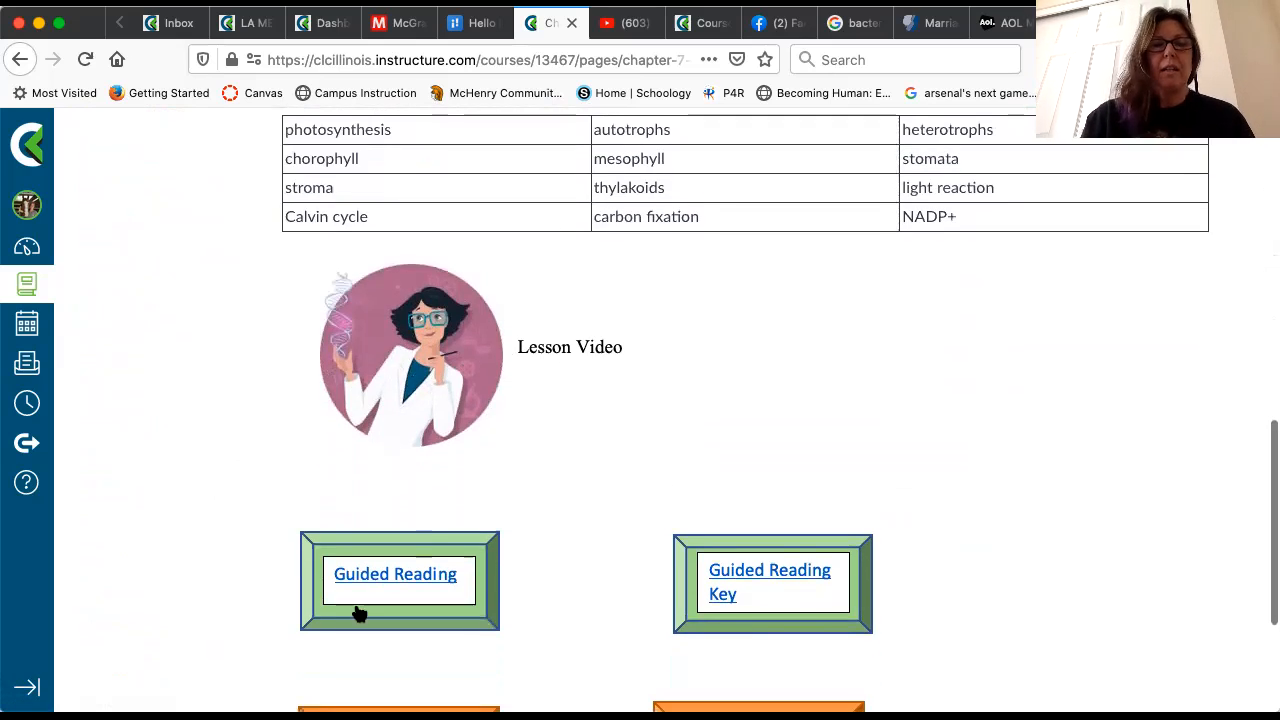
scroll("down", 3)
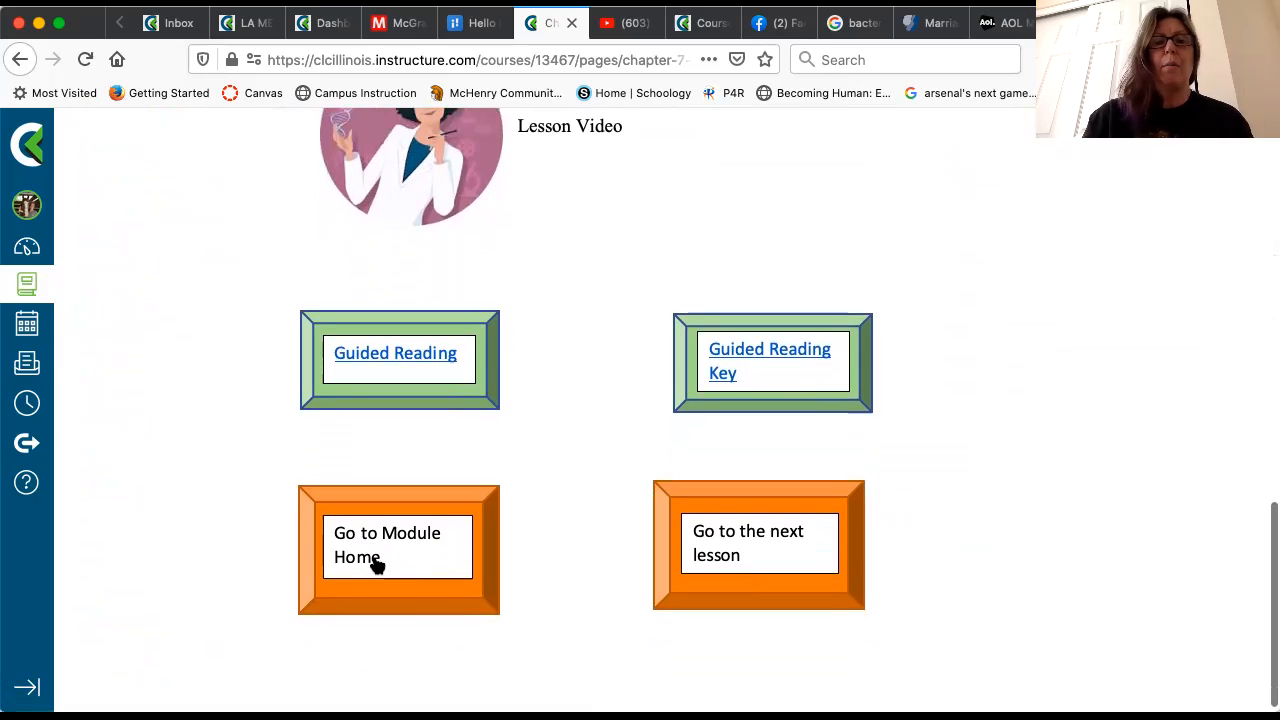
mouse_move(738, 553)
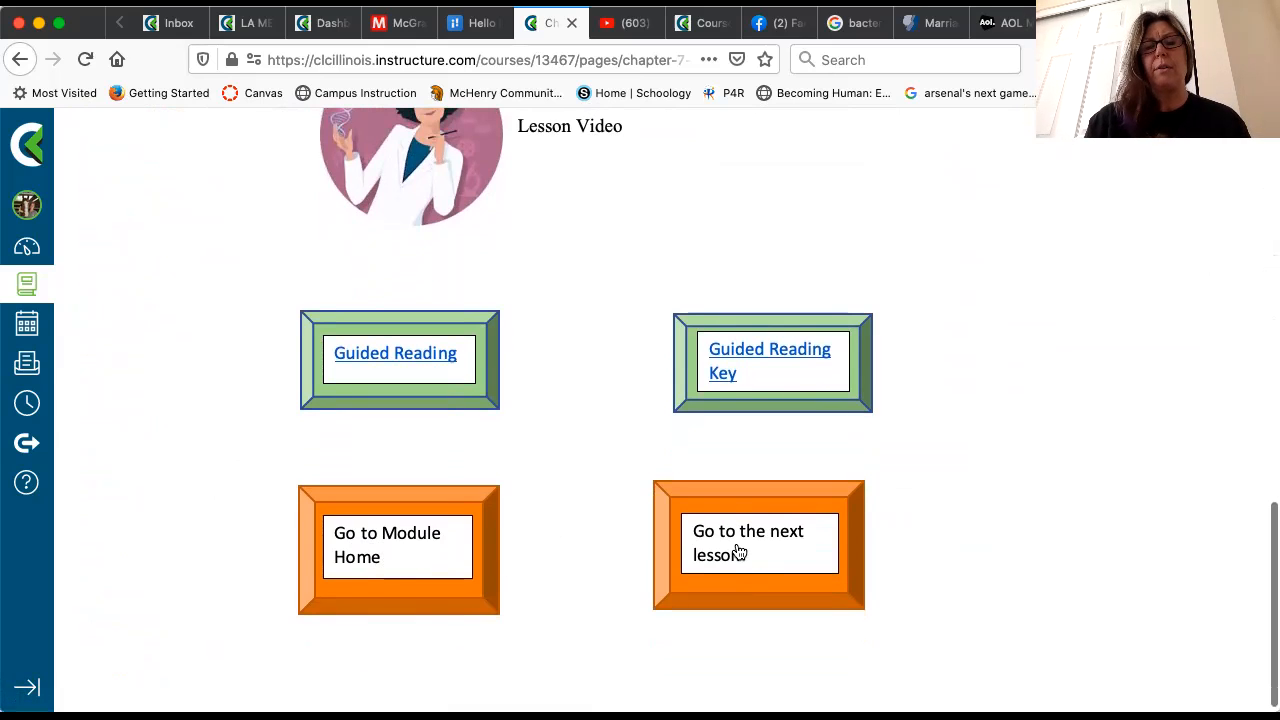
Advance to the Chapter 7 Part 2 light reaction lesson and scroll through its vocabulary
left_click(758, 543)
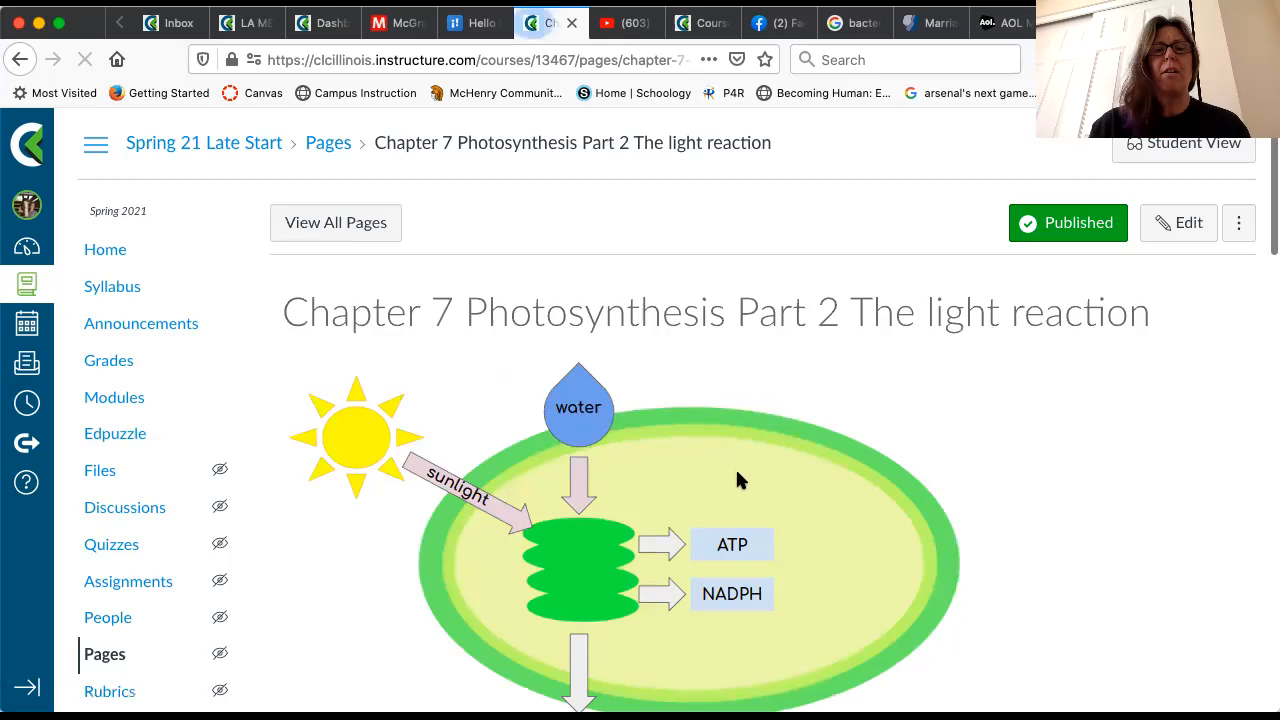
scroll("down", 3)
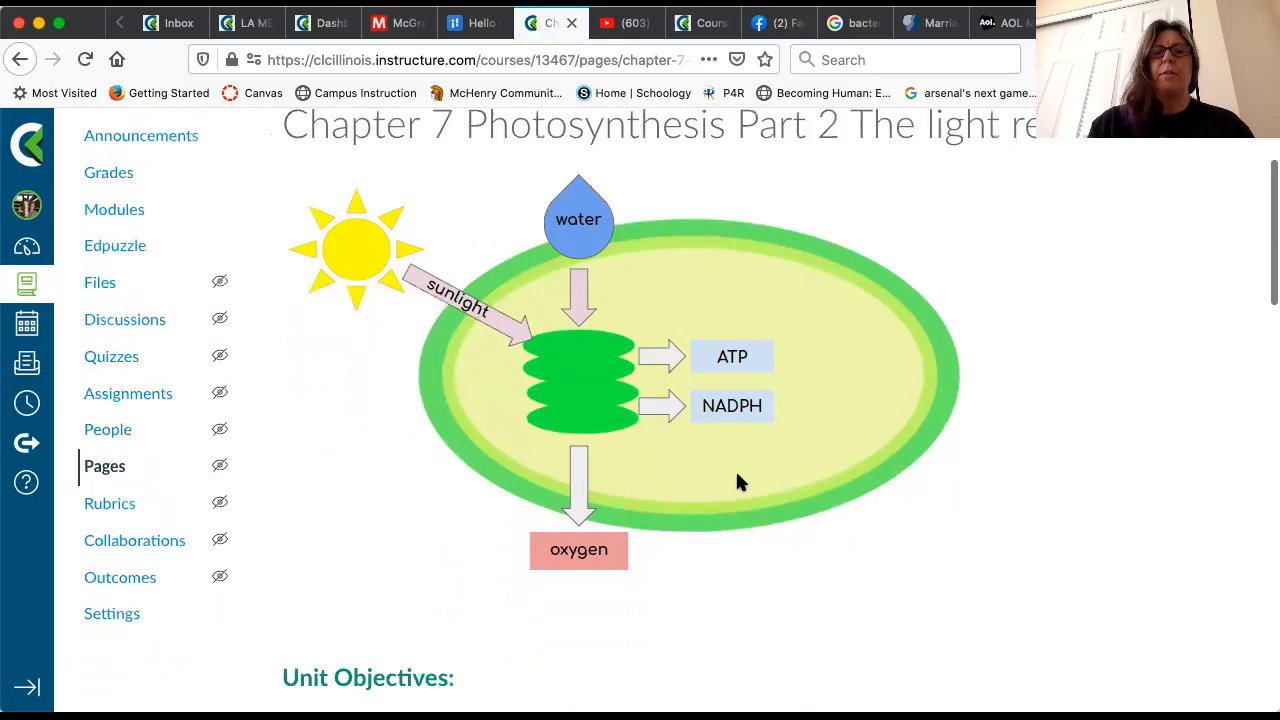
scroll("down", 3)
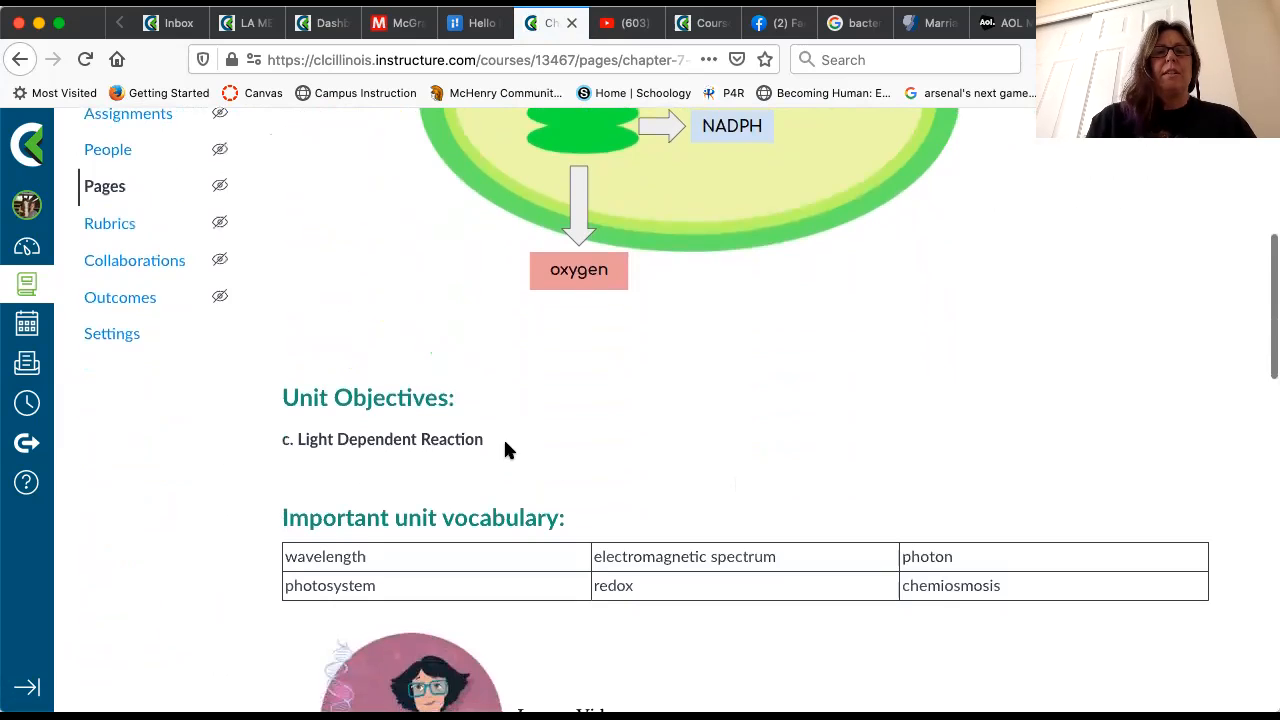
scroll("down", 3)
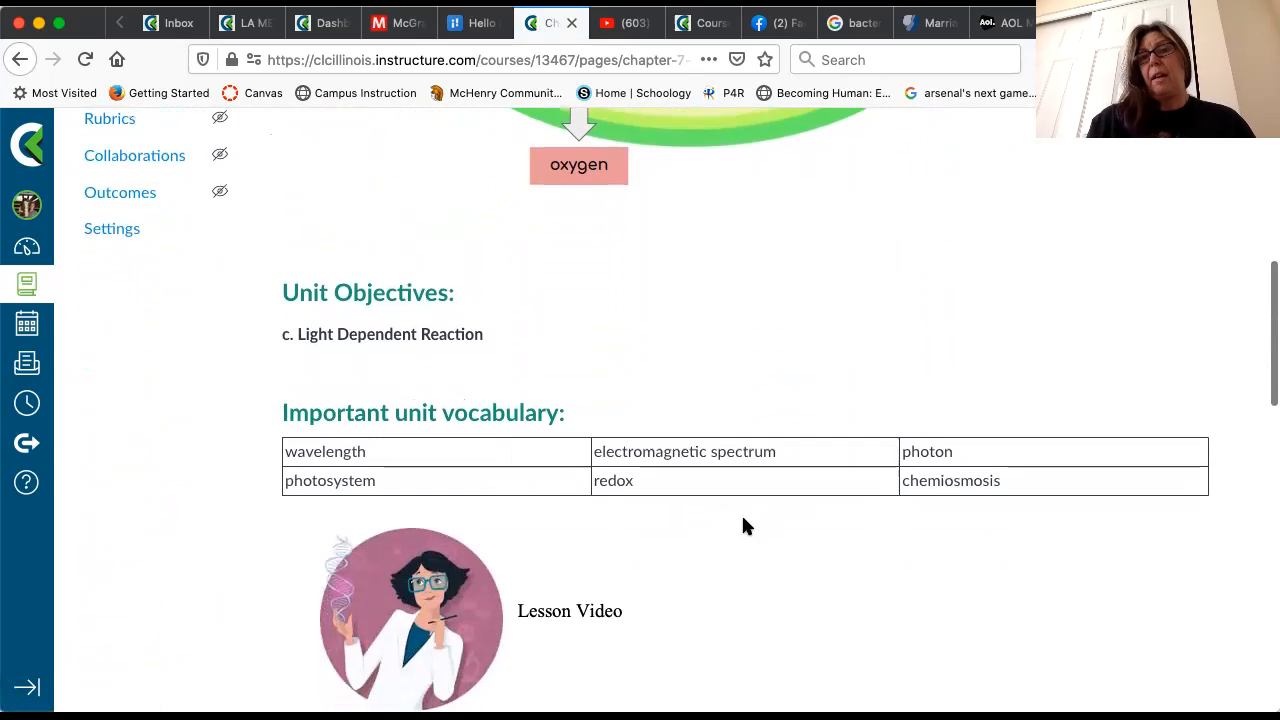
scroll("down", 3)
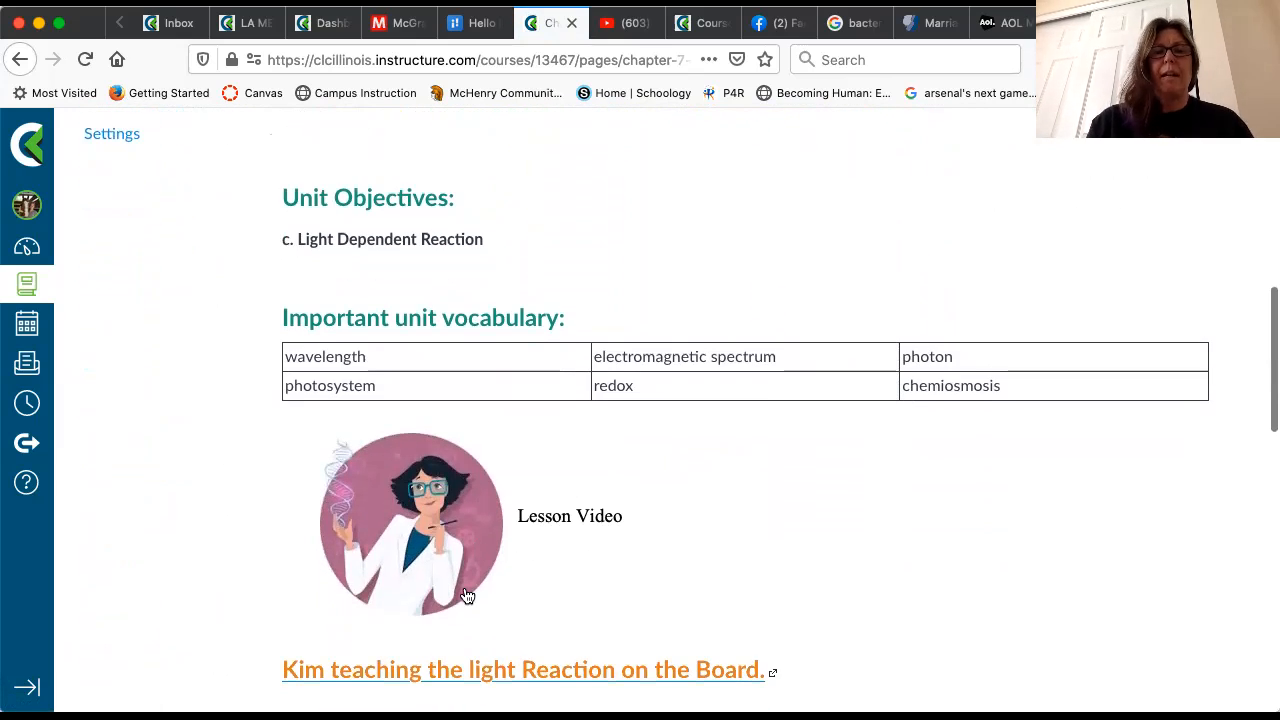
scroll("down", 3)
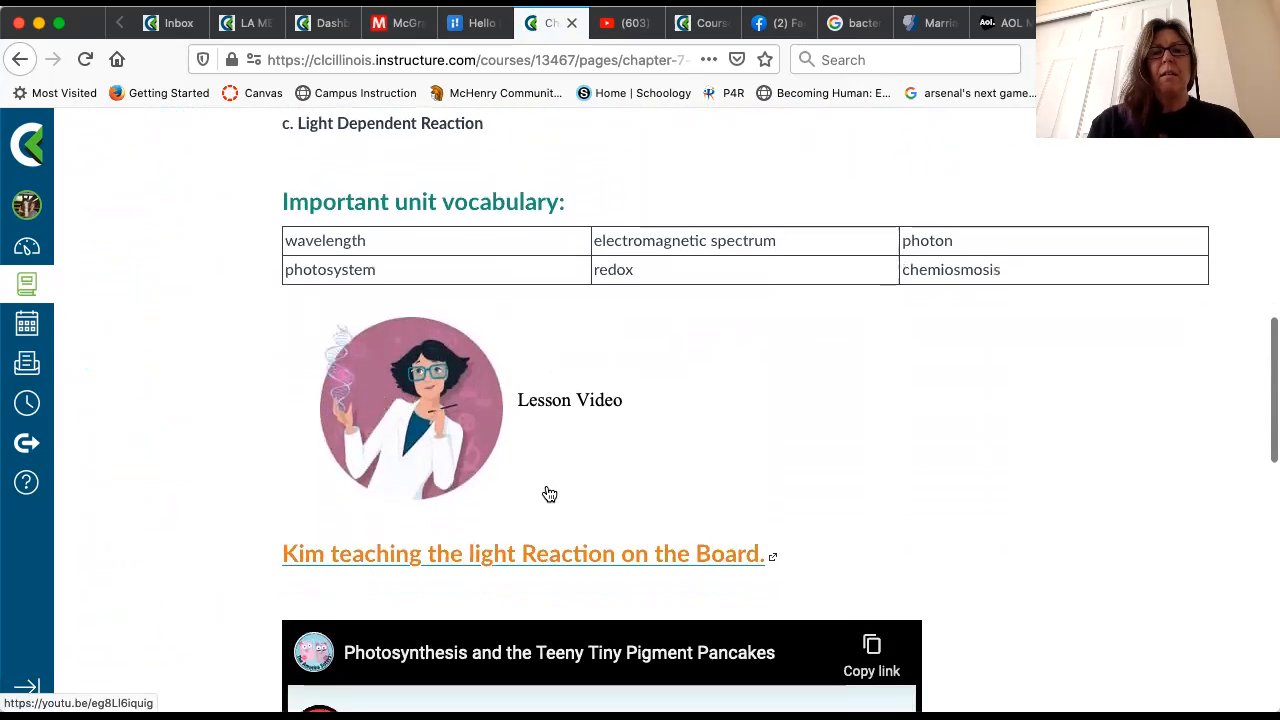
Scroll past the Part 2 videos and return via 'Go to Module Home'
scroll("down", 3)
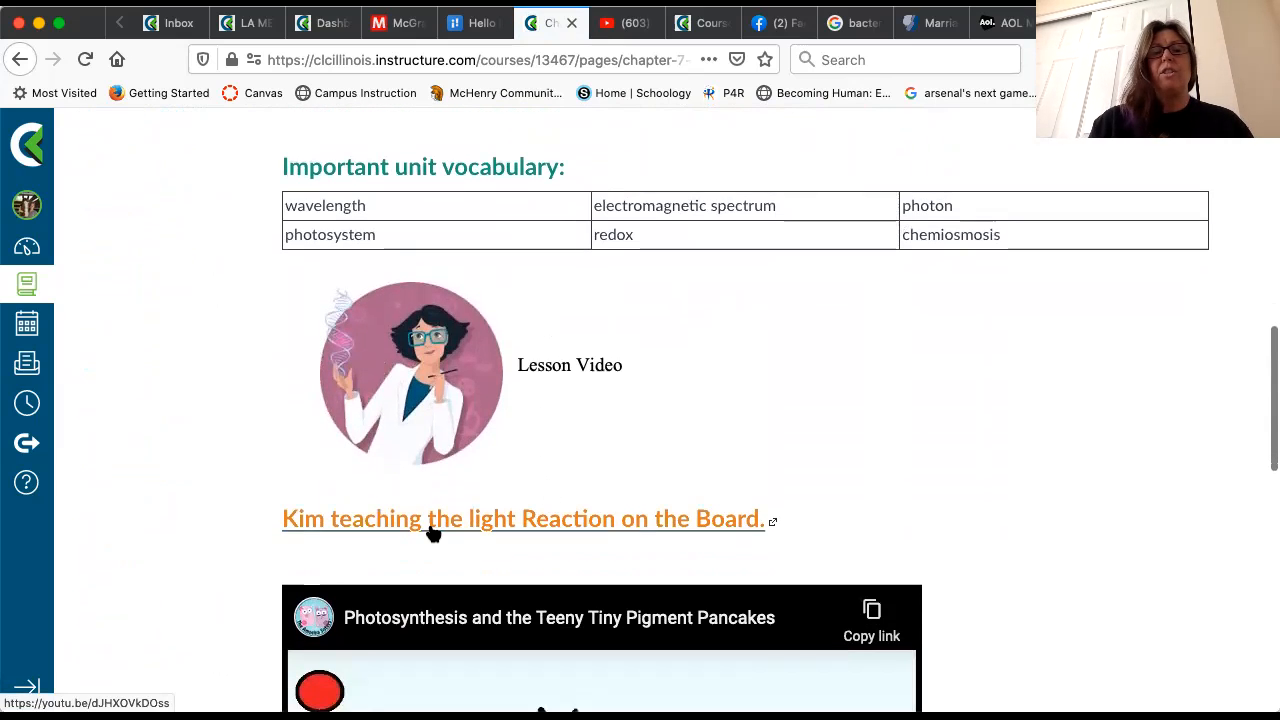
mouse_move(487, 527)
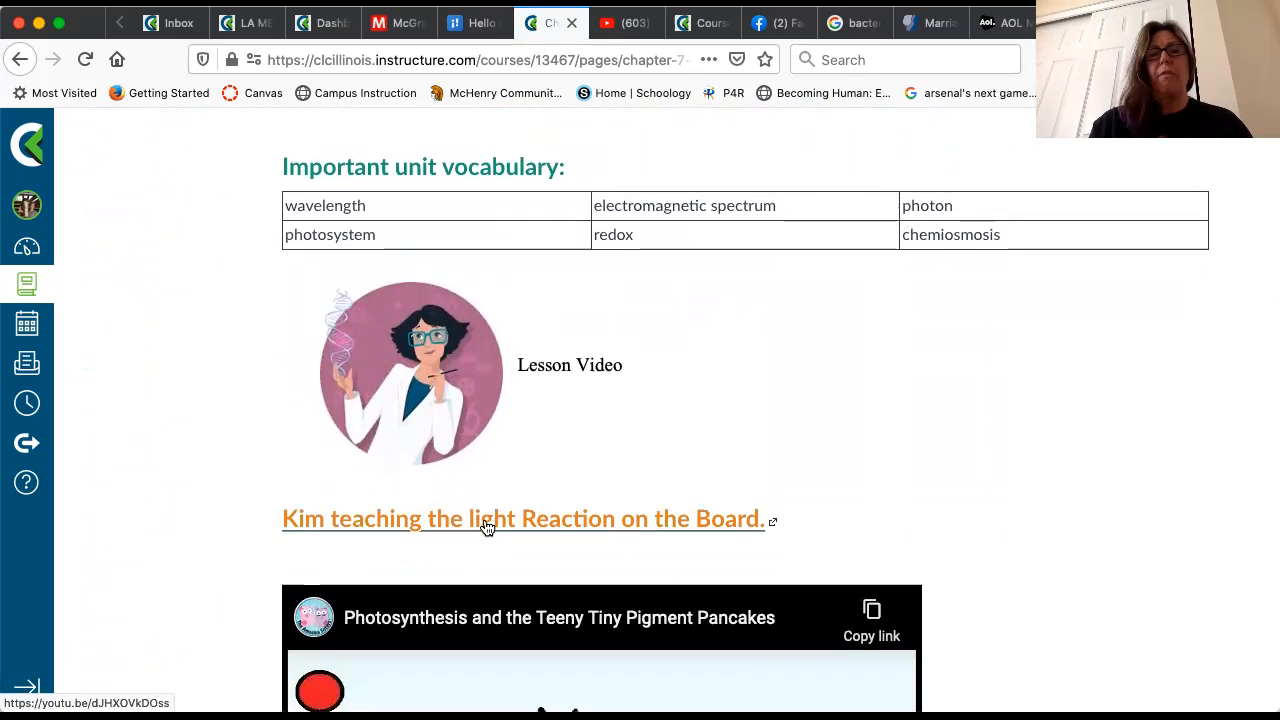
scroll("down", 3)
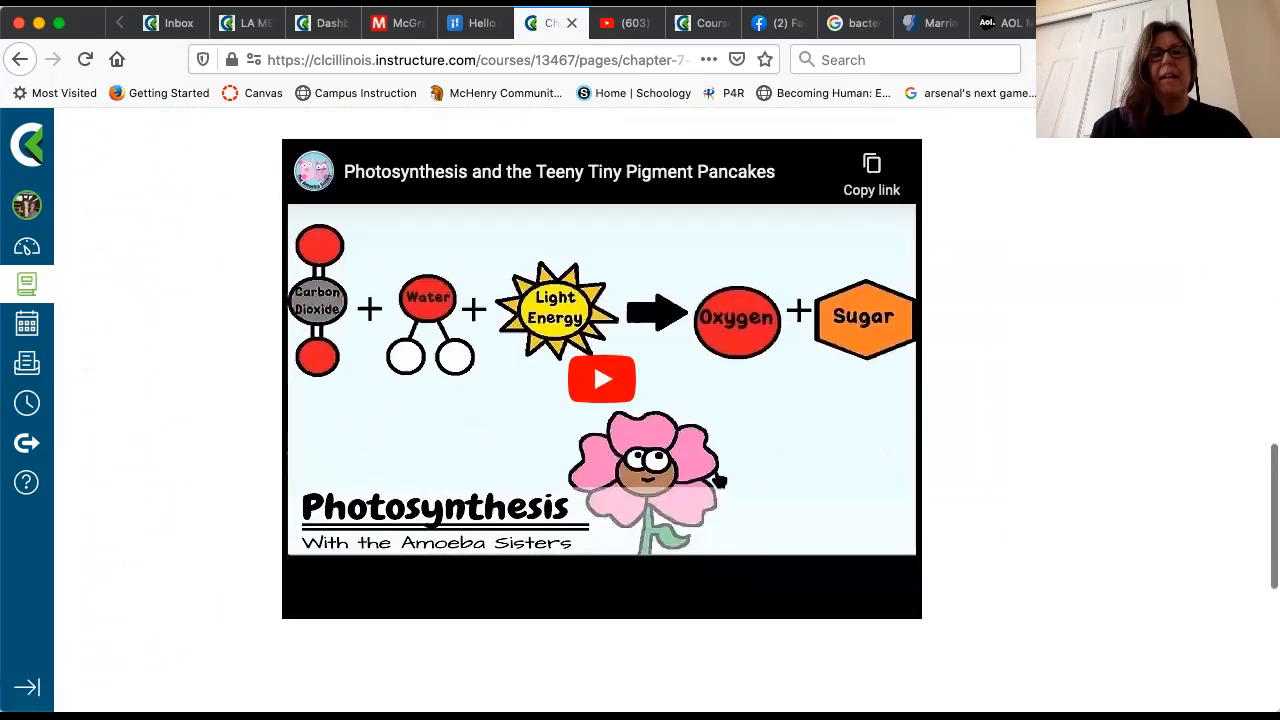
scroll("down", 3)
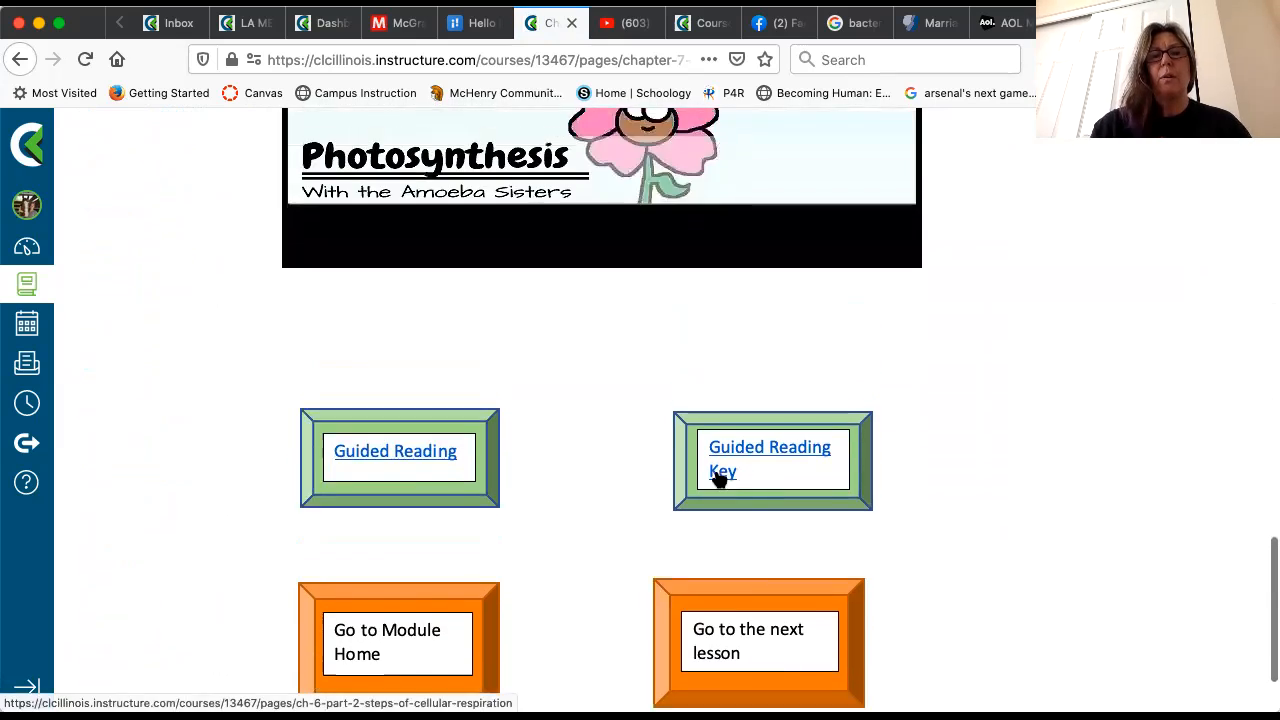
scroll("down", 3)
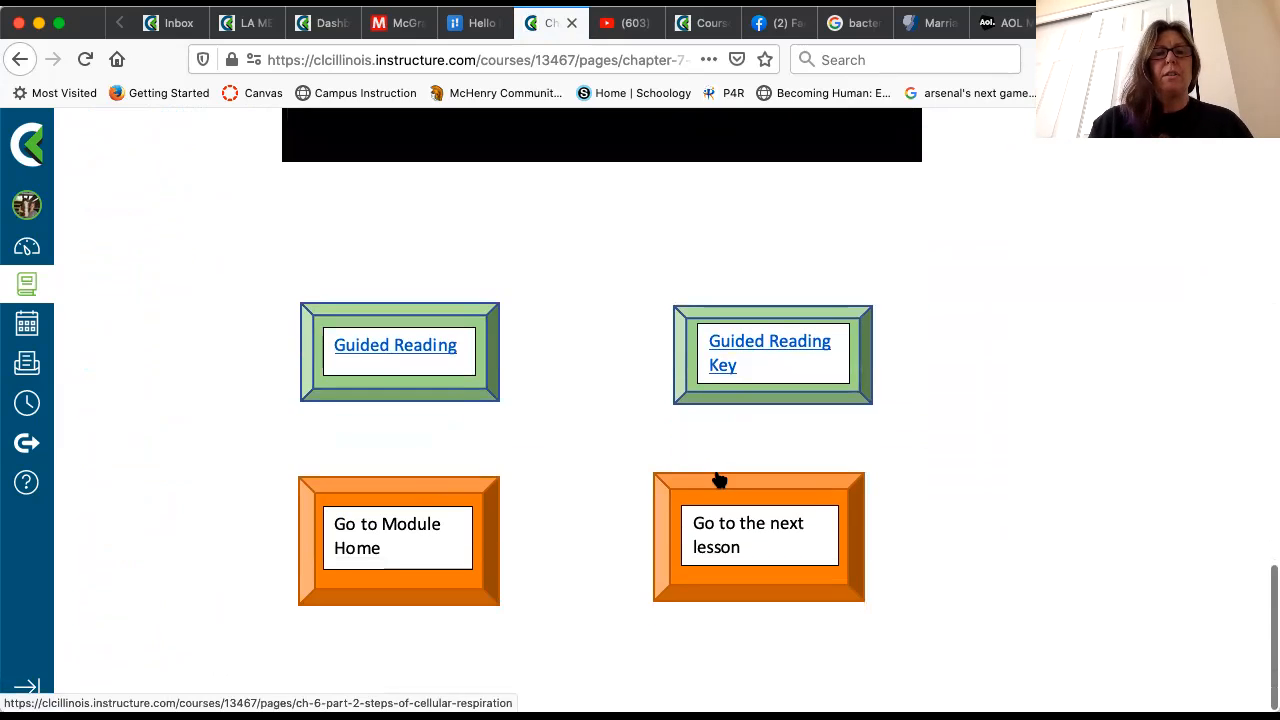
left_click(387, 535)
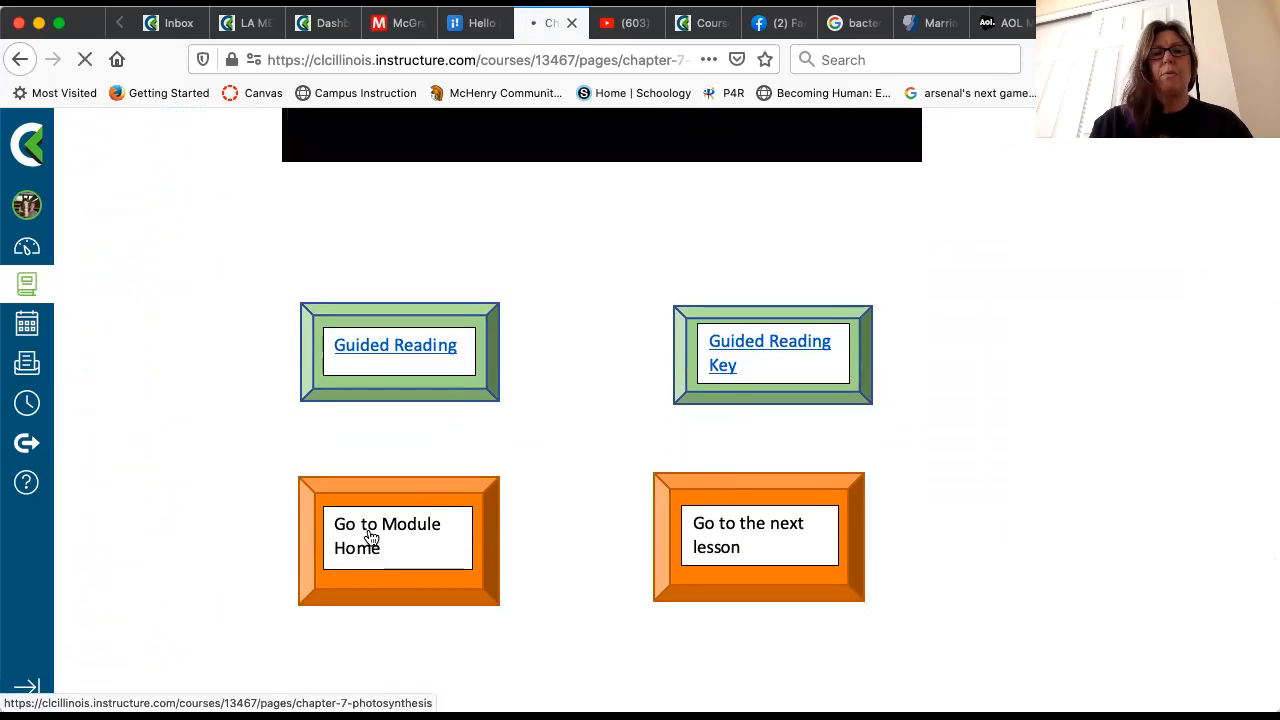
Scroll the Chapter 7 overview past Chapter Objectives and Chapter Quiz to the Lab 8 flask image
left_click(387, 535)
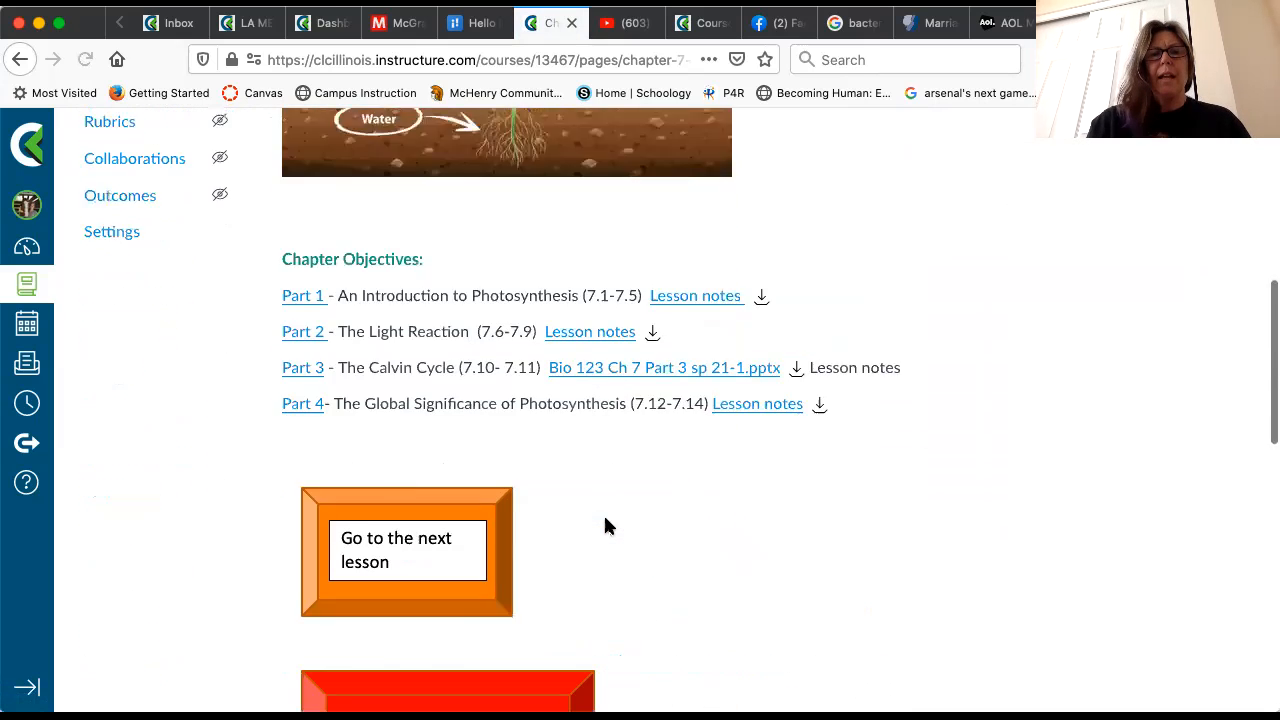
scroll("down", 3)
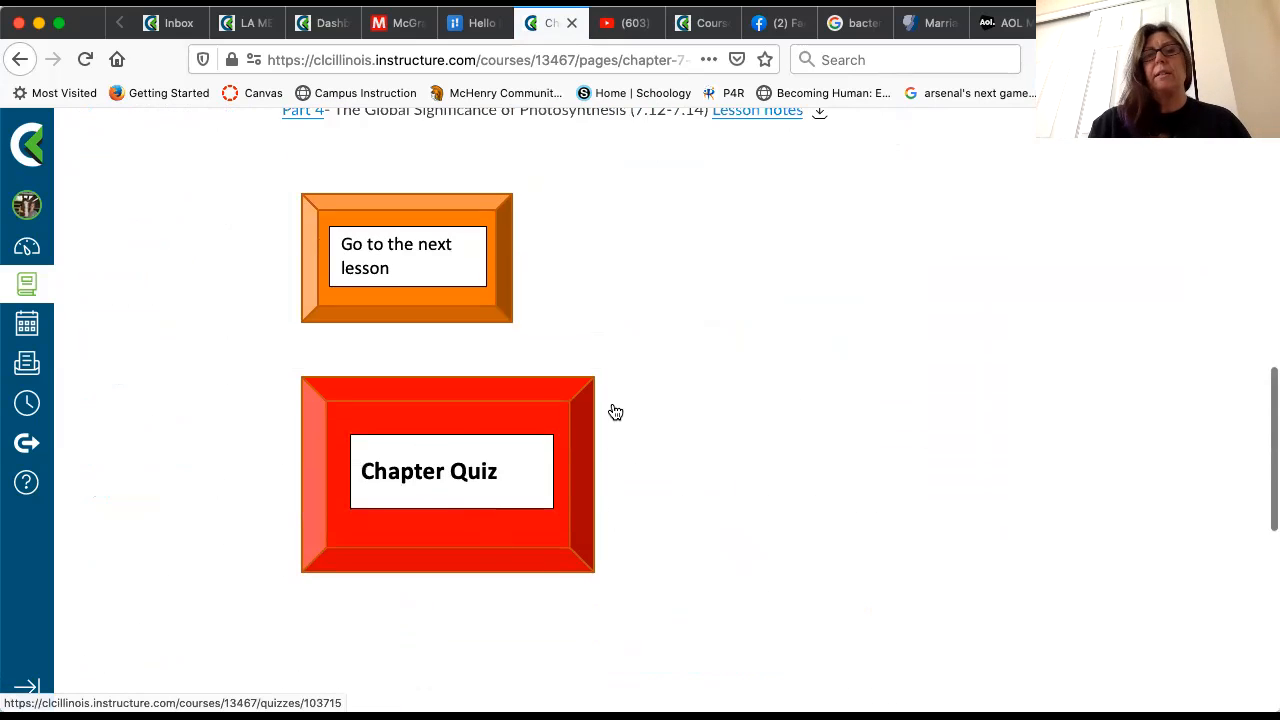
scroll("down", 3)
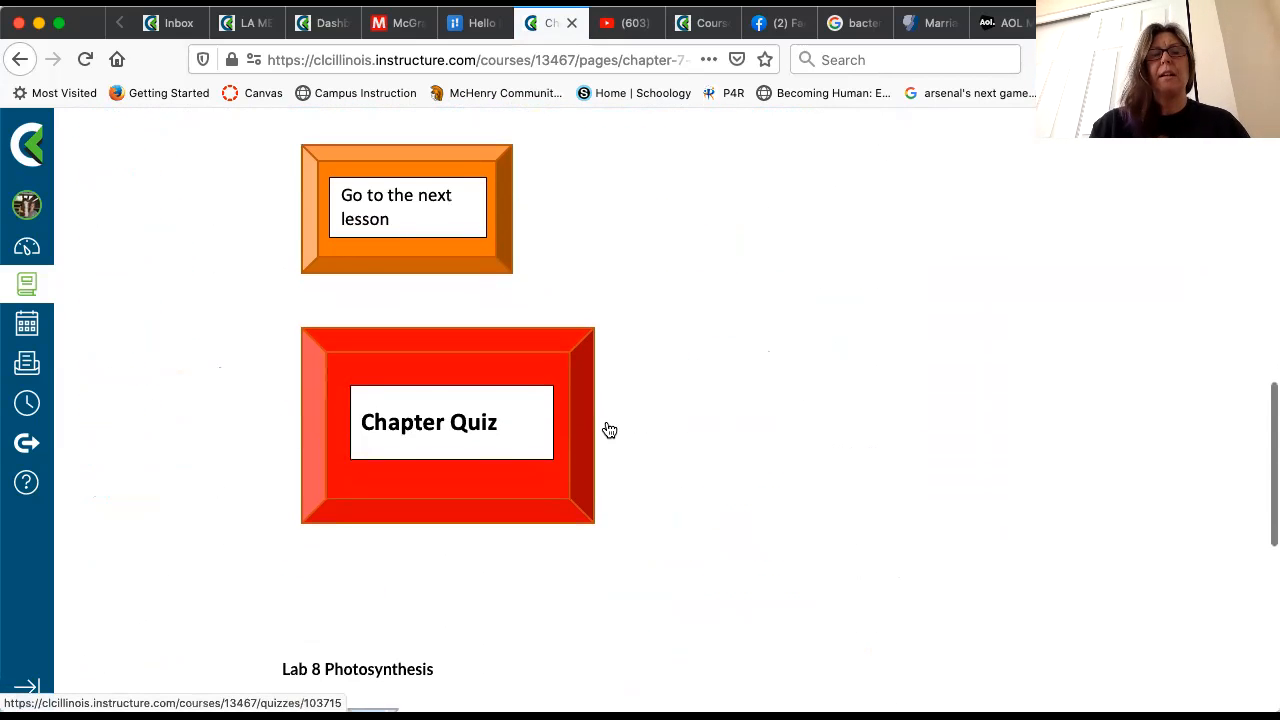
scroll("up", 3)
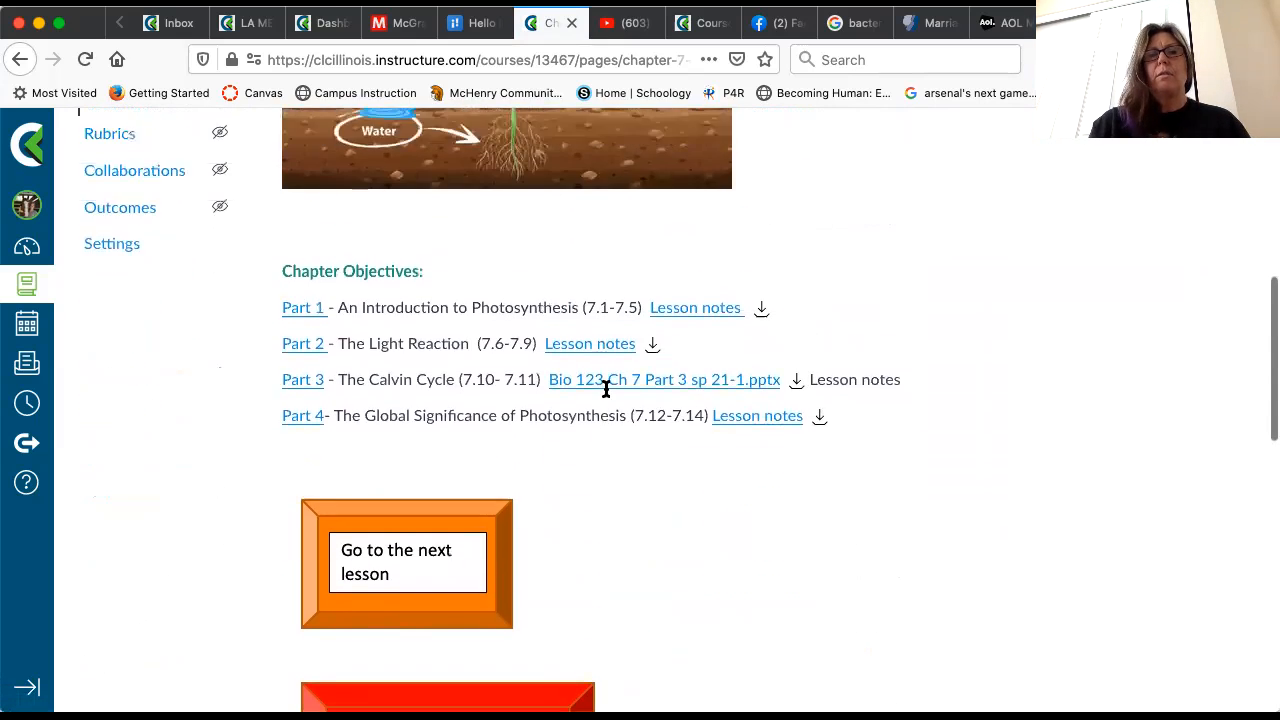
scroll("down", 3)
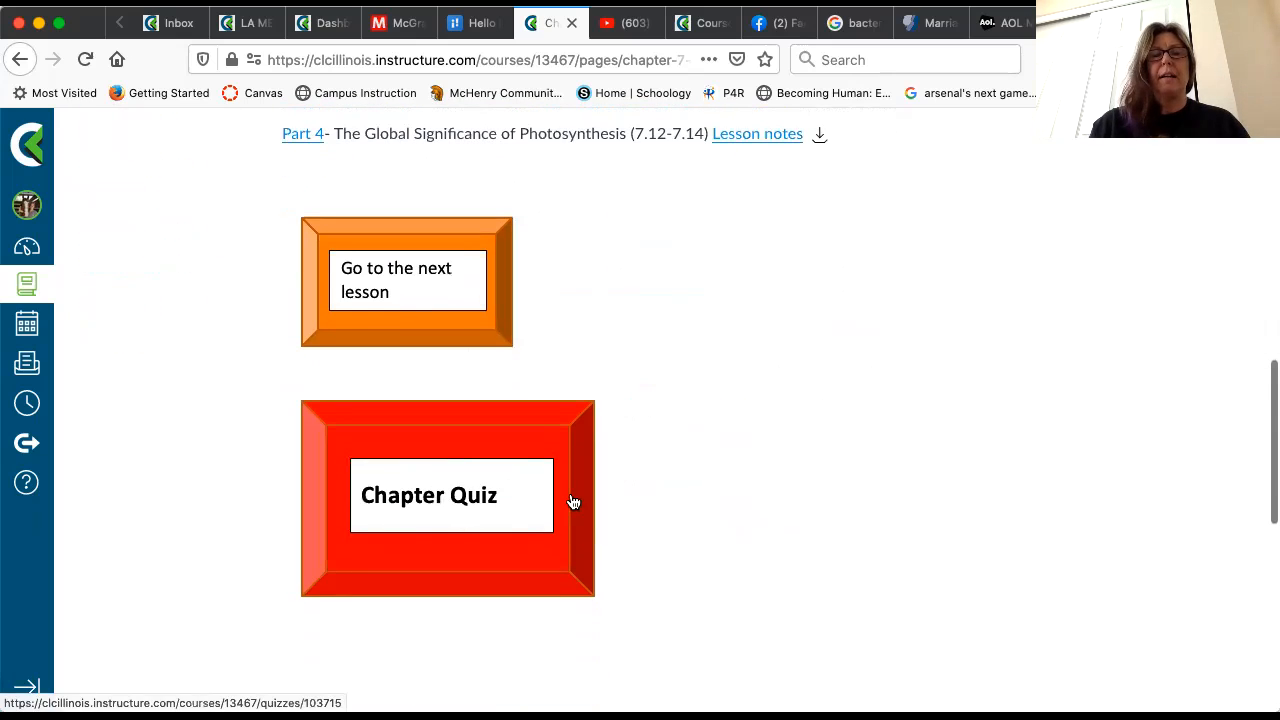
scroll("down", 3)
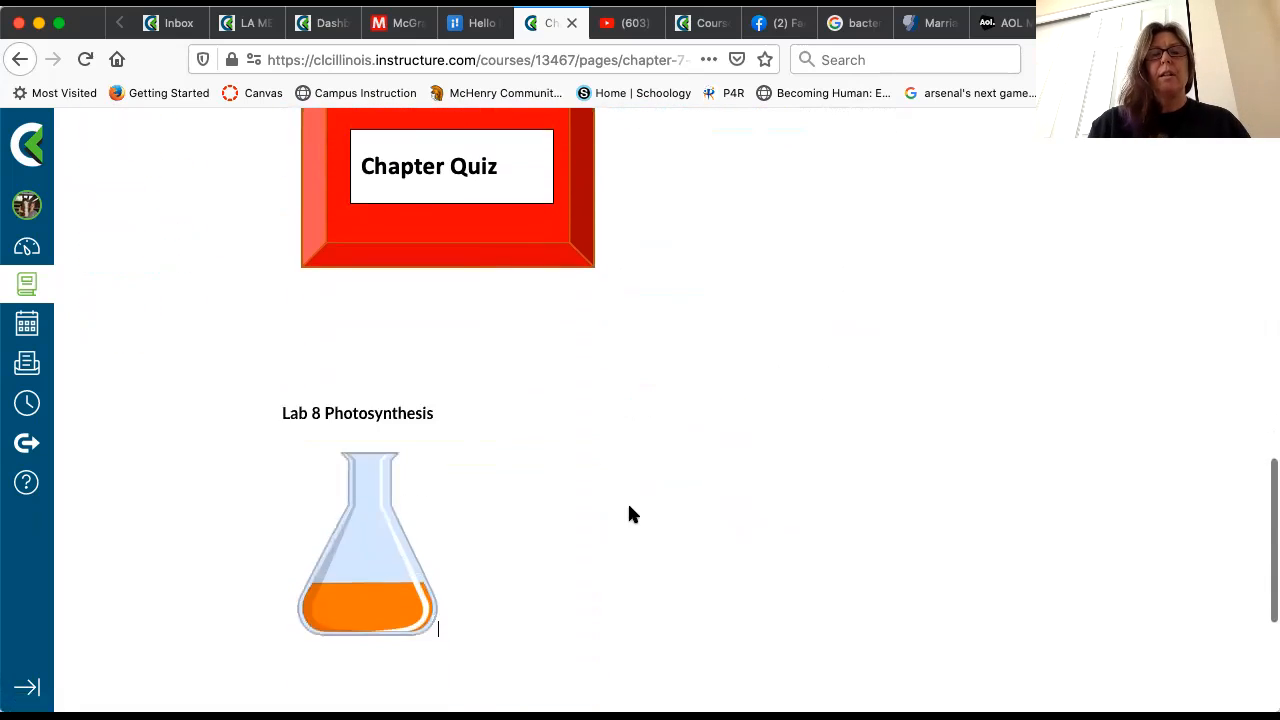
scroll("down", 3)
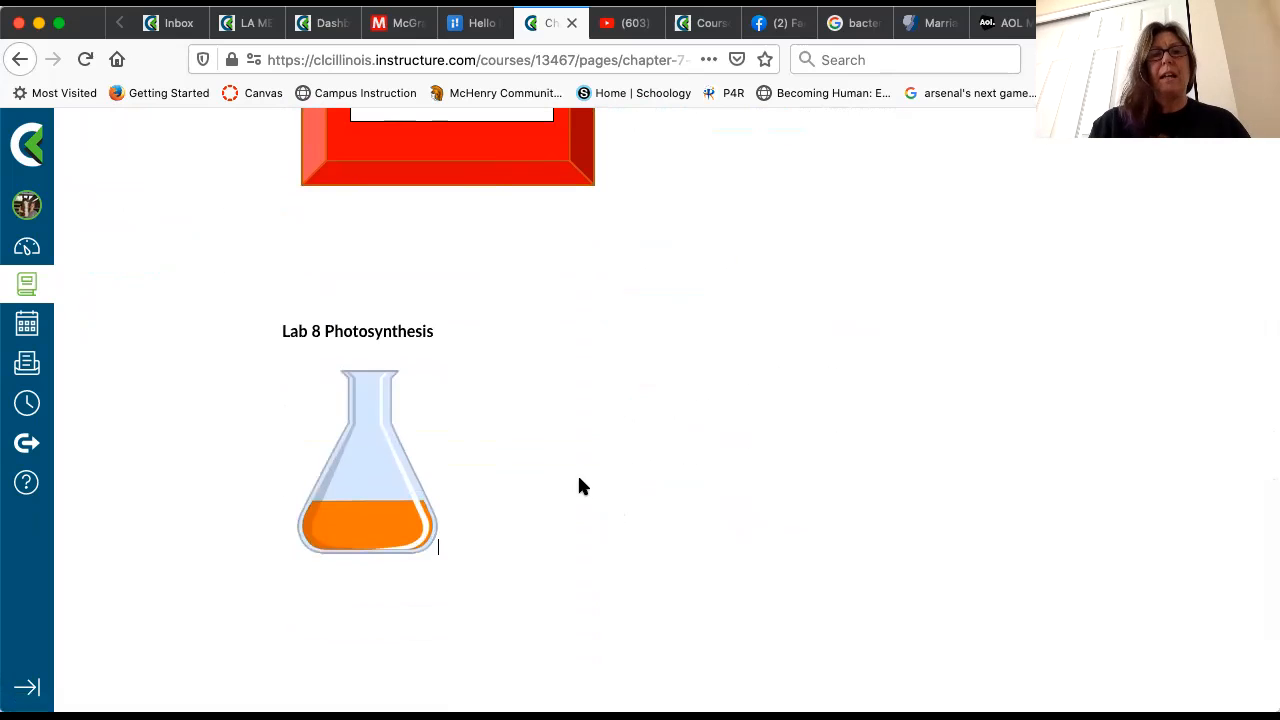
mouse_move(490, 444)
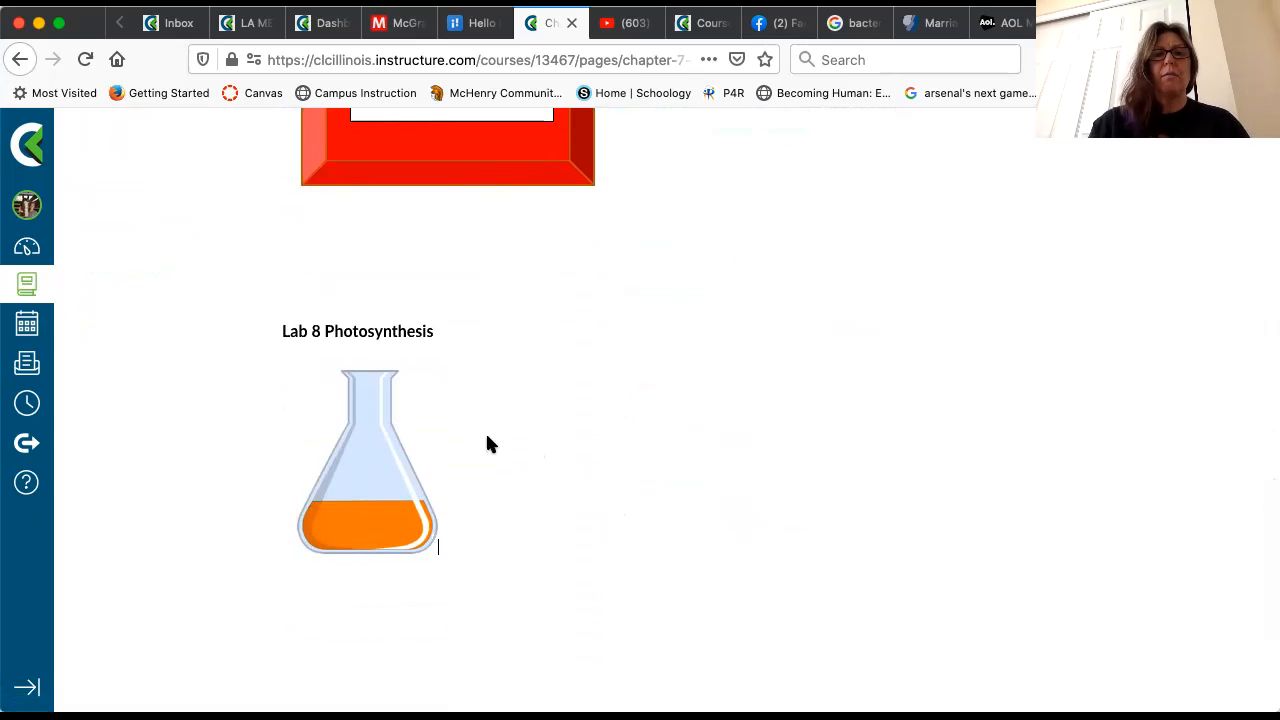
mouse_move(399, 498)
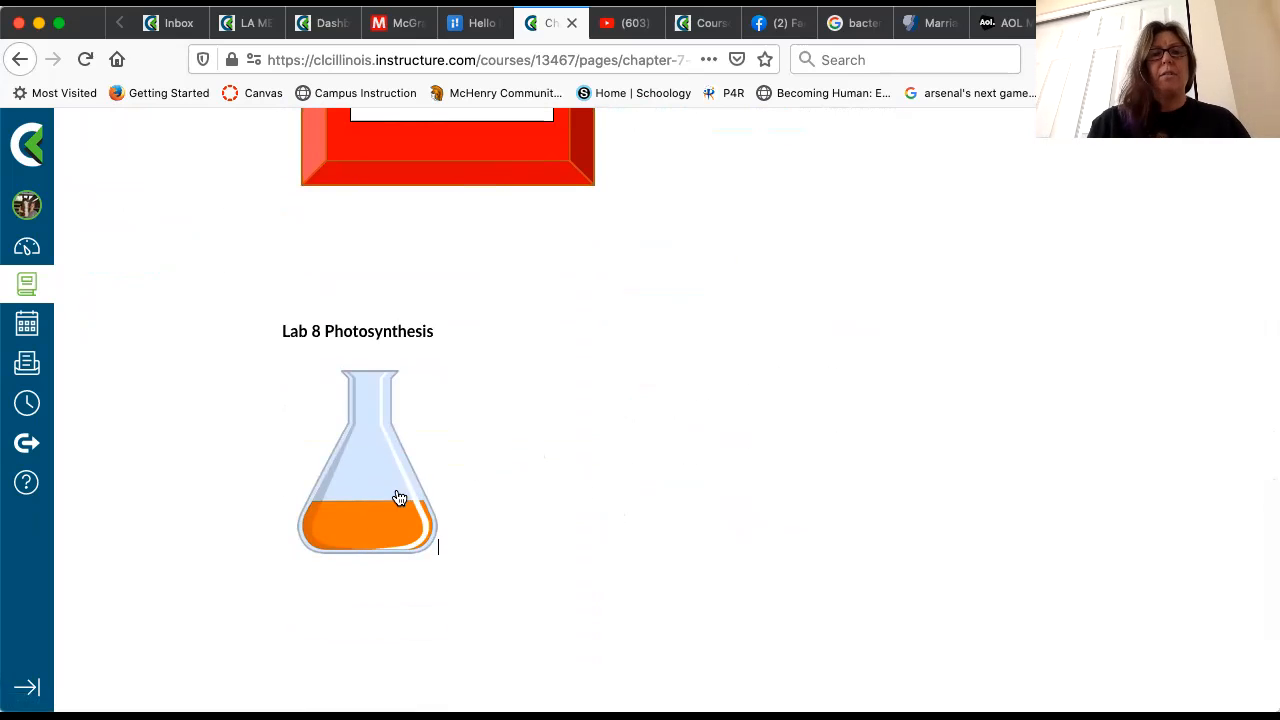
Open Lab 8 Photosynthesis and scroll through its objectives to the Keywords table and Lesson Video
left_click(367, 460)
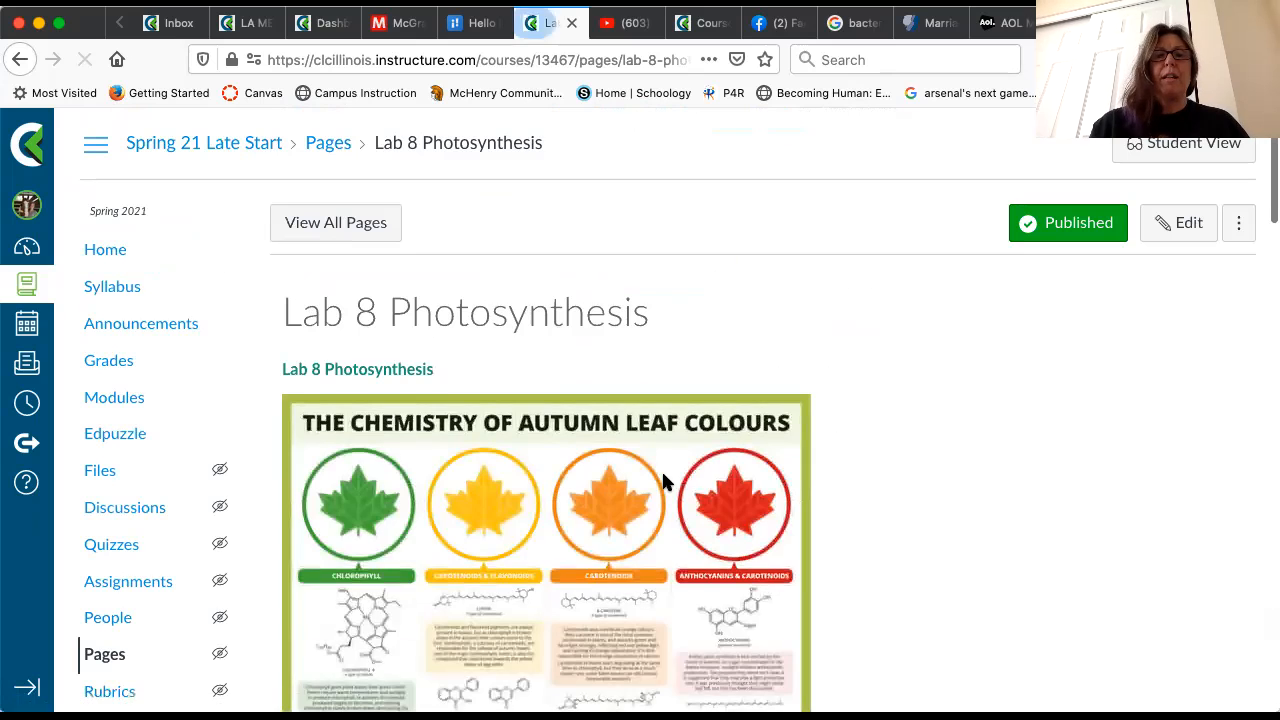
scroll("down", 3)
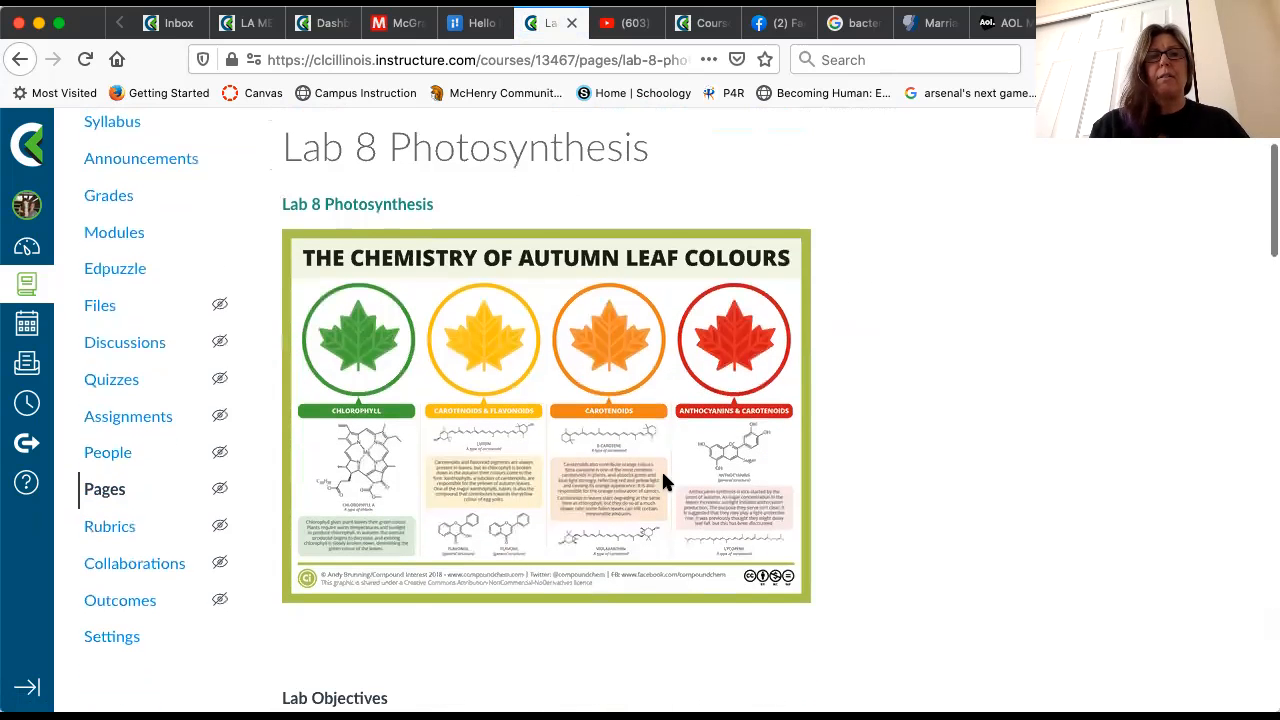
scroll("down", 3)
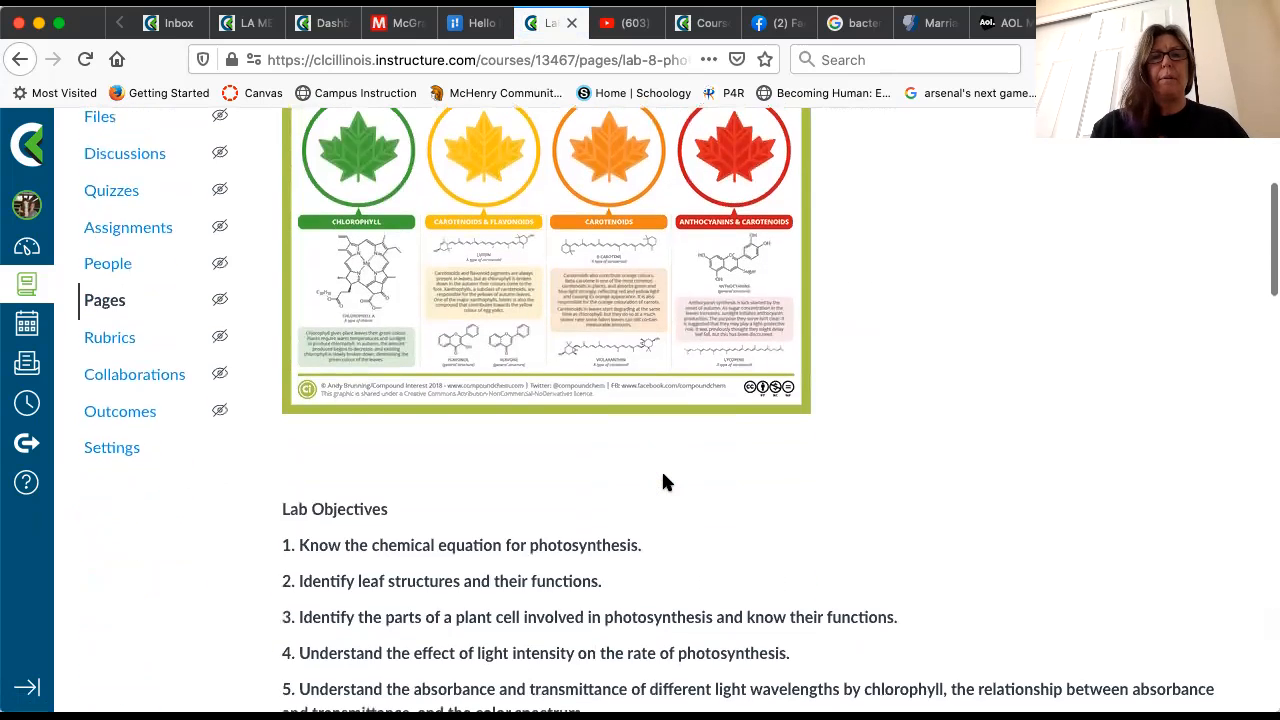
scroll("down", 3)
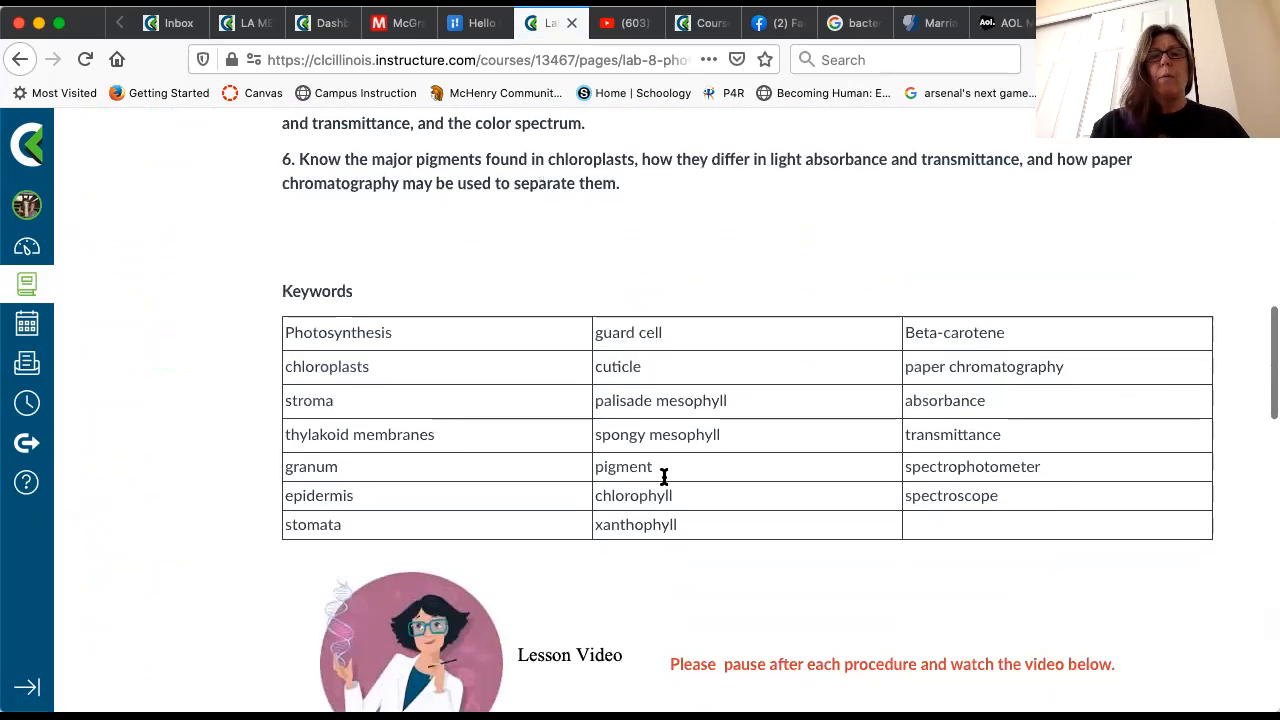
scroll("down", 3)
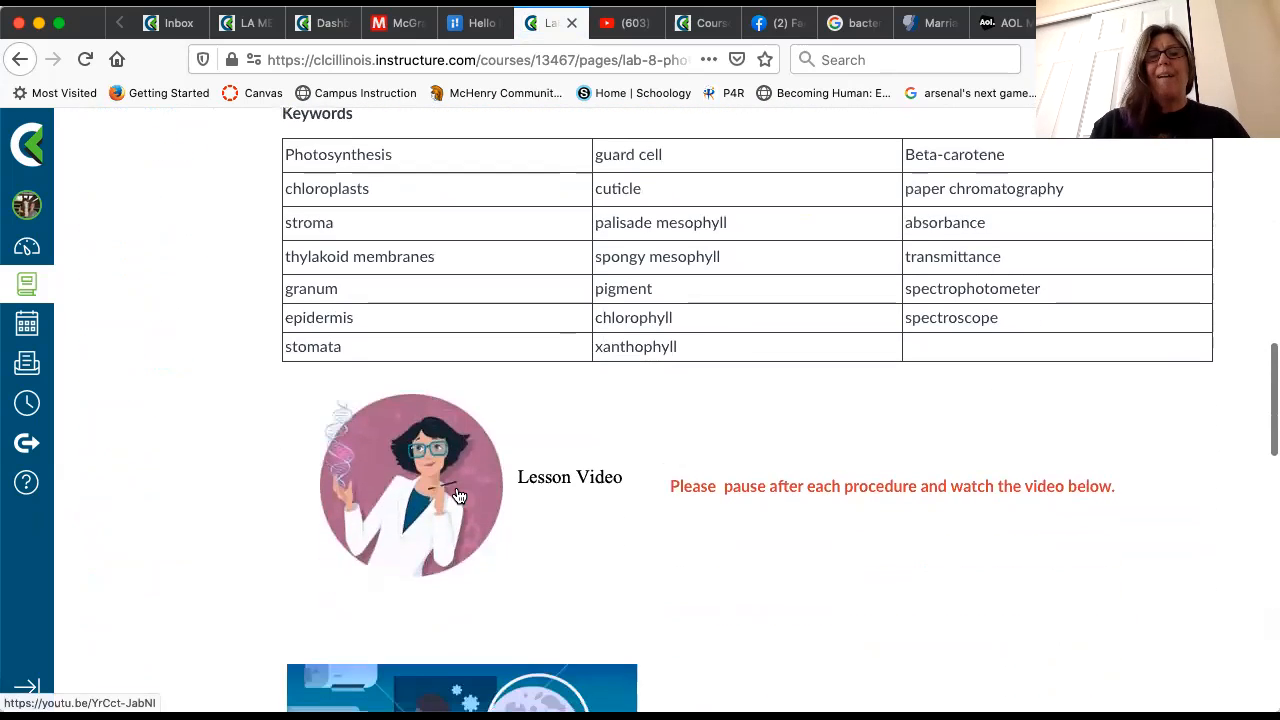
mouse_move(577, 505)
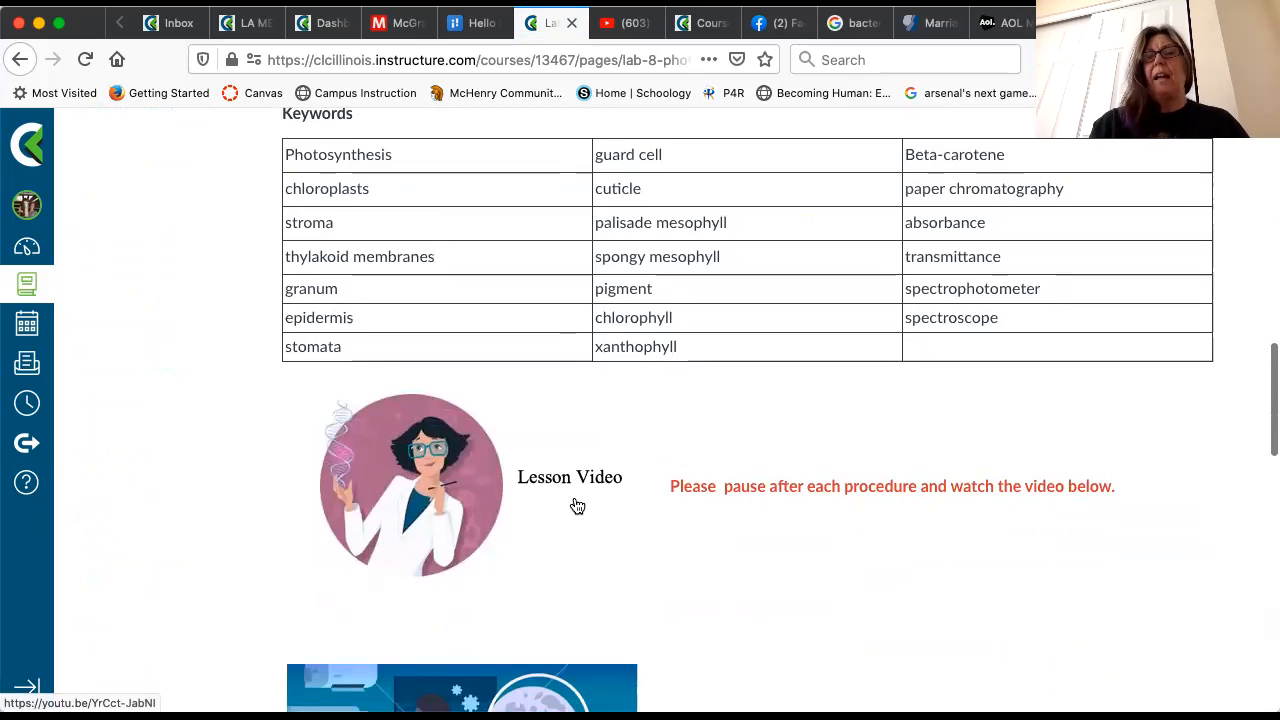
mouse_move(770, 508)
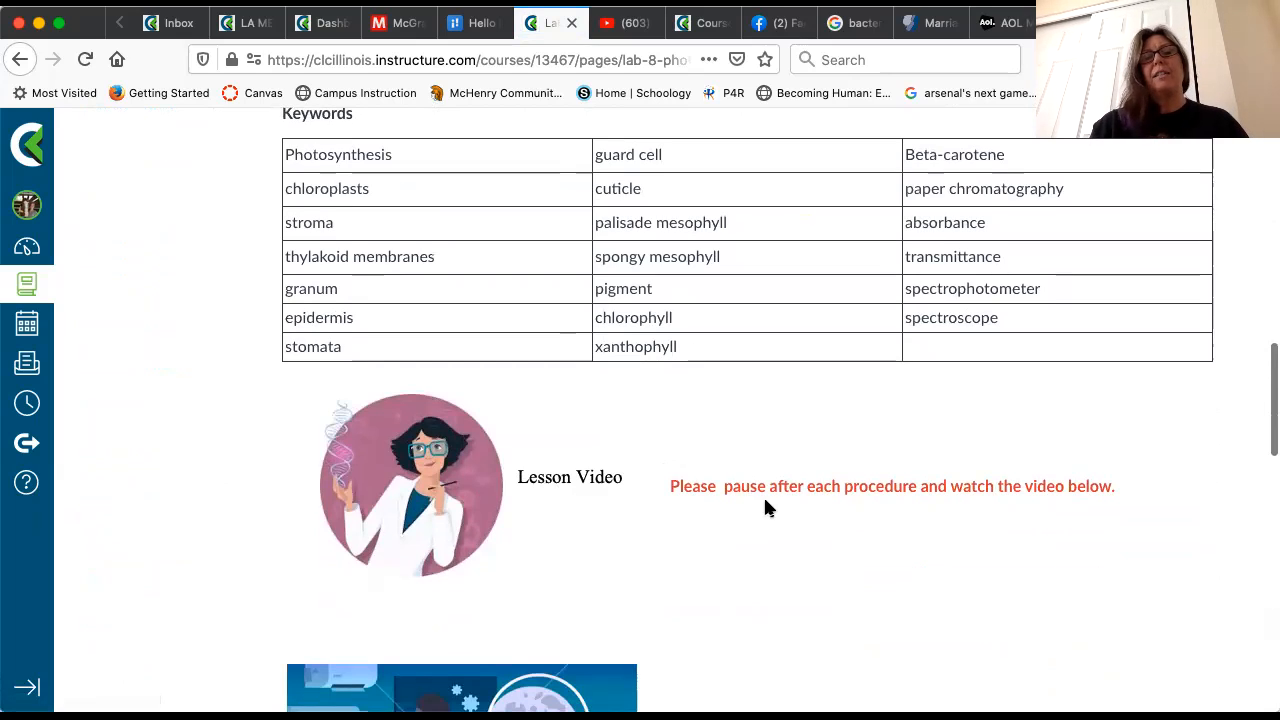
mouse_move(845, 532)
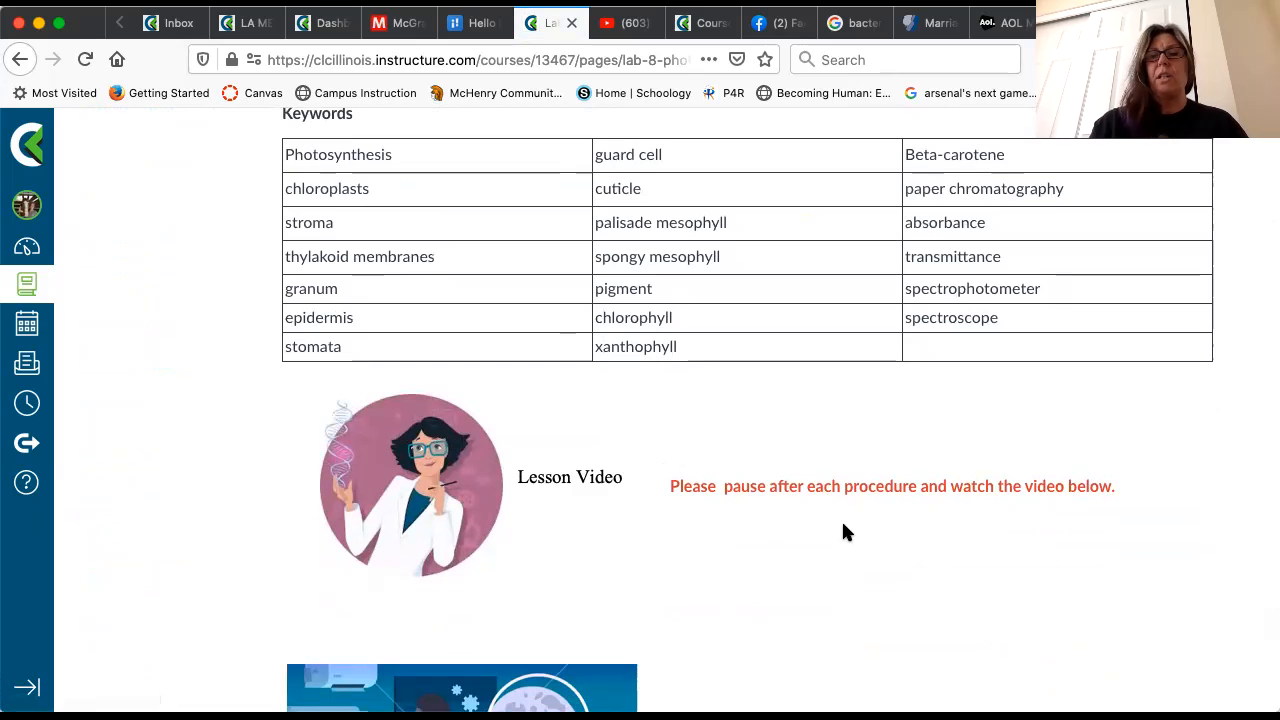
mouse_move(715, 500)
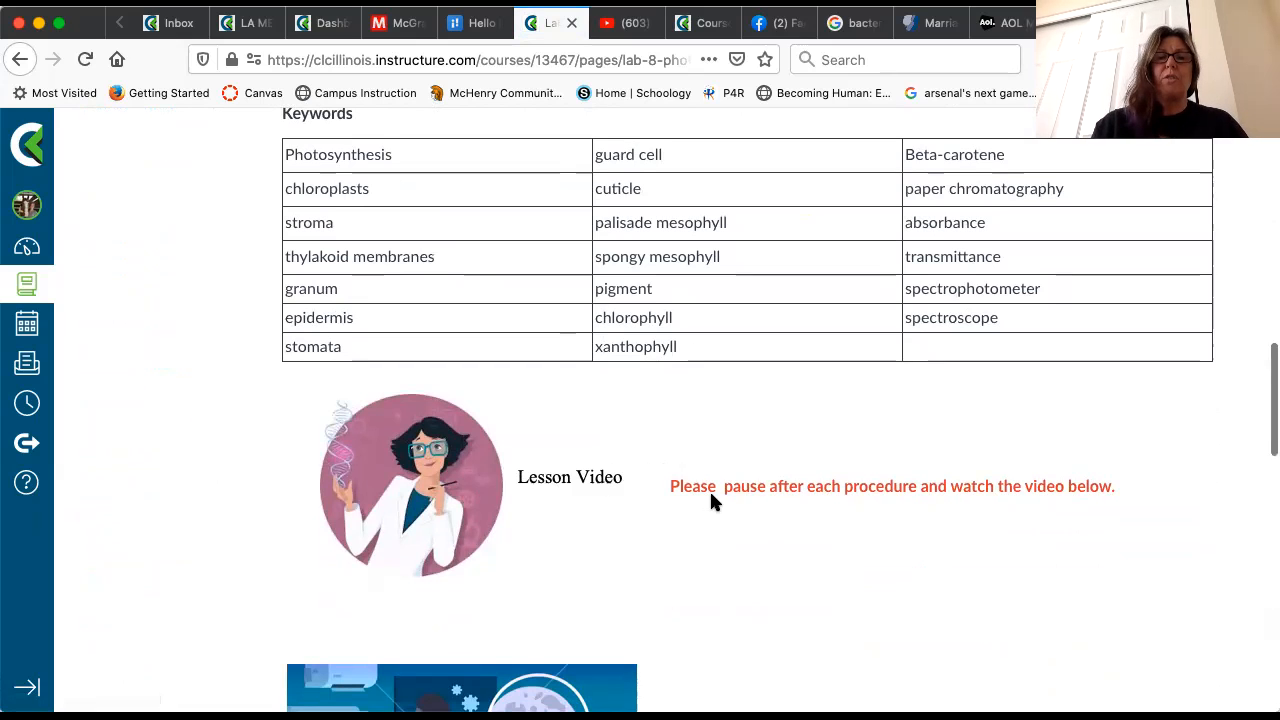
Scroll through the Lab 8 lab-part links, homework, keys, quiz and navigation tiles
scroll("down", 3)
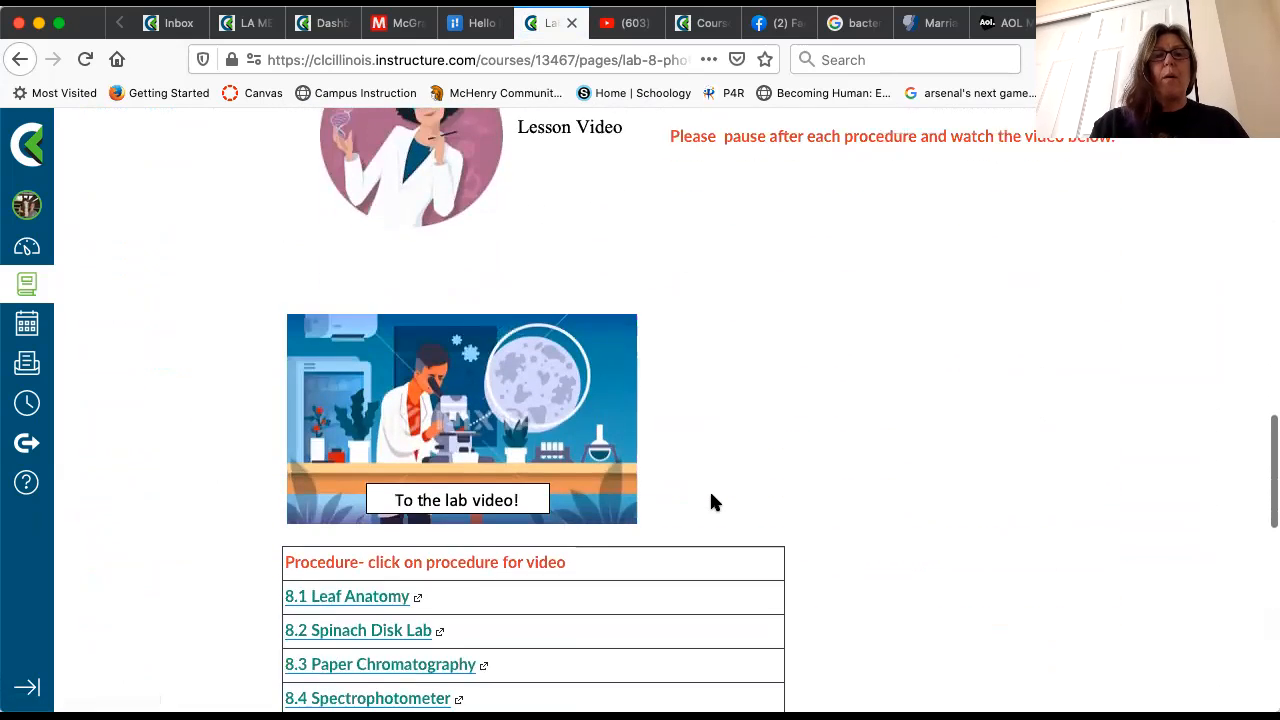
scroll("down", 3)
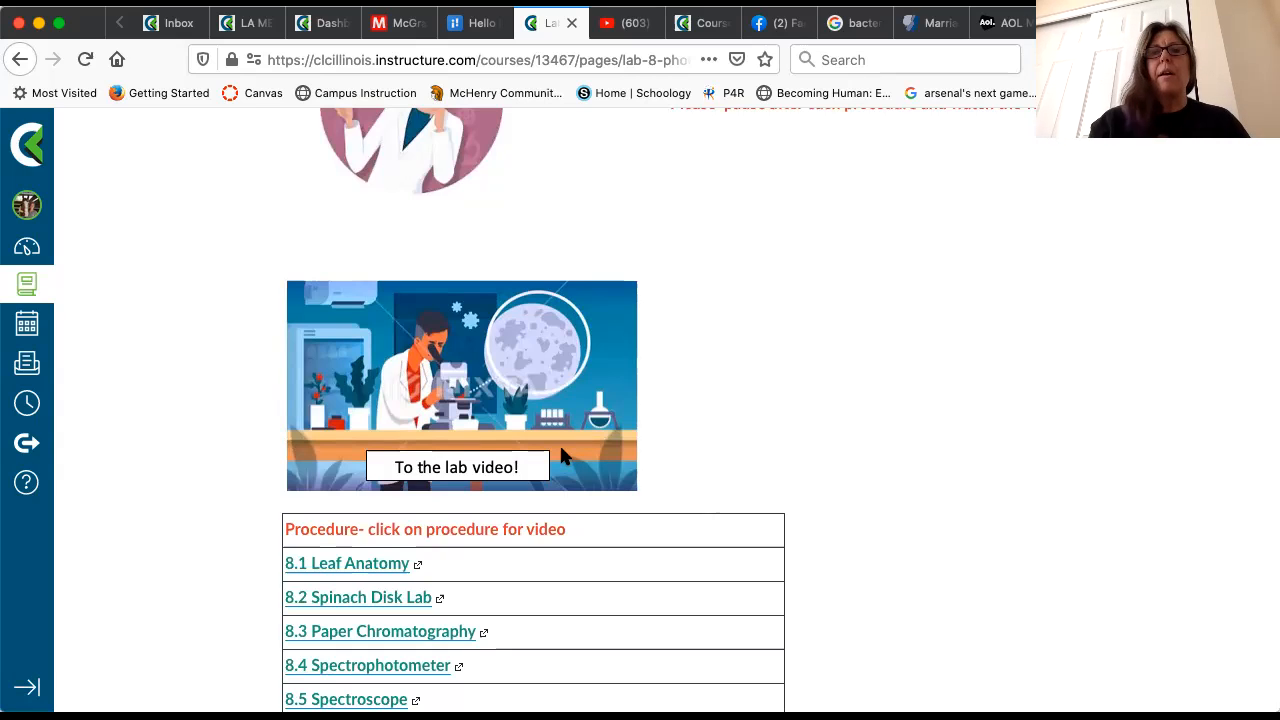
mouse_move(451, 265)
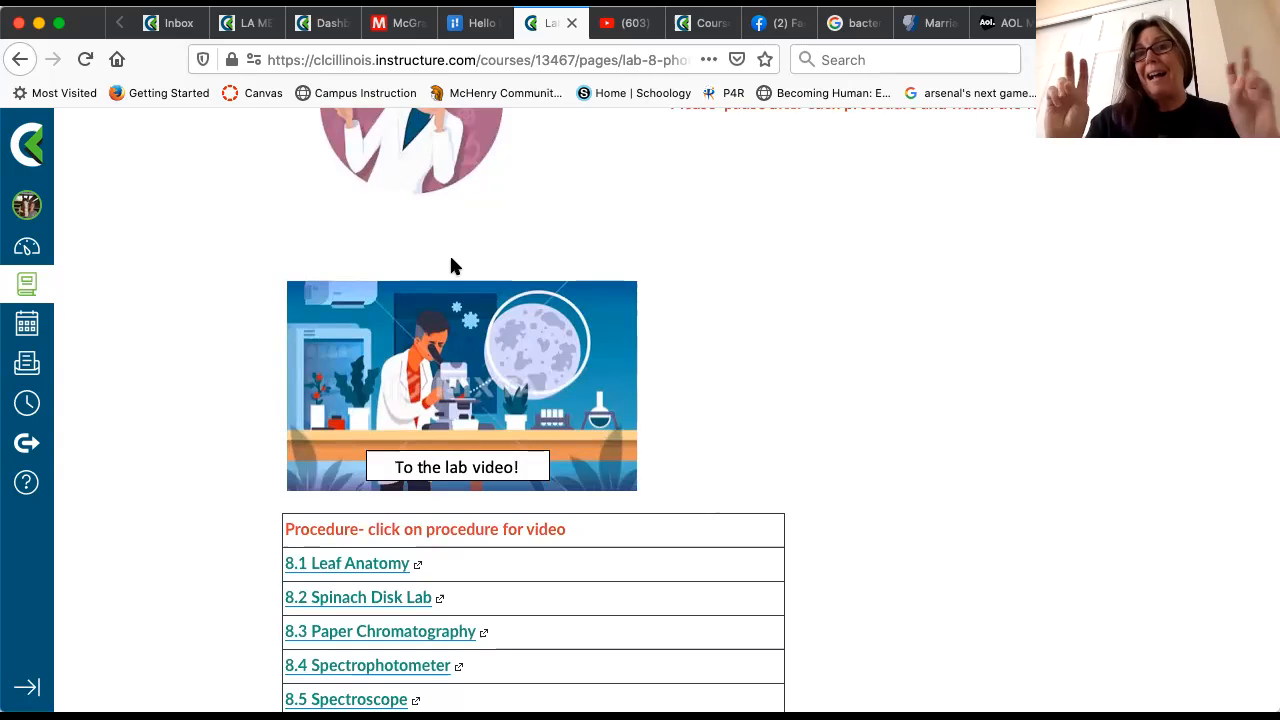
mouse_move(575, 370)
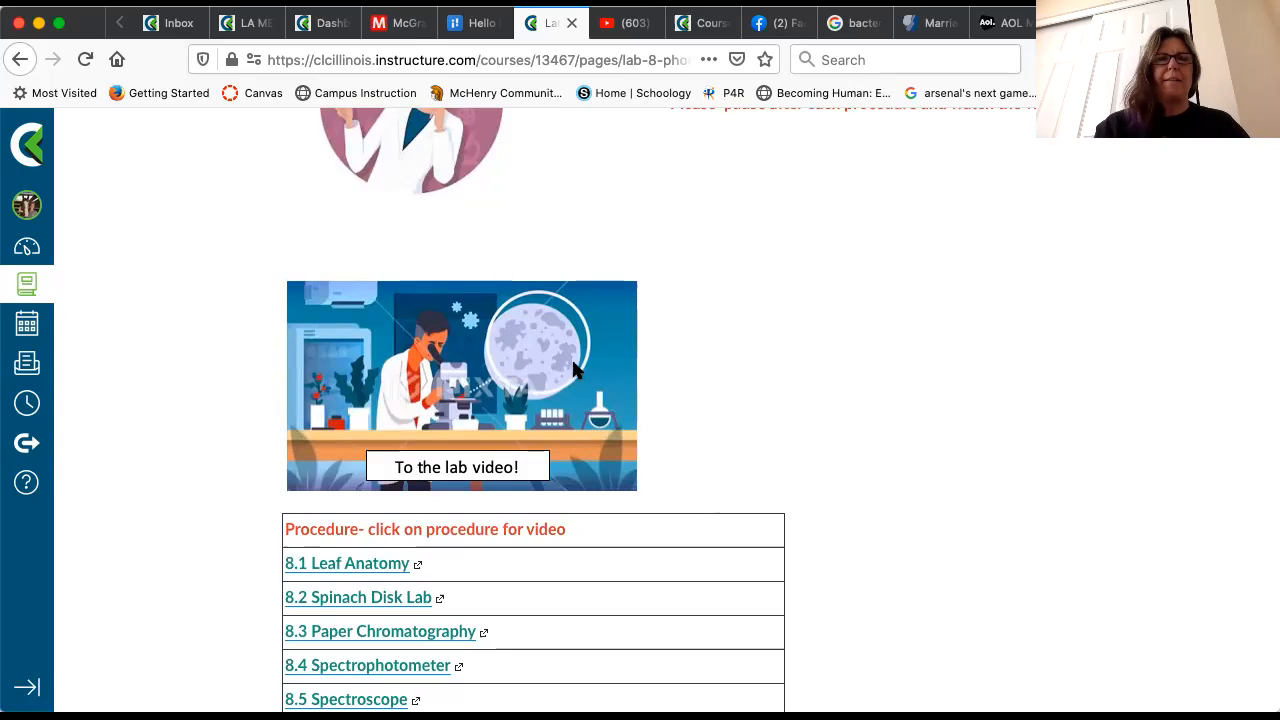
scroll("down", 3)
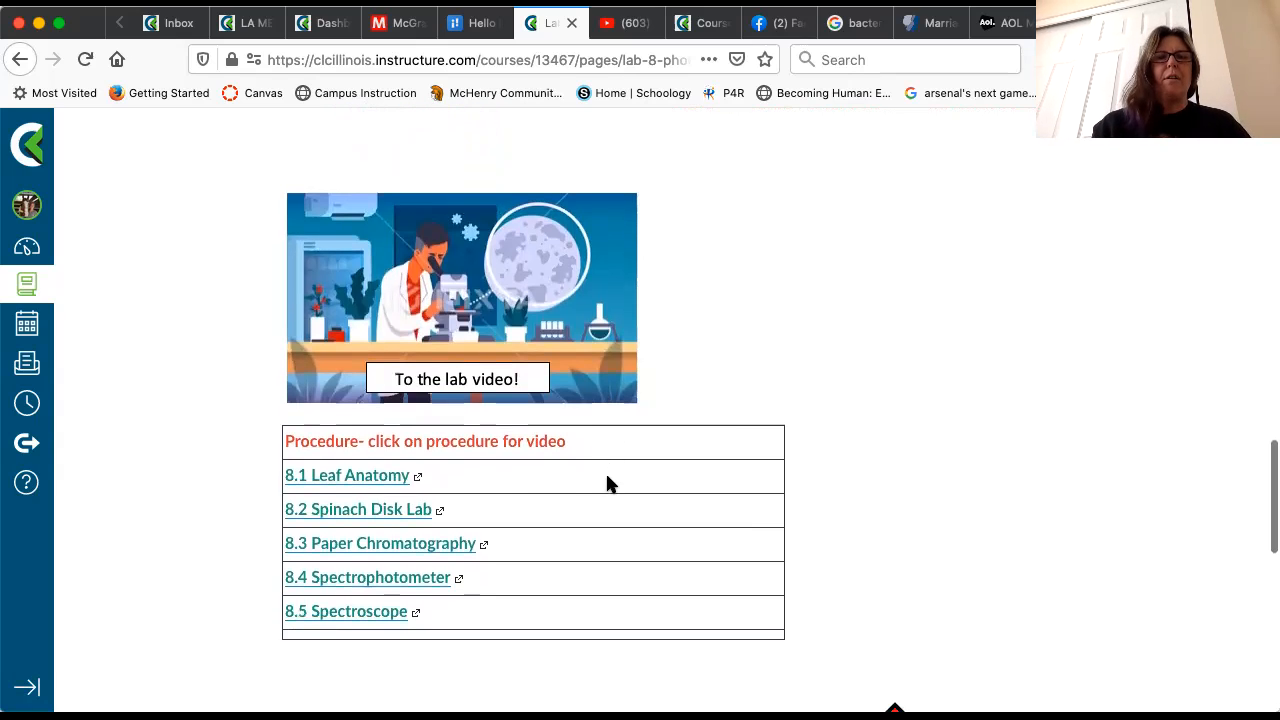
mouse_move(290, 490)
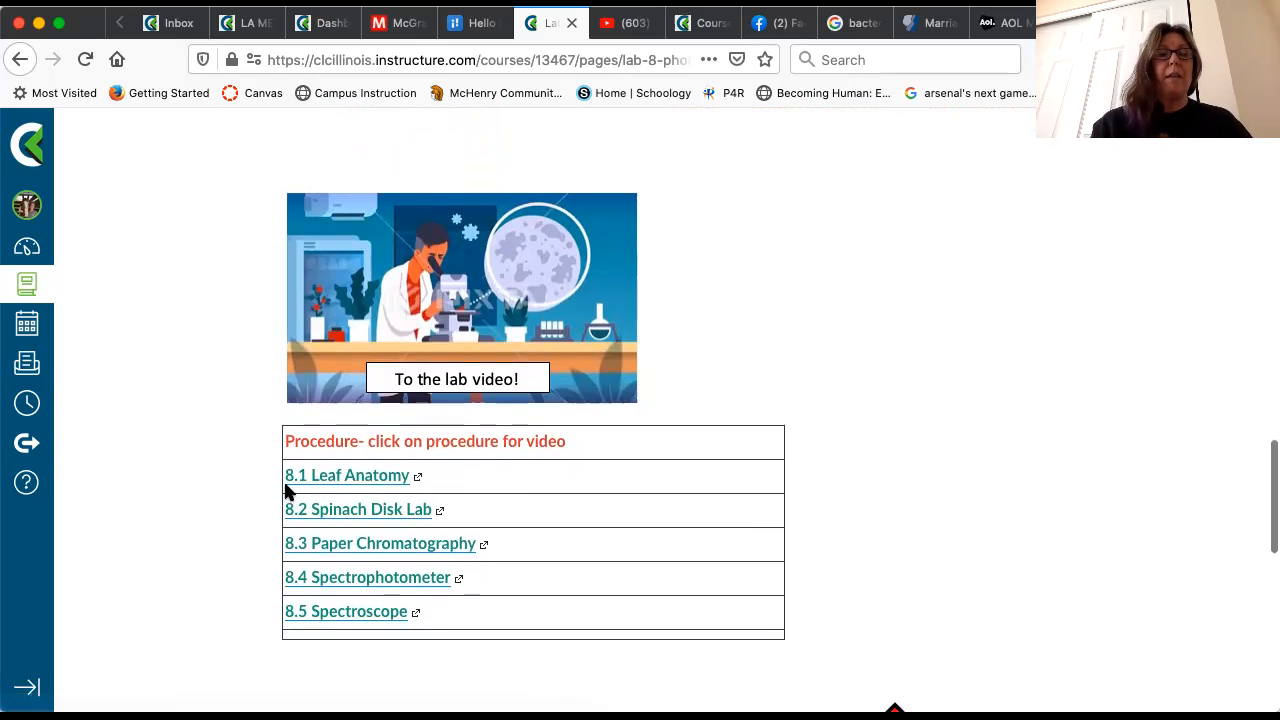
mouse_move(357, 488)
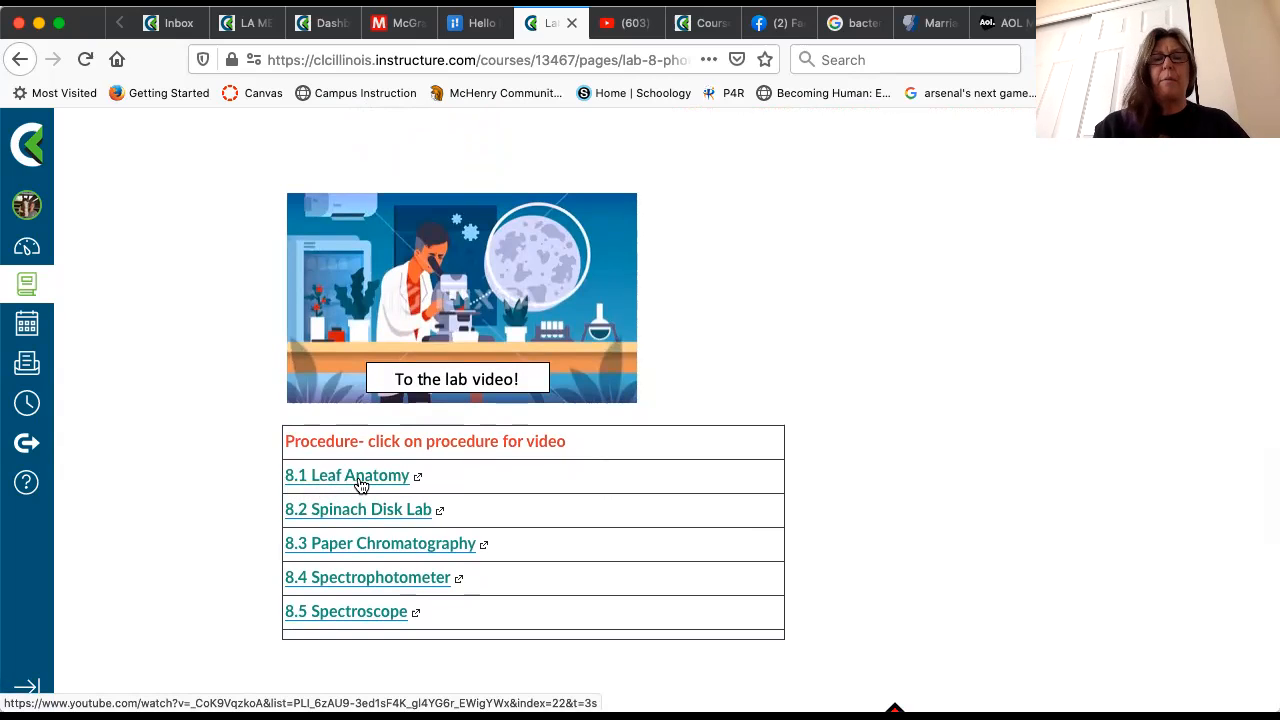
mouse_move(447, 481)
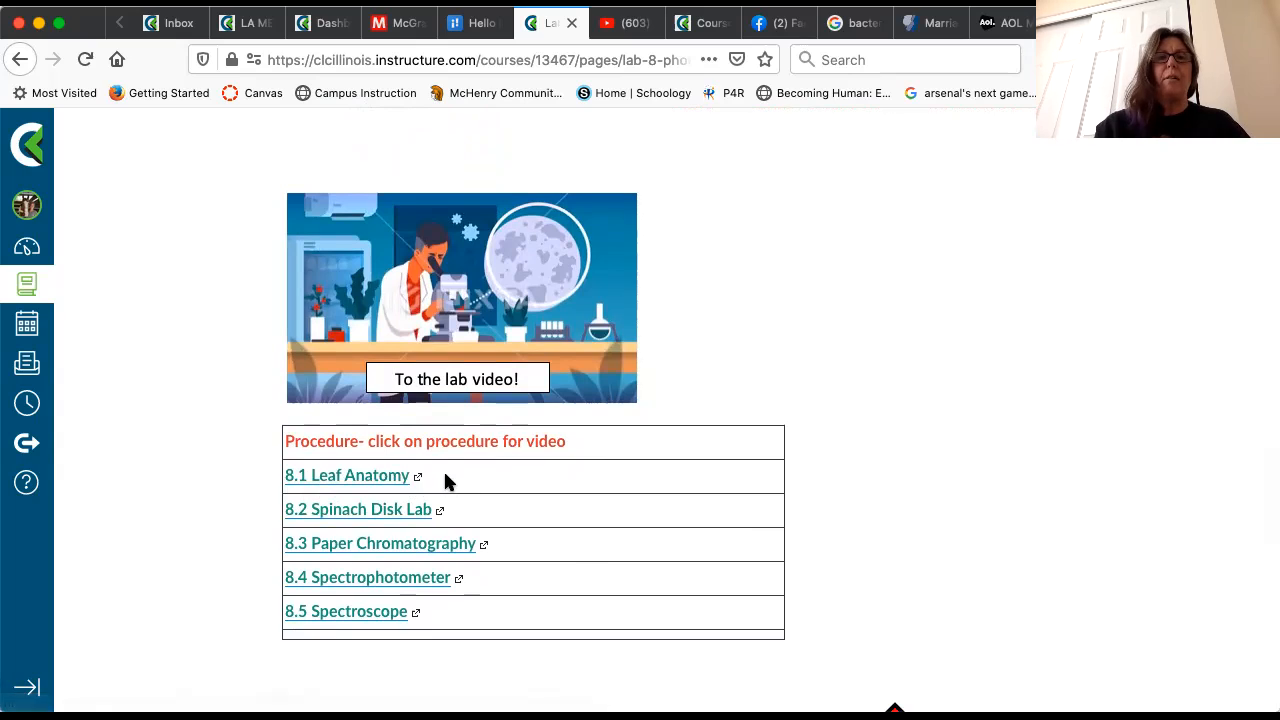
mouse_move(505, 432)
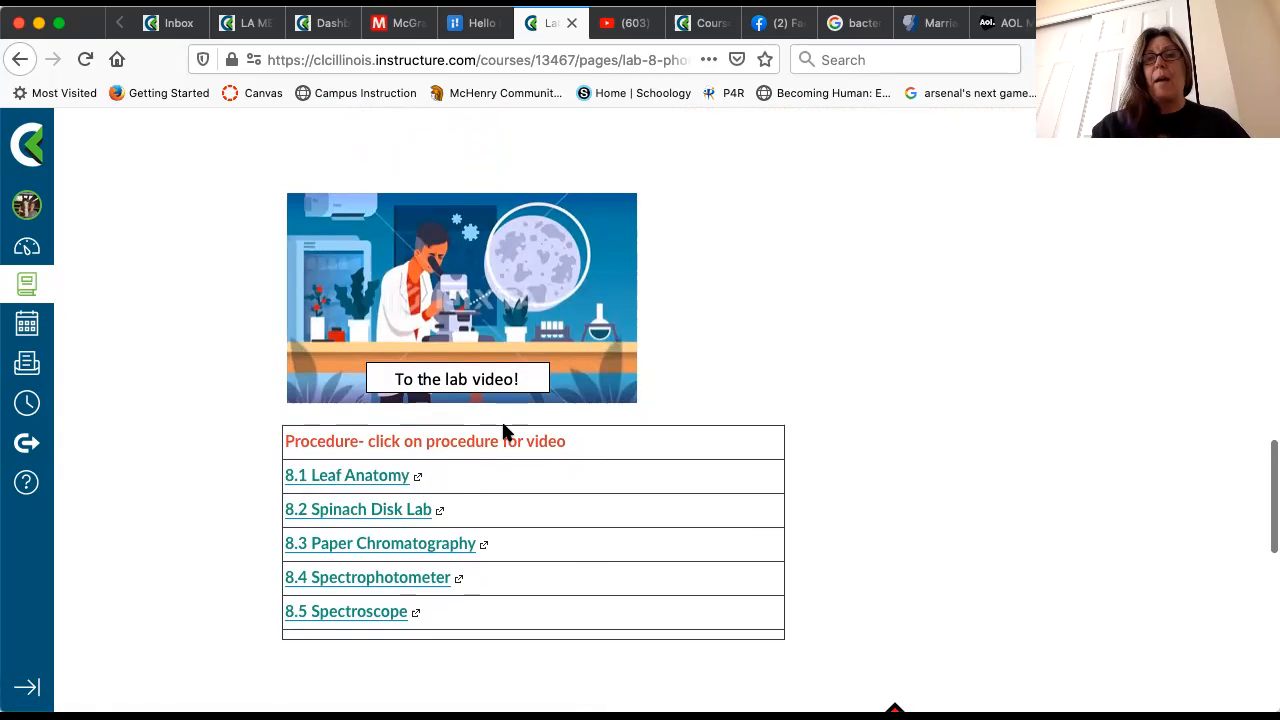
mouse_move(374, 517)
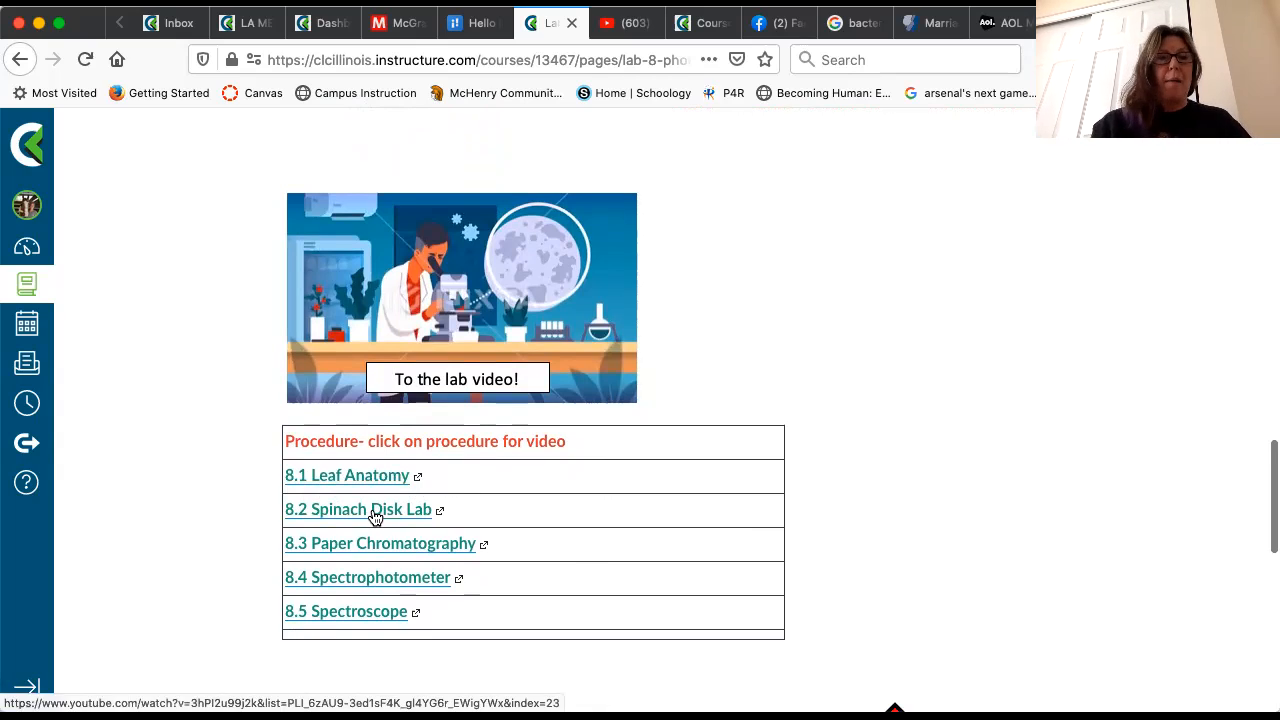
mouse_move(383, 521)
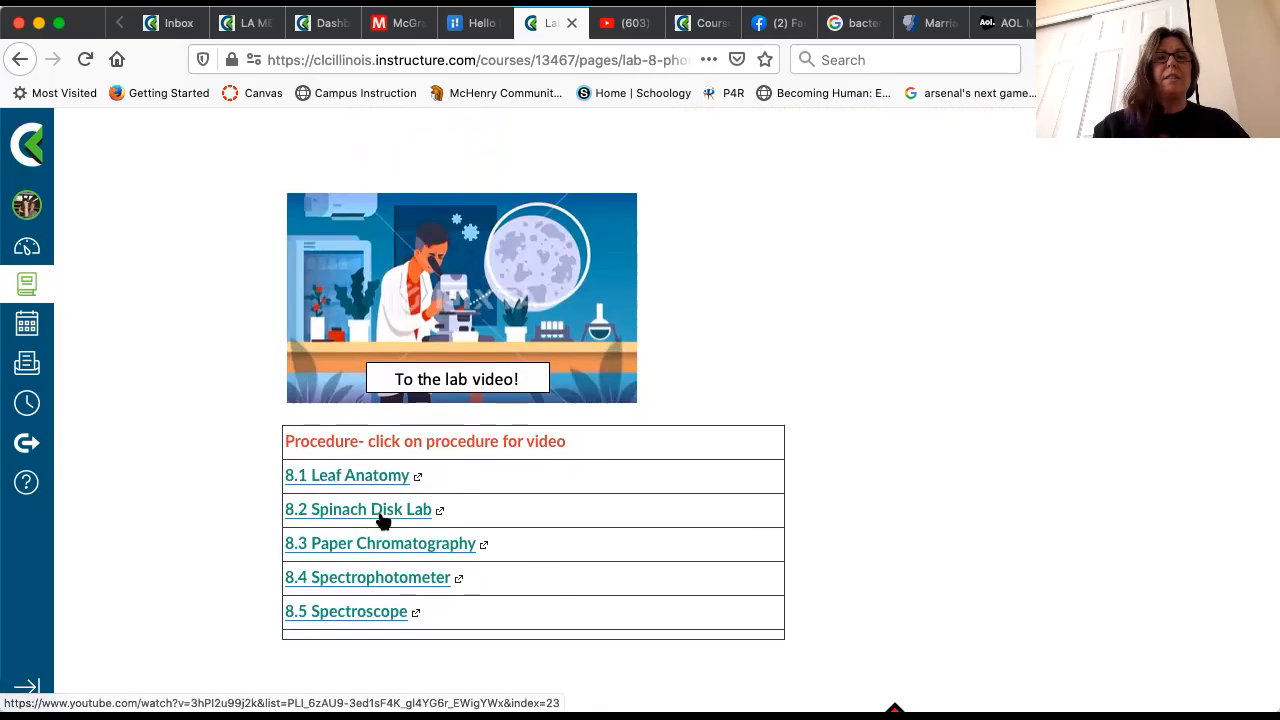
mouse_move(385, 555)
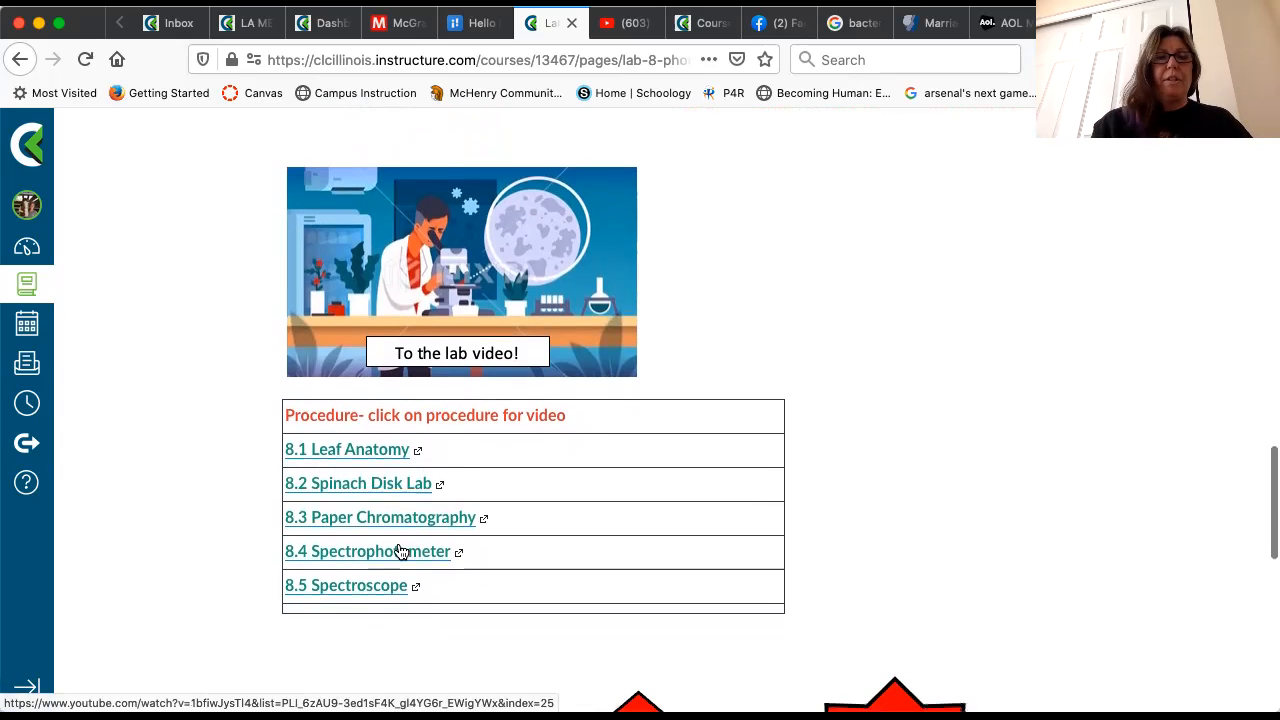
mouse_move(386, 557)
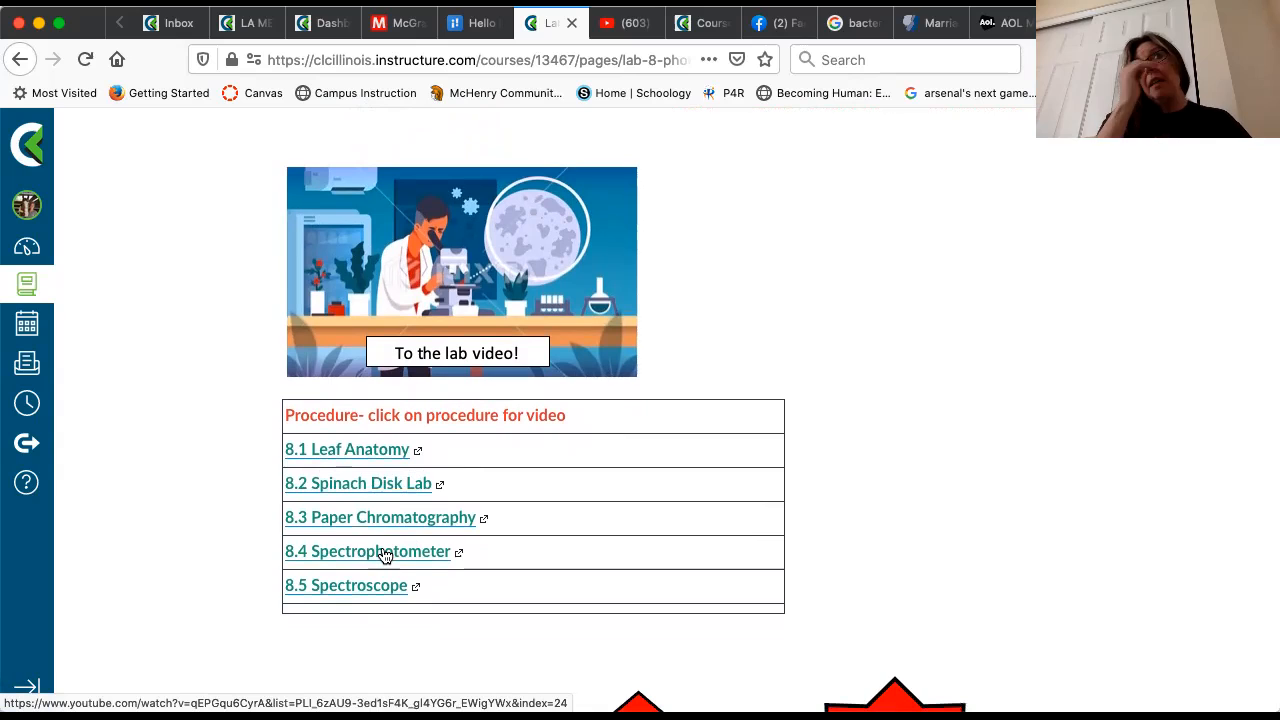
mouse_move(389, 549)
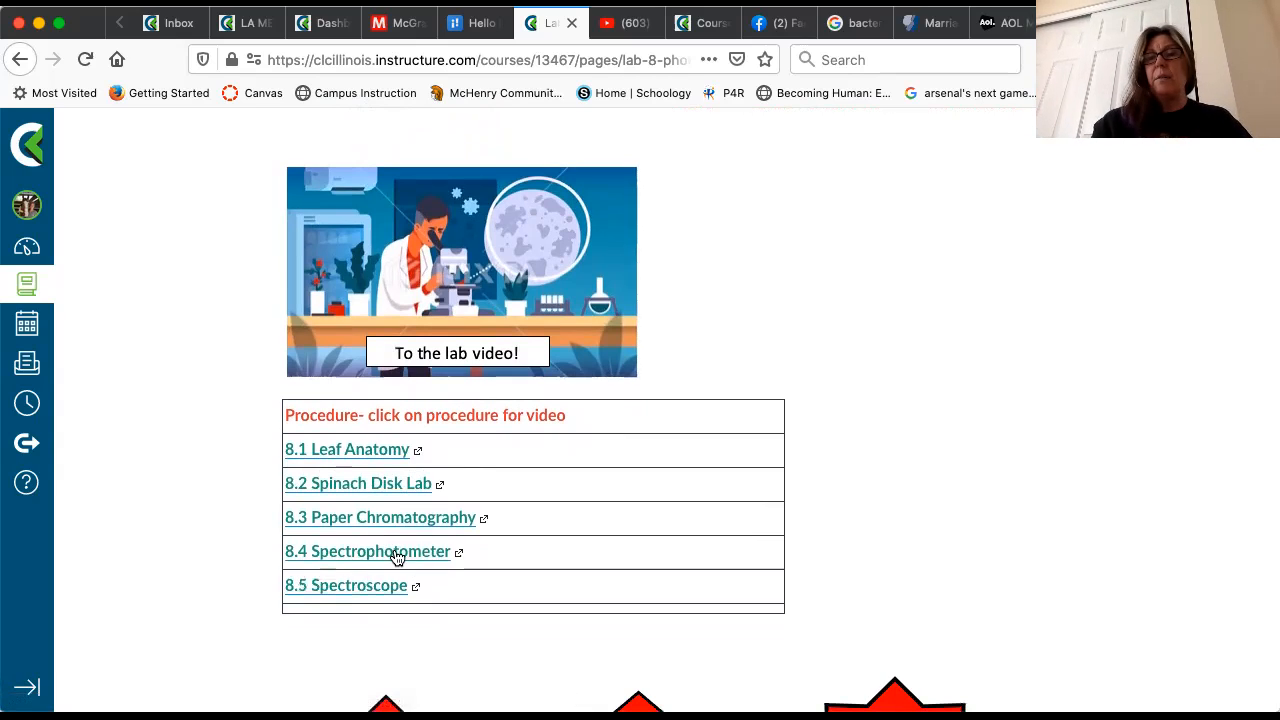
mouse_move(397, 551)
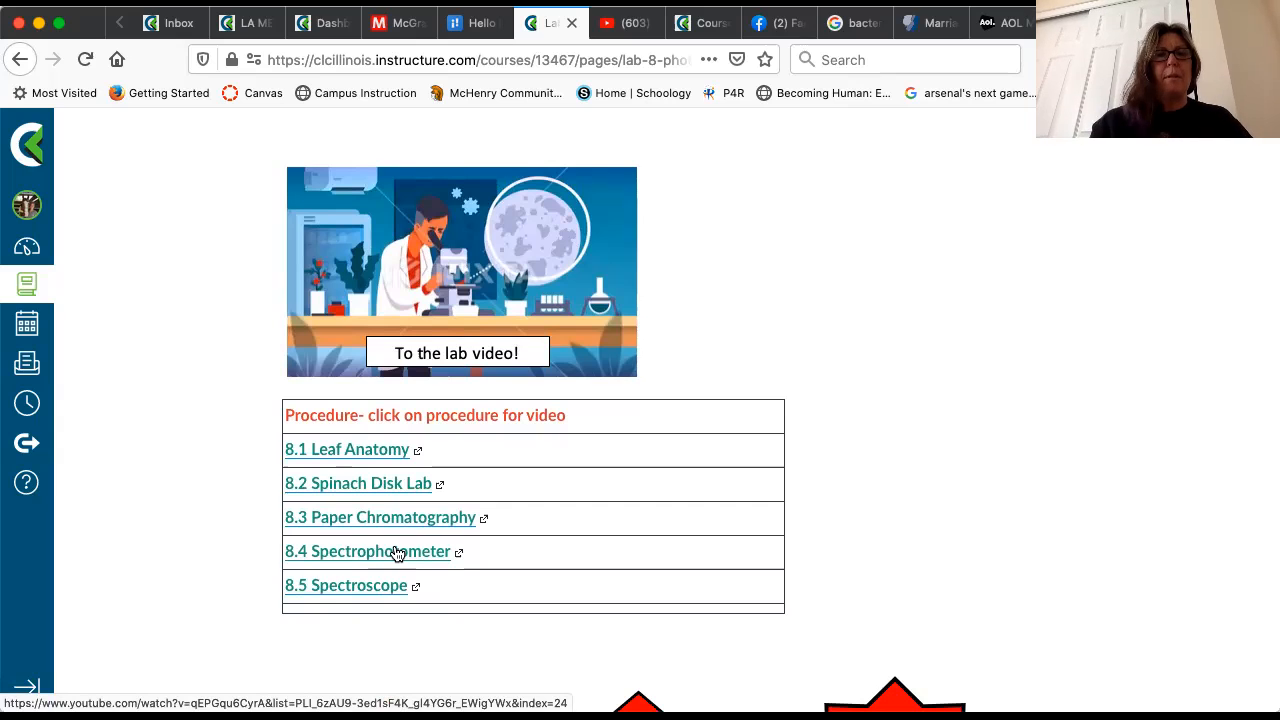
scroll("down", 3)
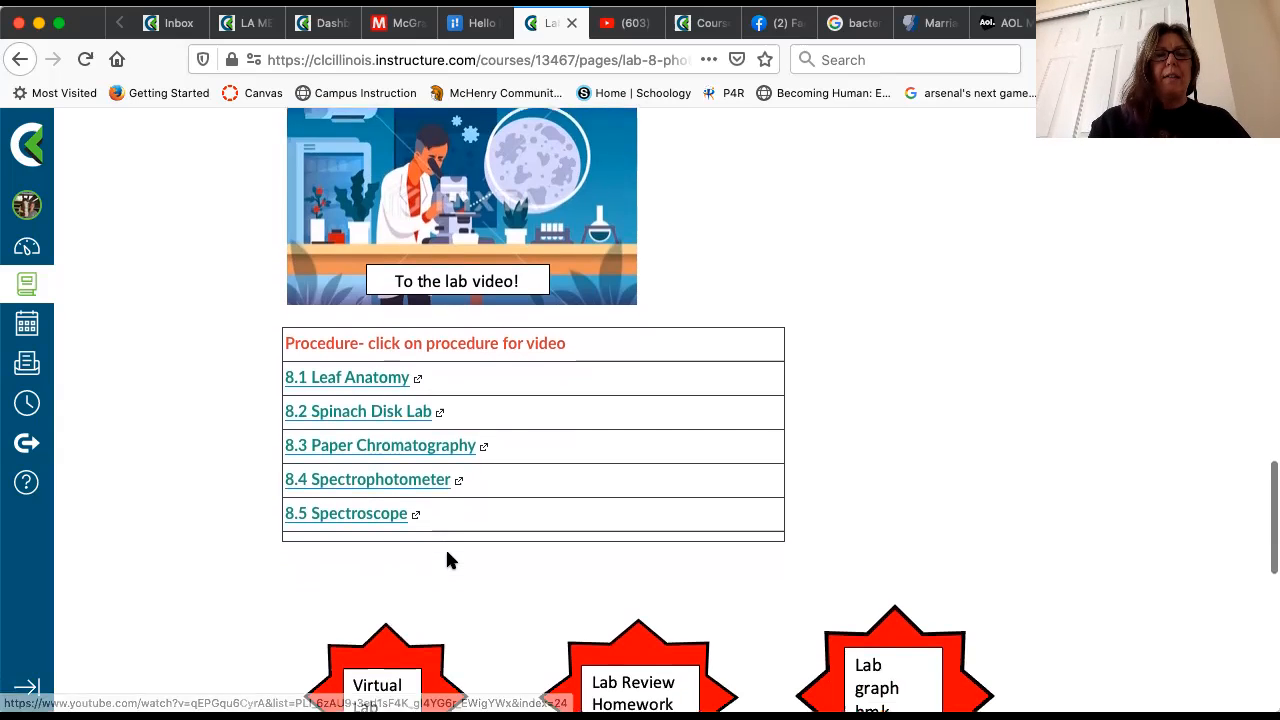
scroll("down", 3)
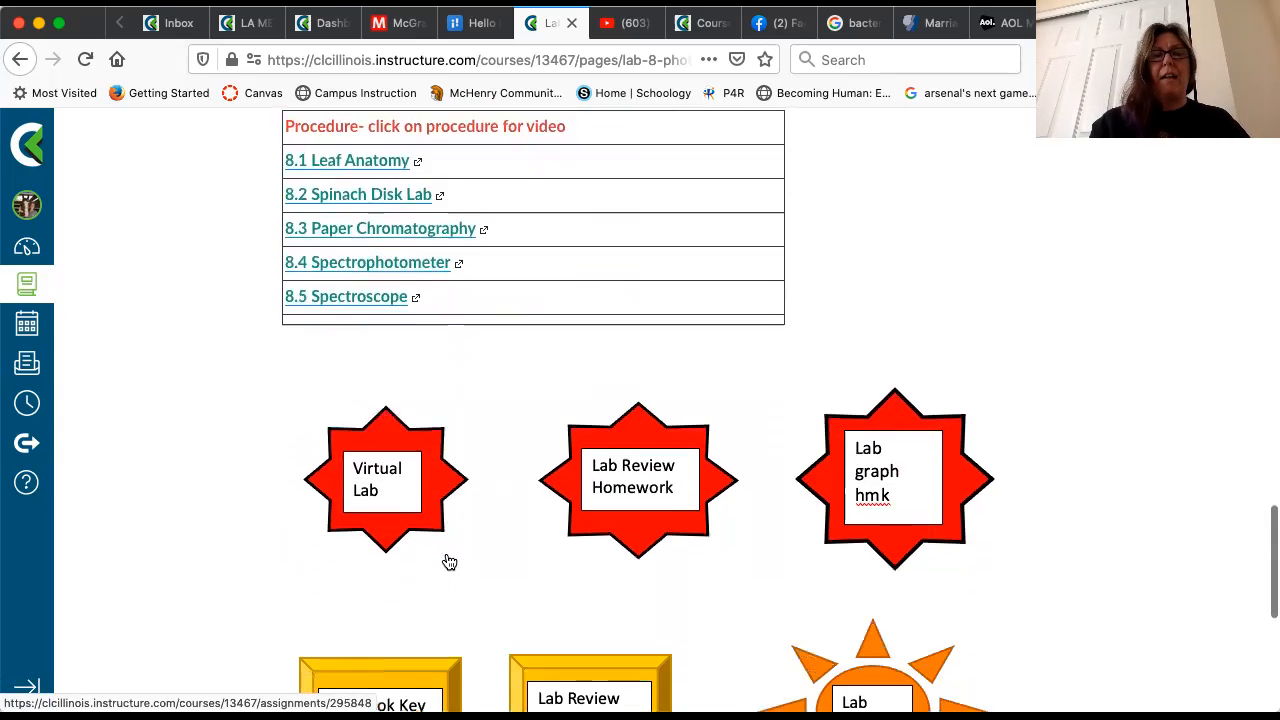
scroll("down", 3)
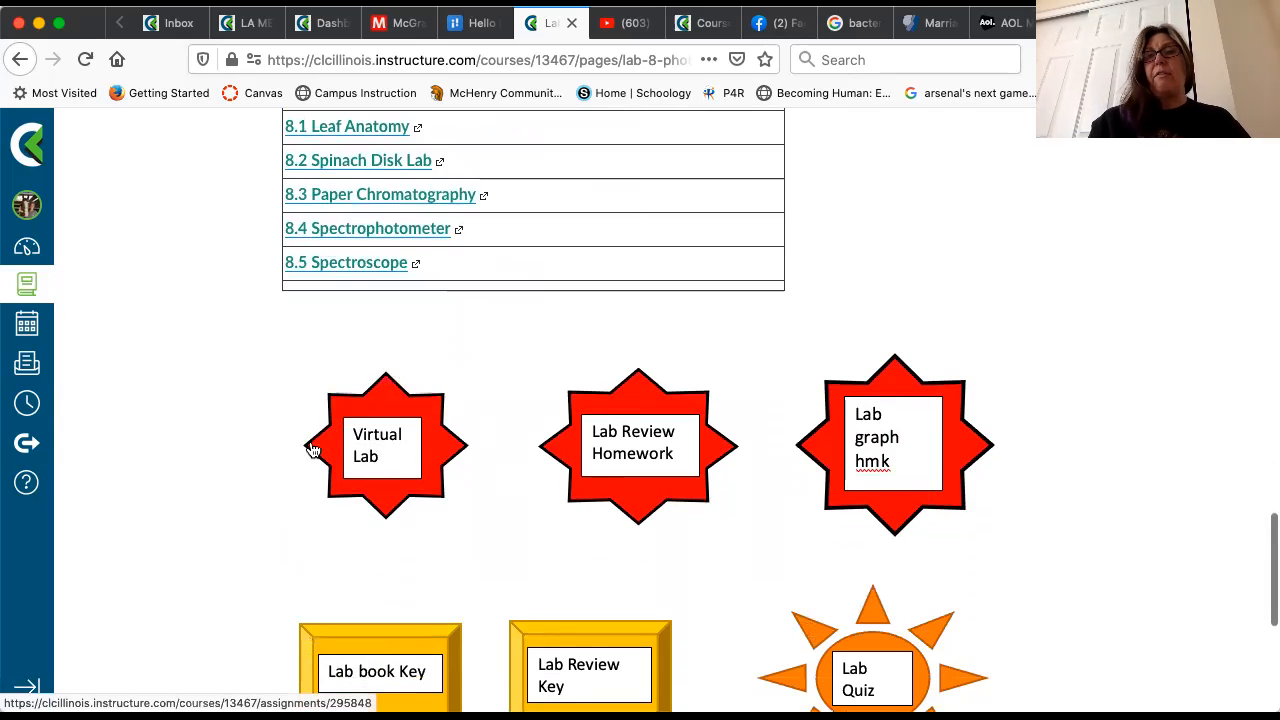
mouse_move(505, 387)
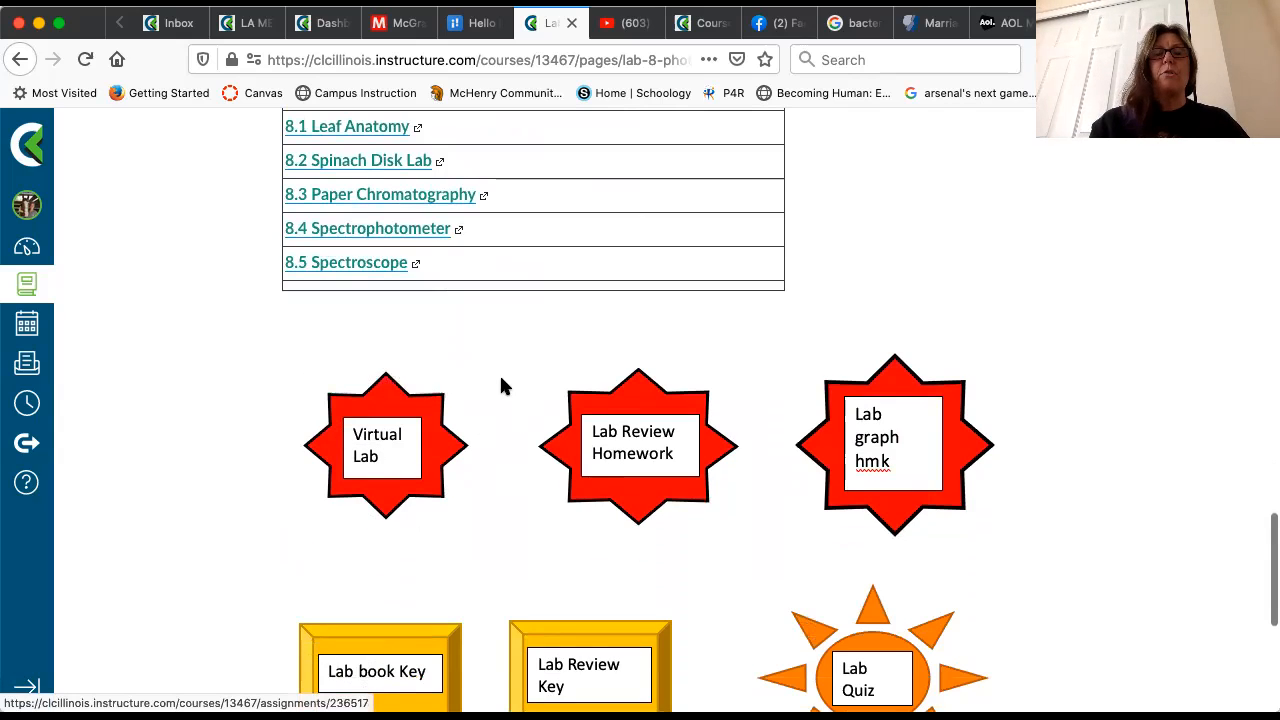
mouse_move(918, 443)
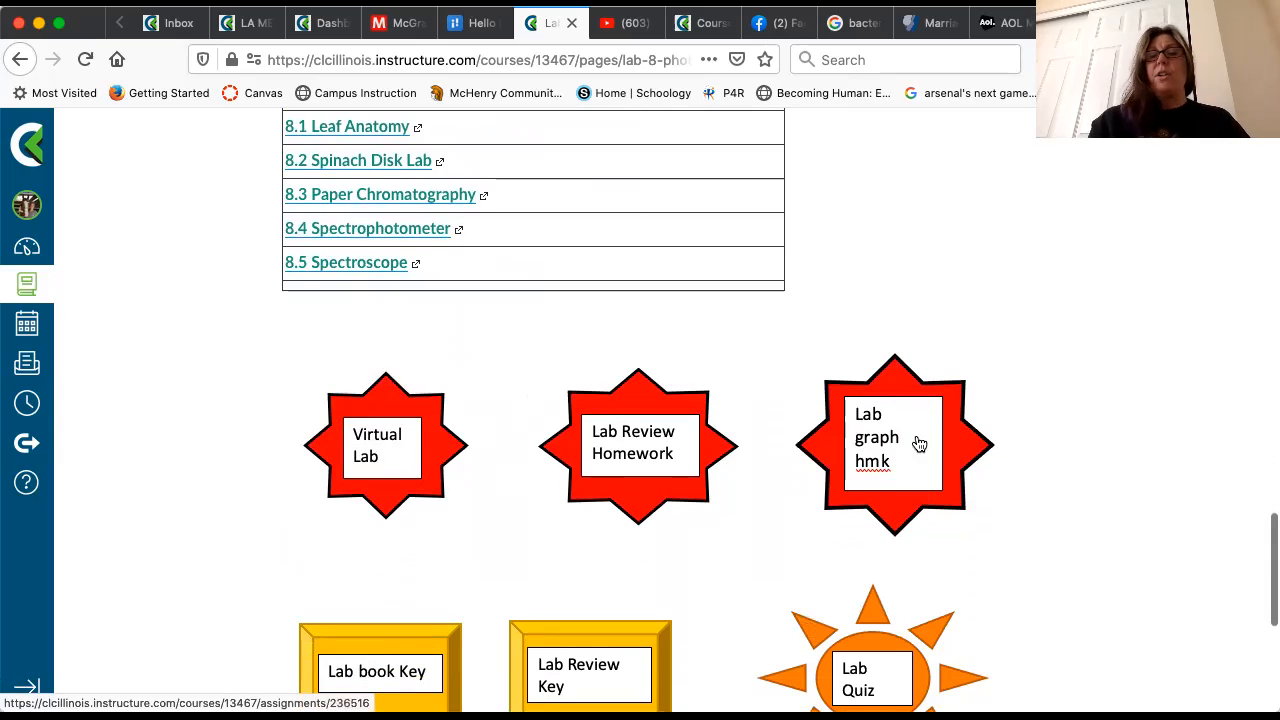
mouse_move(890, 437)
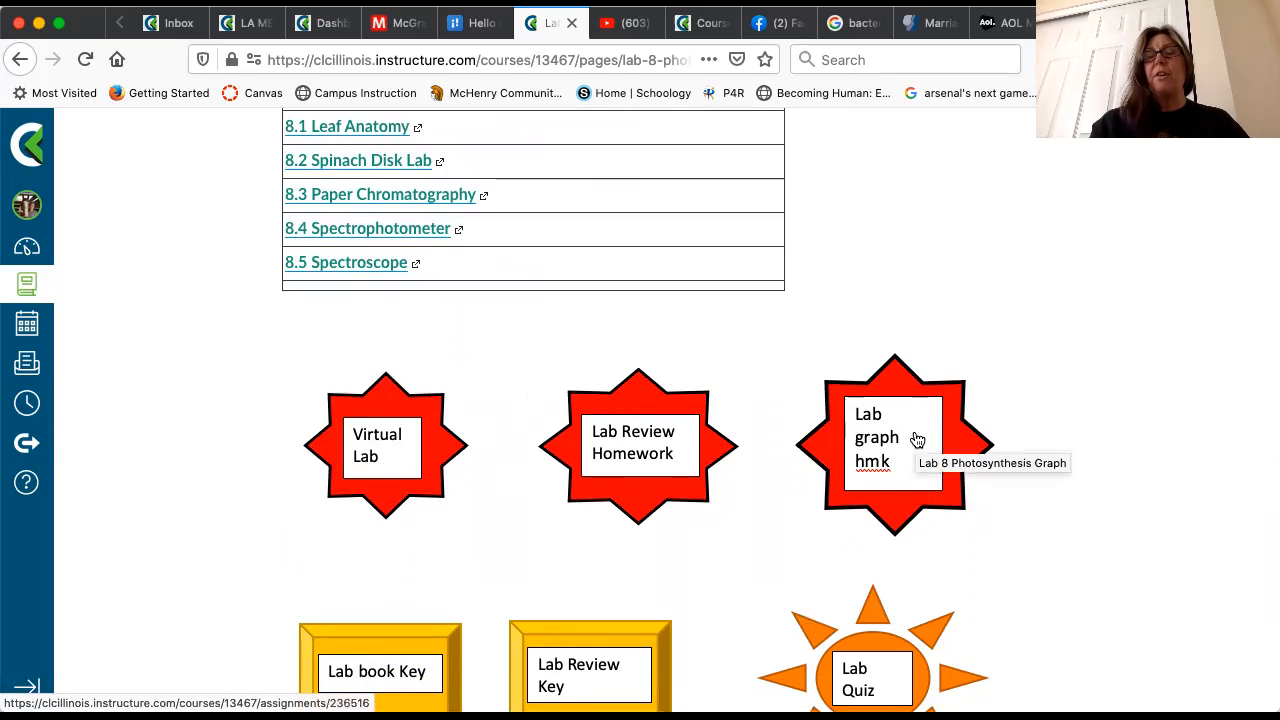
mouse_move(734, 393)
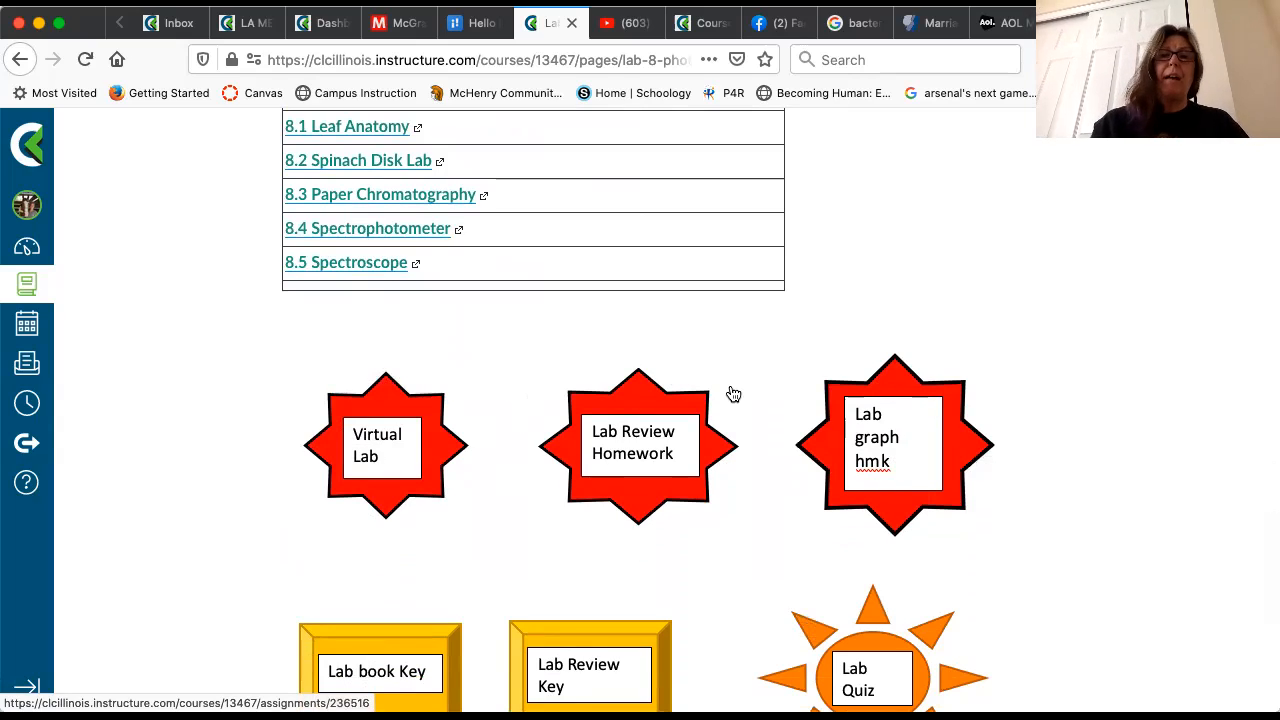
mouse_move(675, 450)
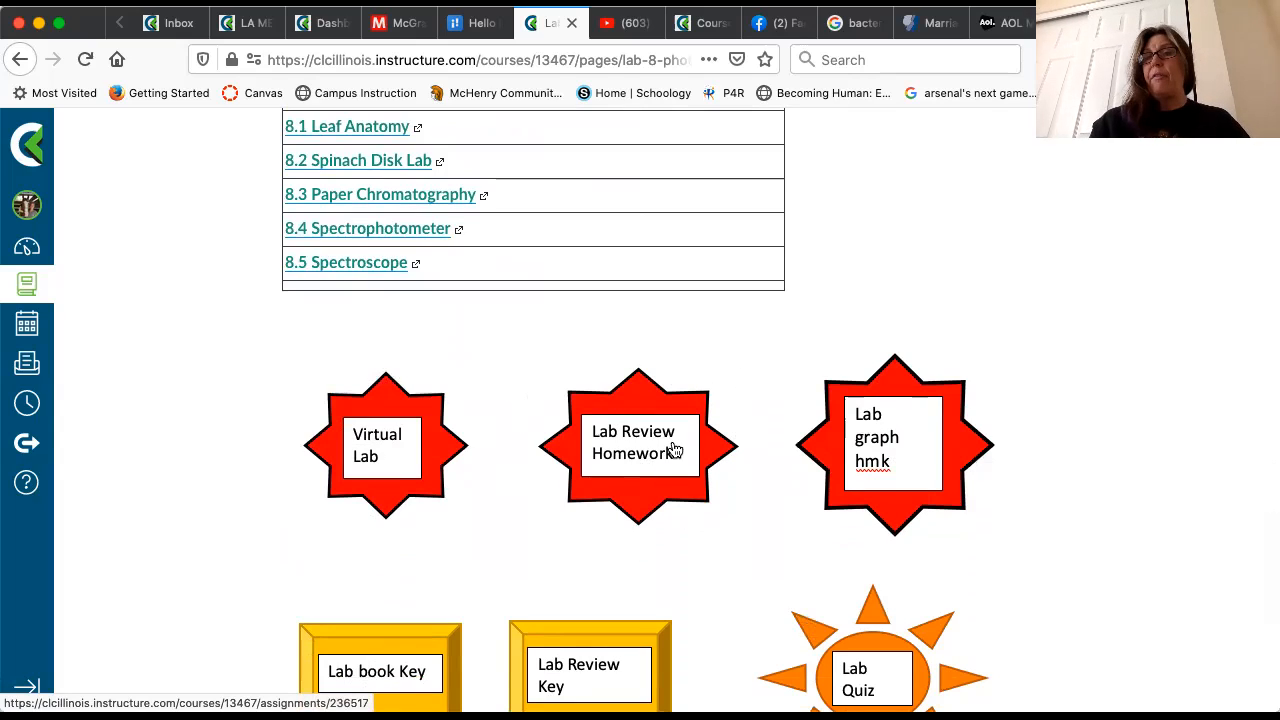
mouse_move(680, 453)
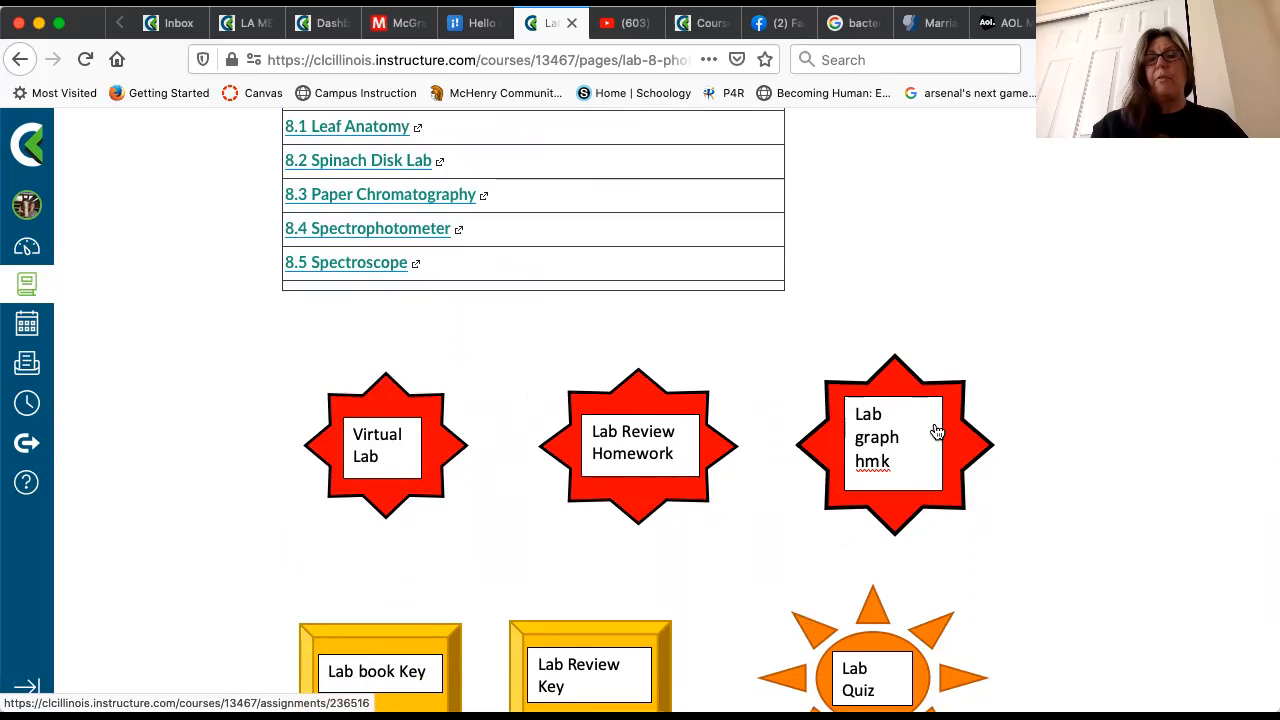
scroll("down", 3)
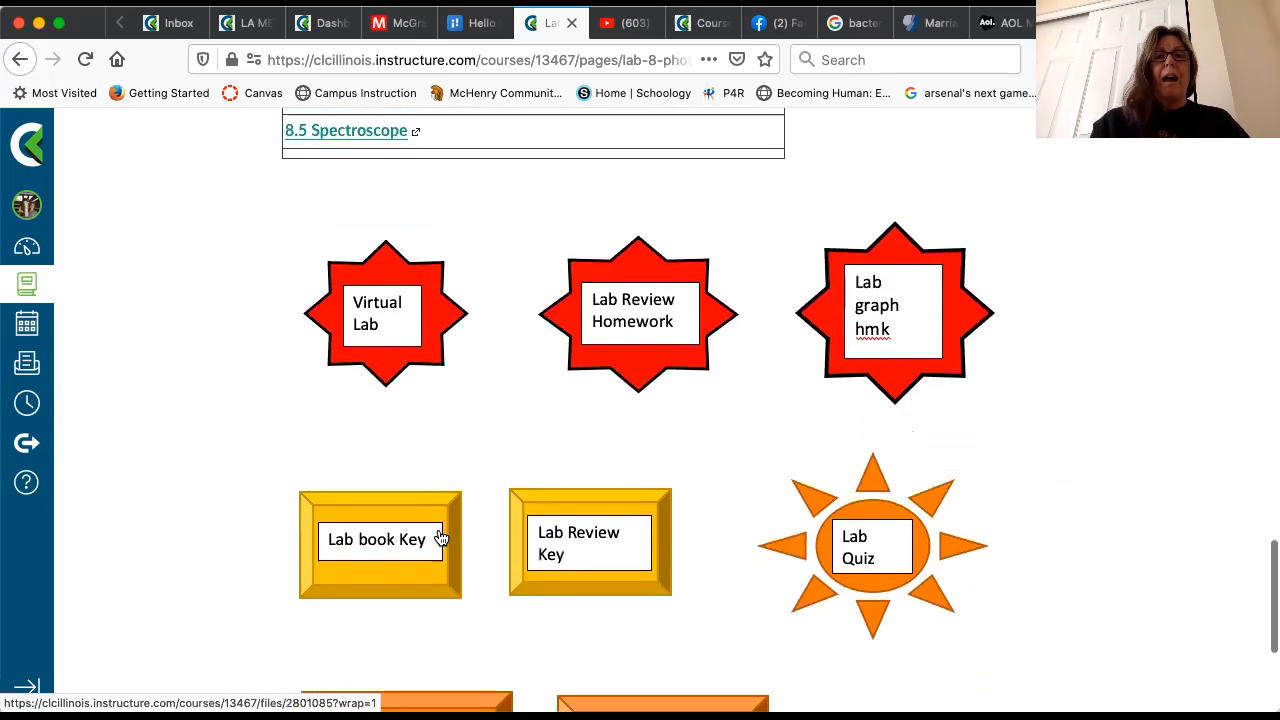
scroll("down", 3)
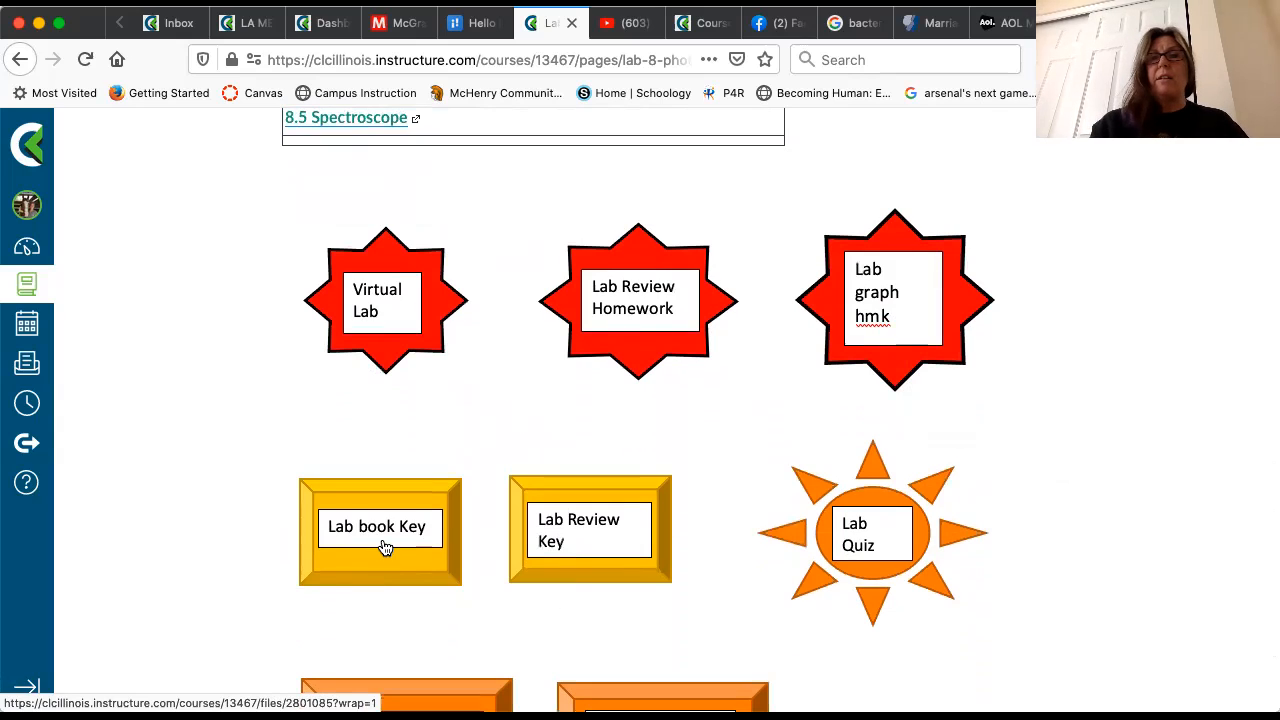
mouse_move(456, 540)
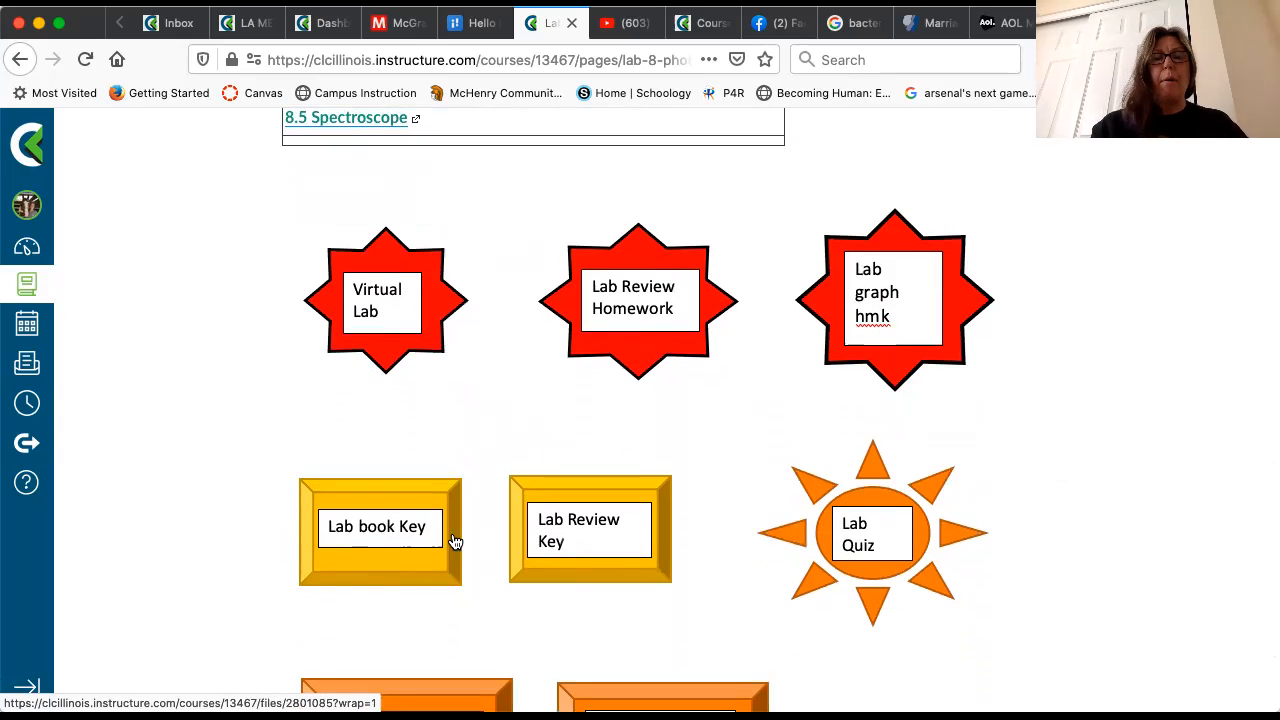
mouse_move(620, 525)
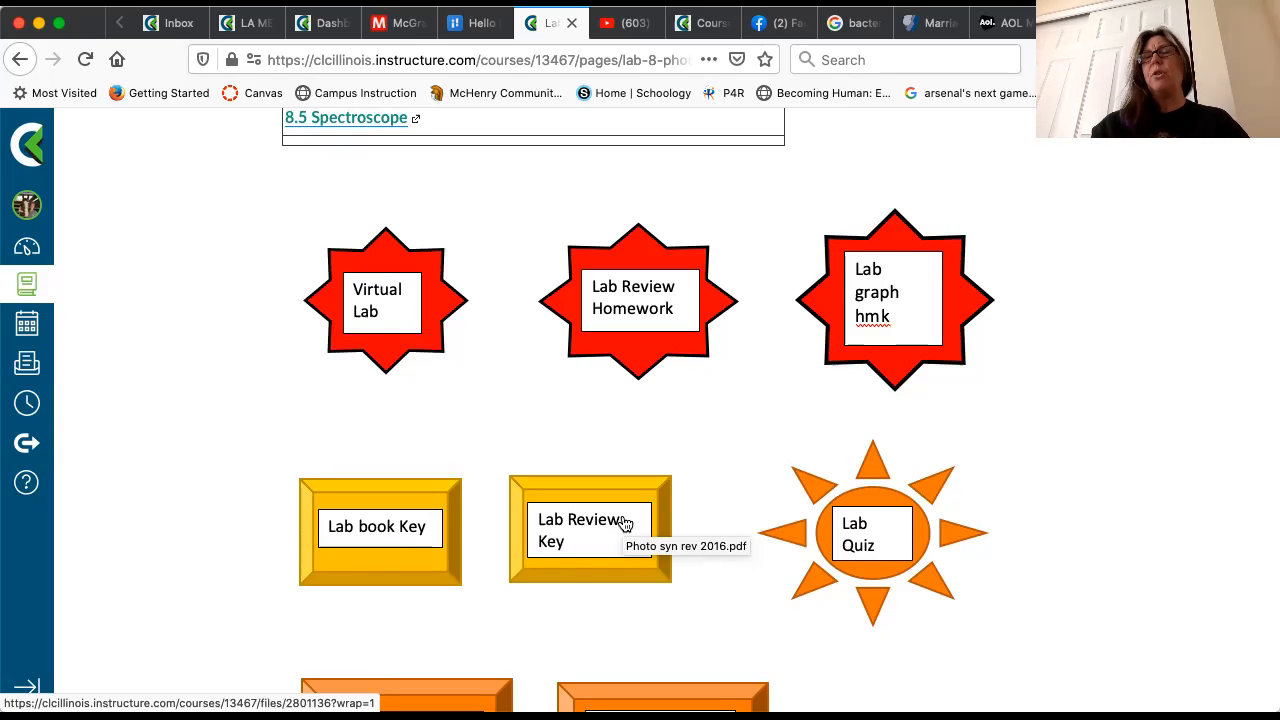
mouse_move(983, 523)
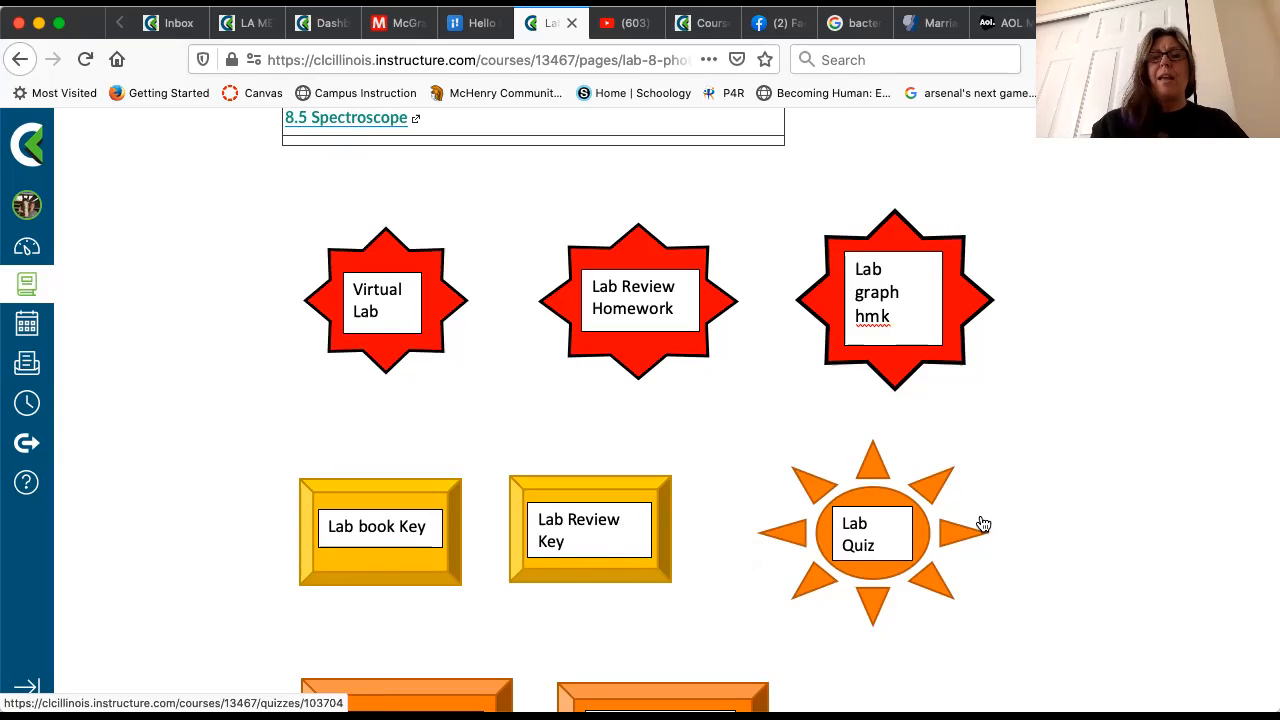
scroll("down", 3)
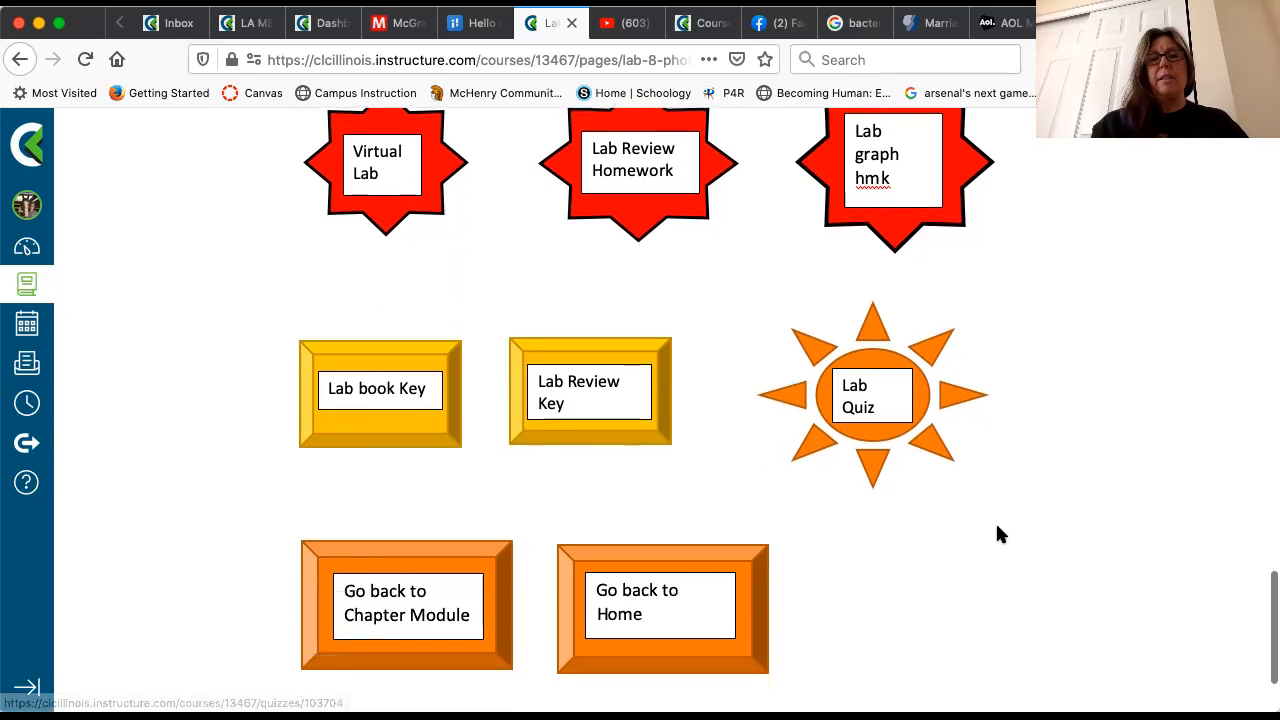
scroll("up", 3)
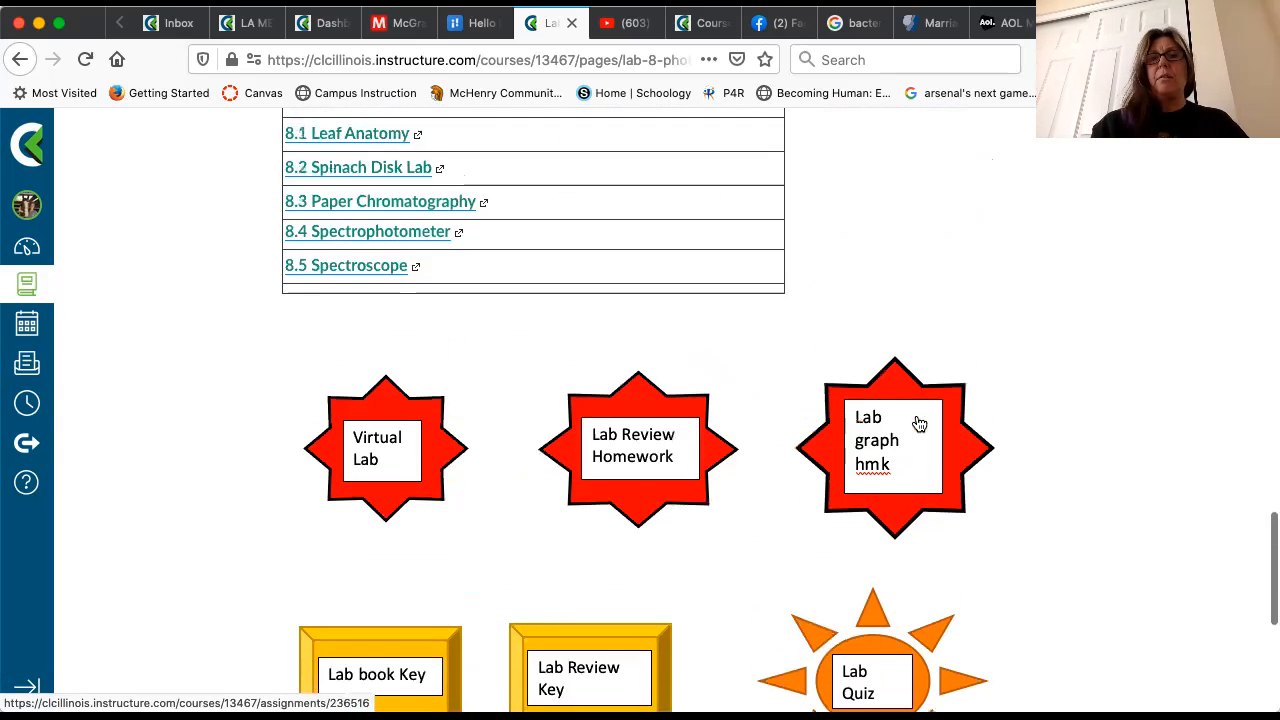
scroll("down", 3)
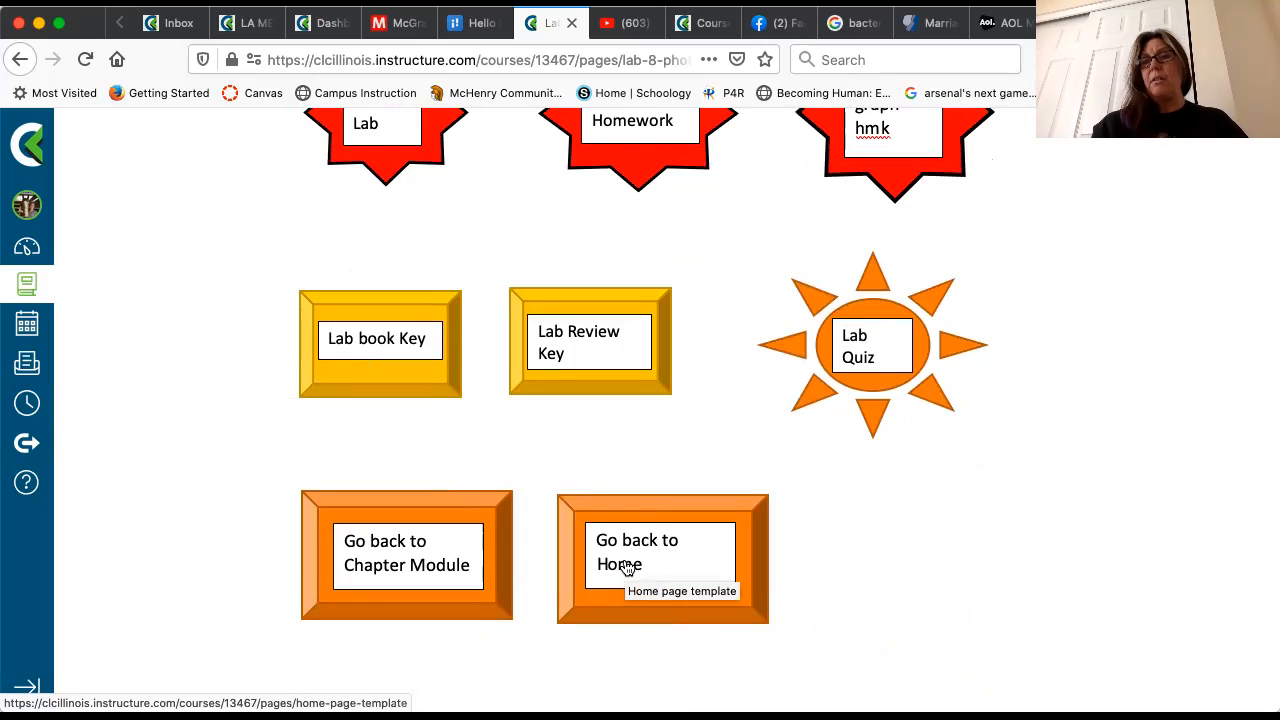
mouse_move(413, 524)
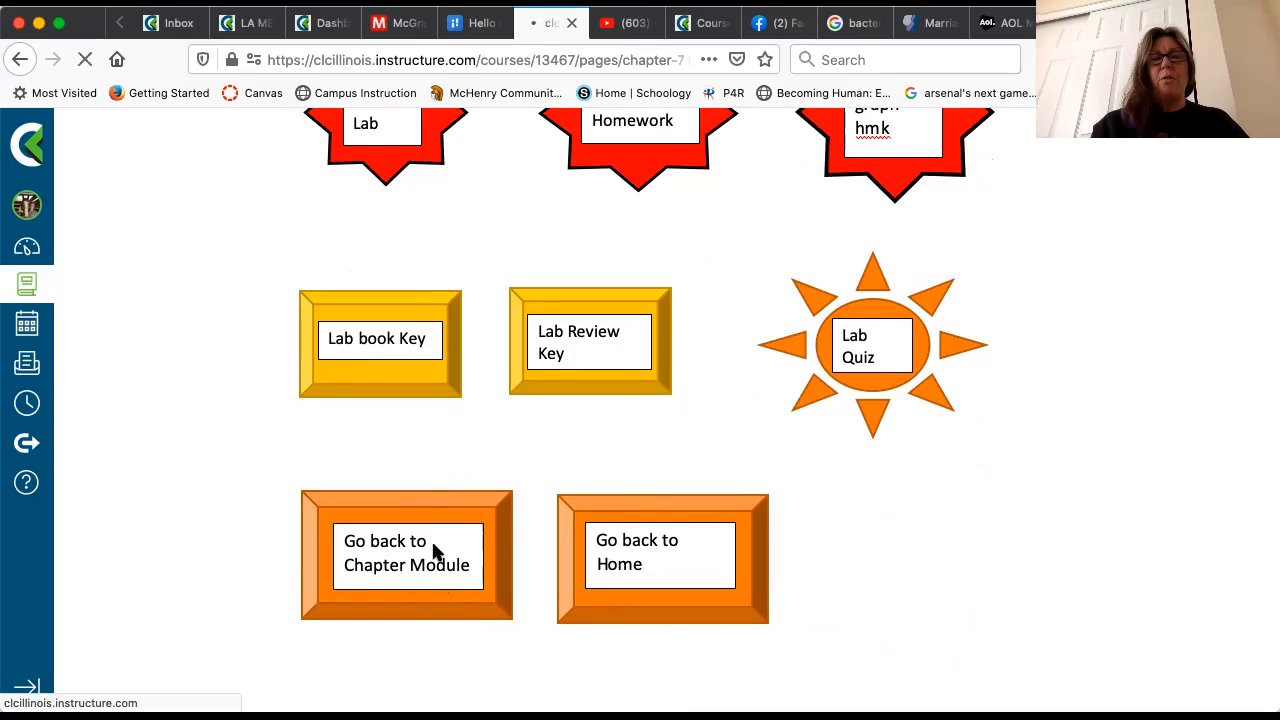
Return to Chapter 7 Photosynthesis, scroll to the quiz and lab, then back to Chapter Objectives
left_click(407, 553)
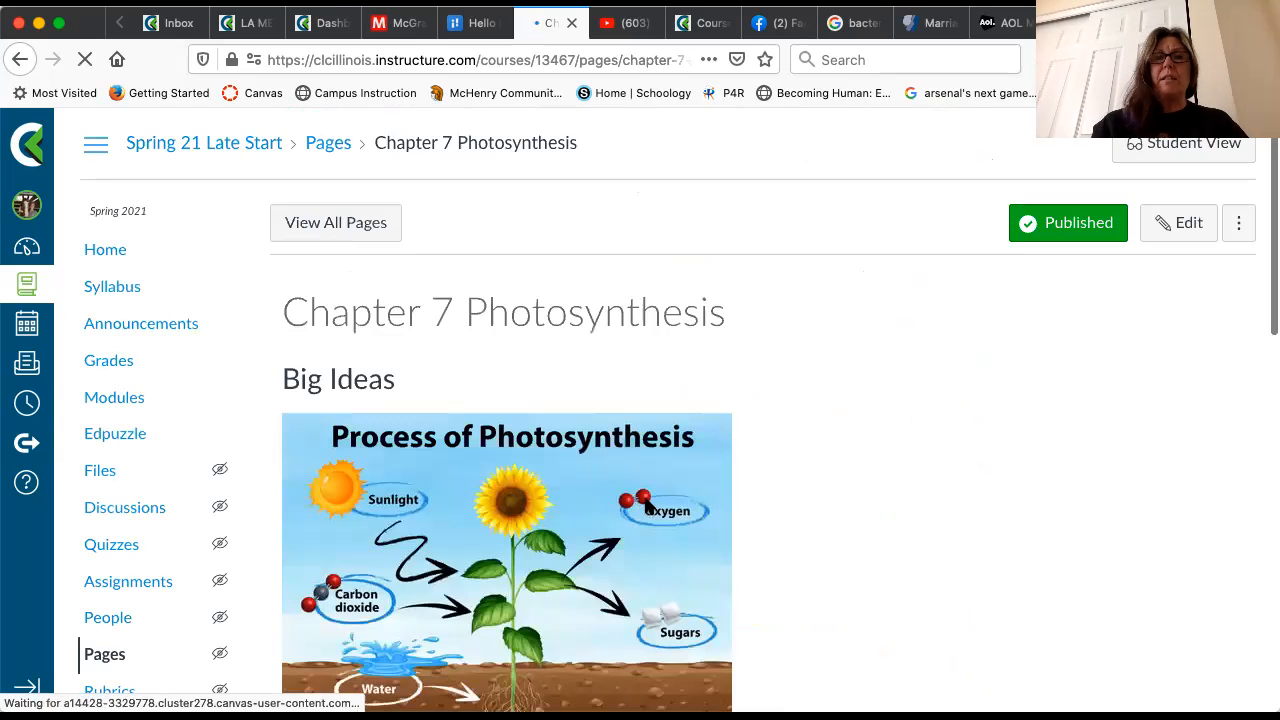
scroll("down", 3)
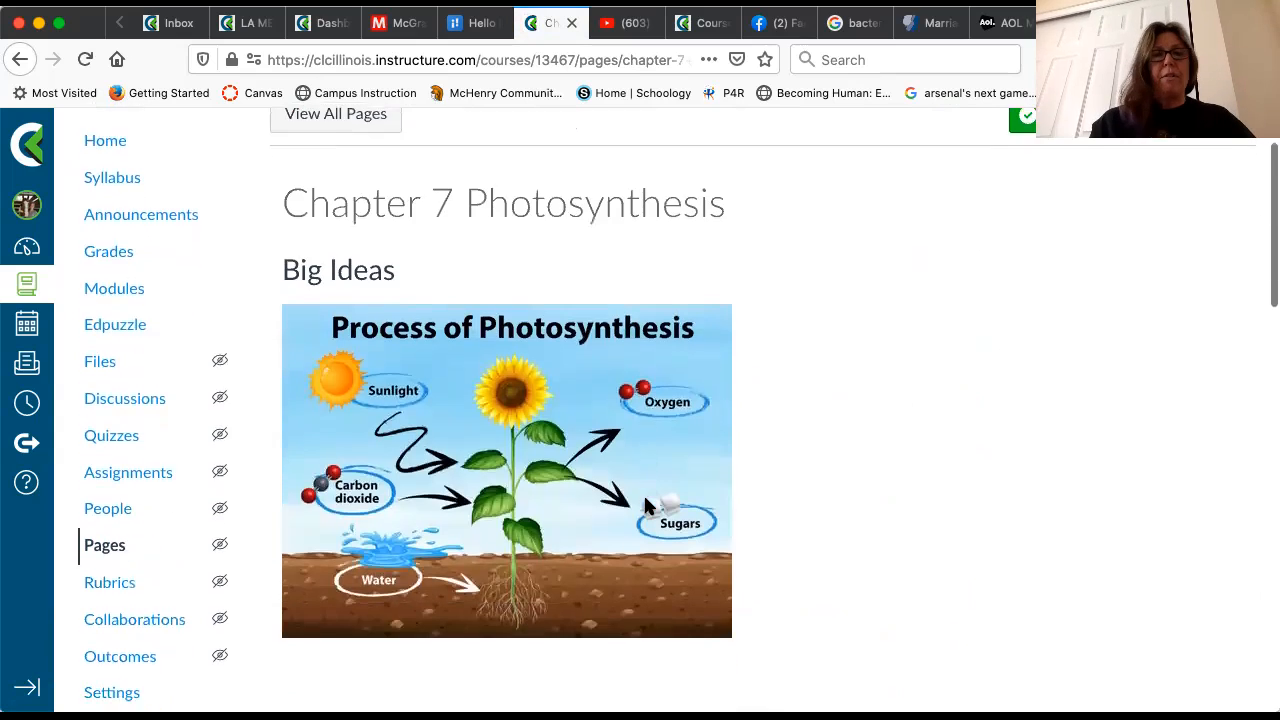
scroll("down", 3)
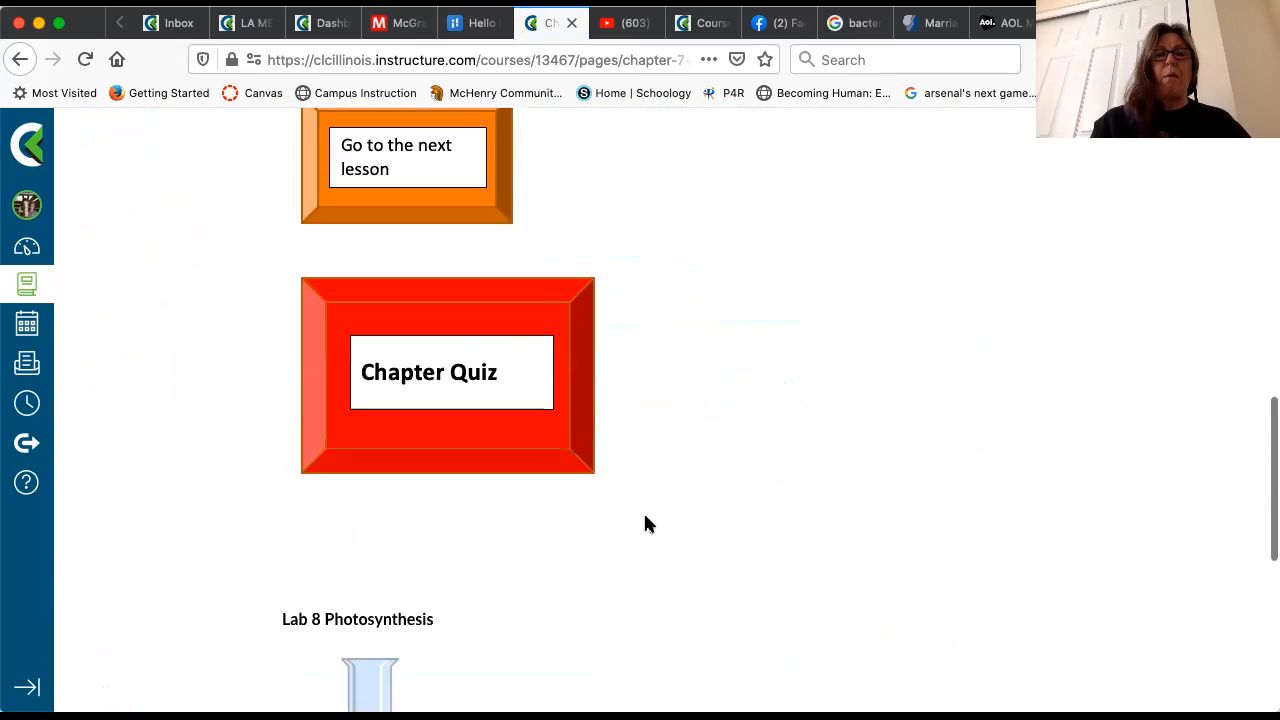
scroll("up", 3)
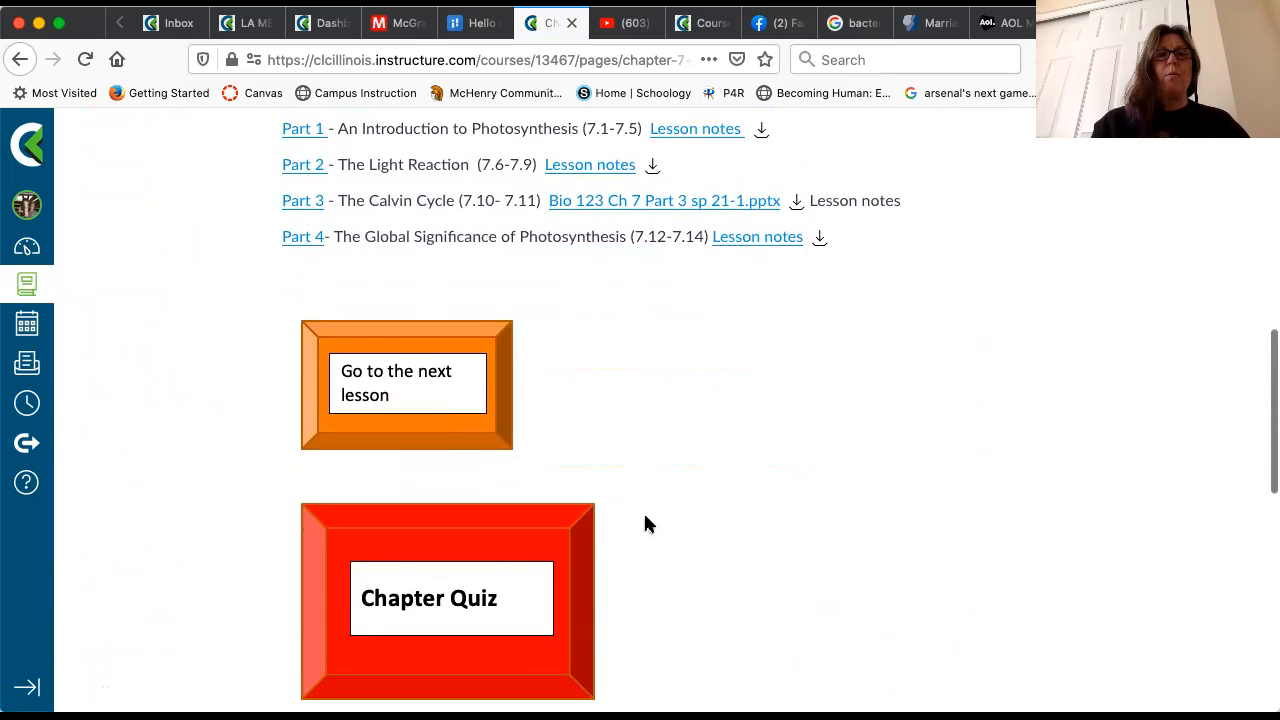
scroll("up", 3)
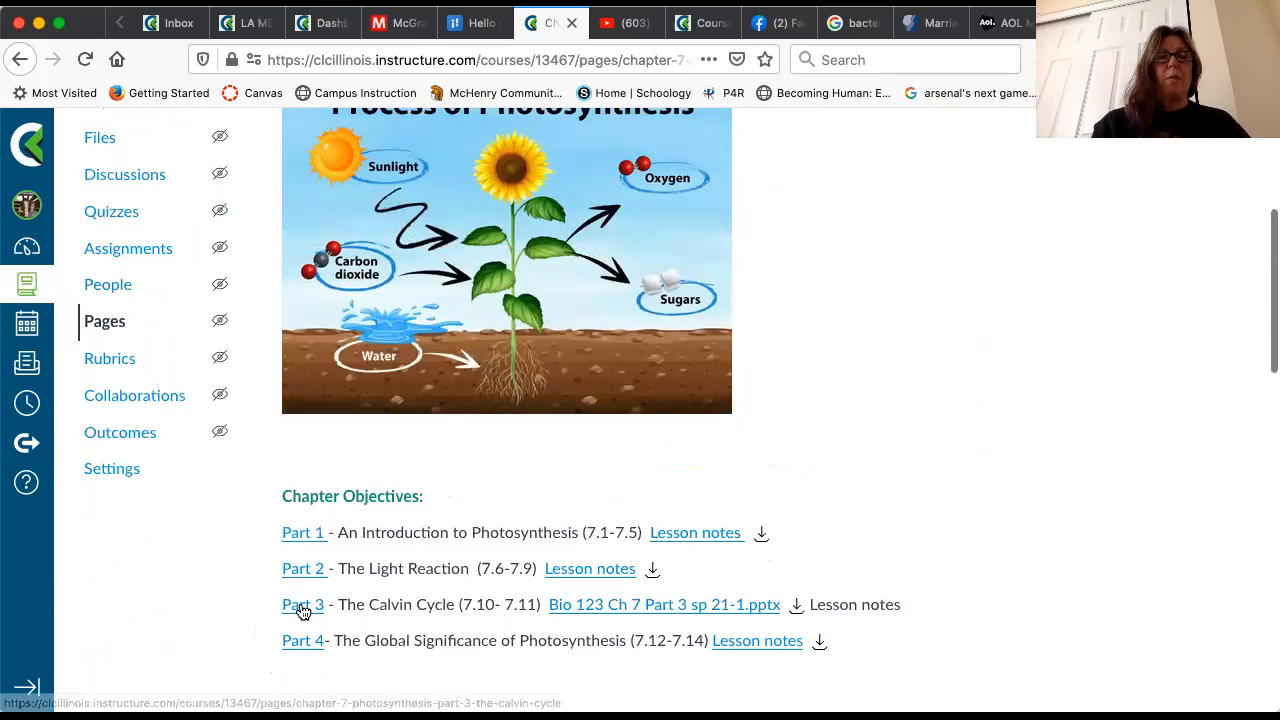
Open the Part 3 Calvin Cycle lesson and scroll through its vocabulary, videos and guided reading
left_click(303, 604)
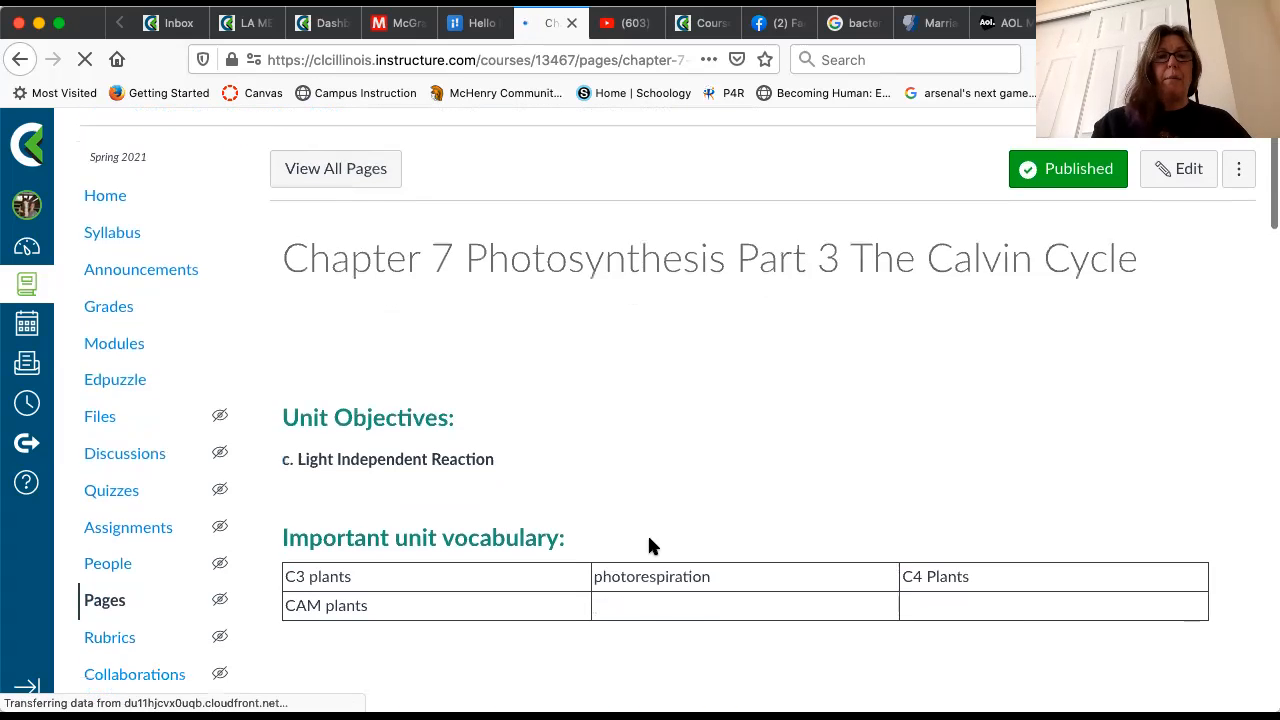
scroll("down", 3)
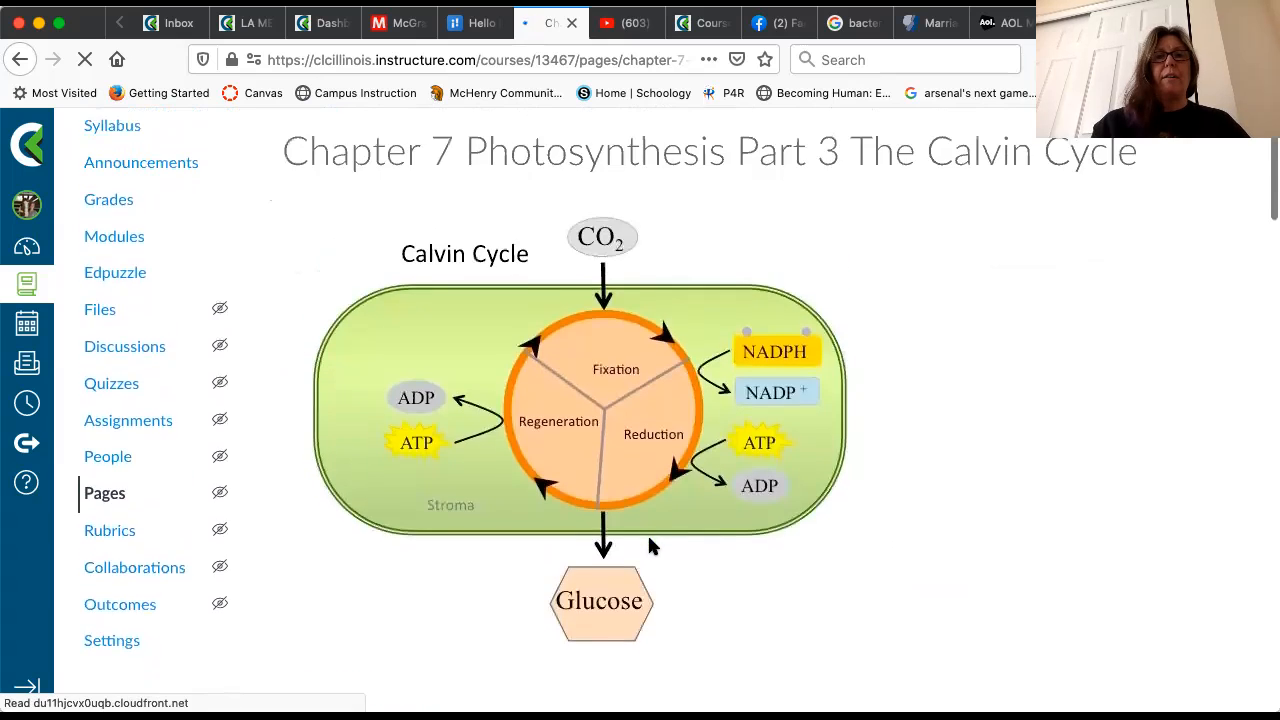
scroll("down", 3)
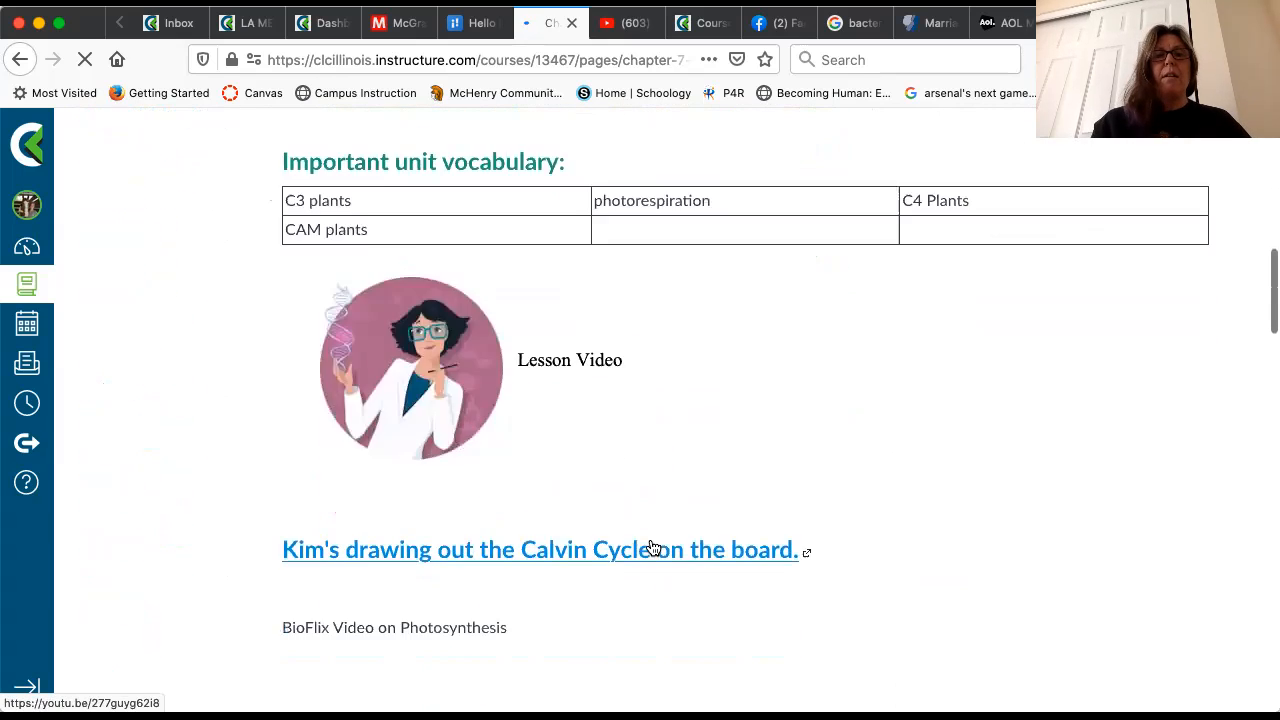
scroll("down", 3)
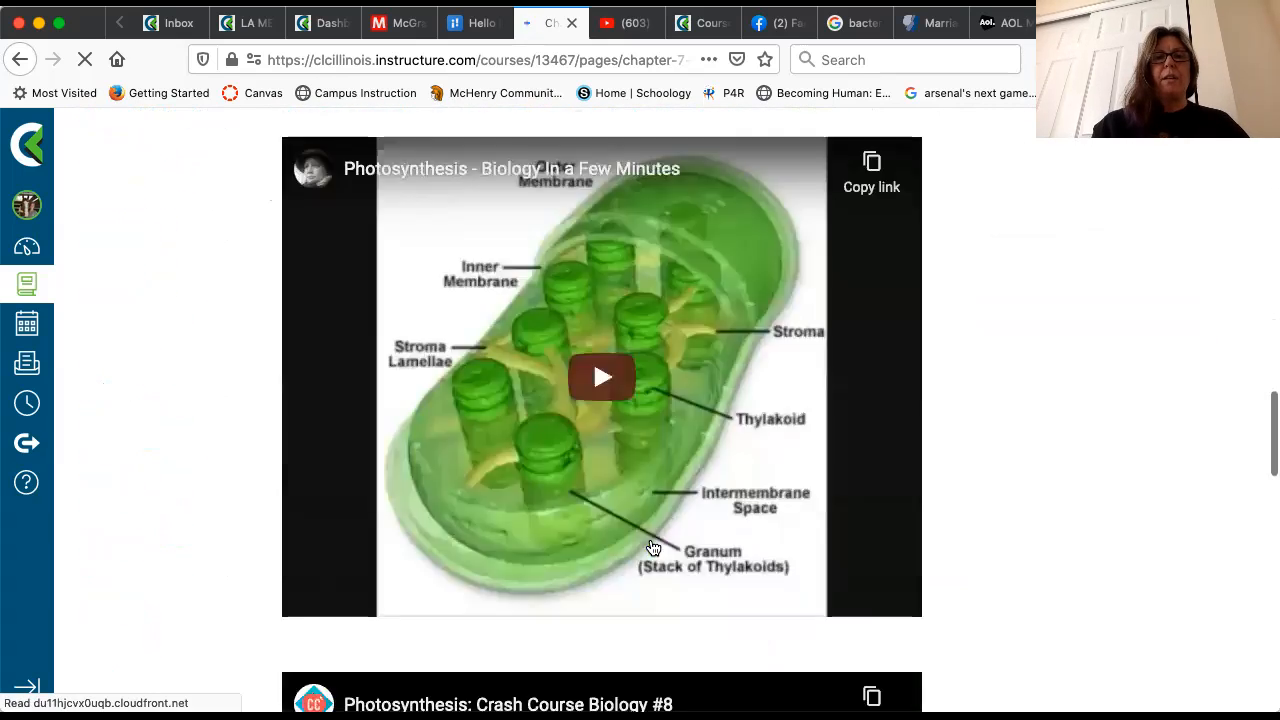
scroll("down", 3)
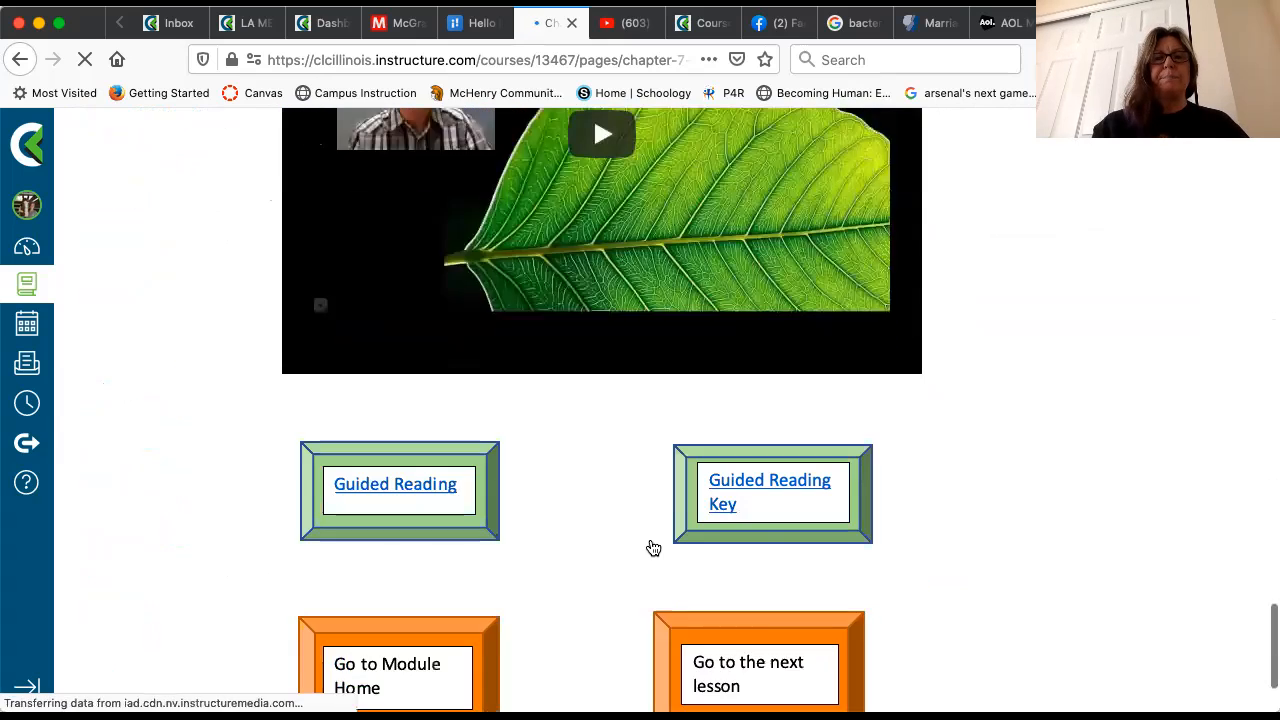
scroll("down", 3)
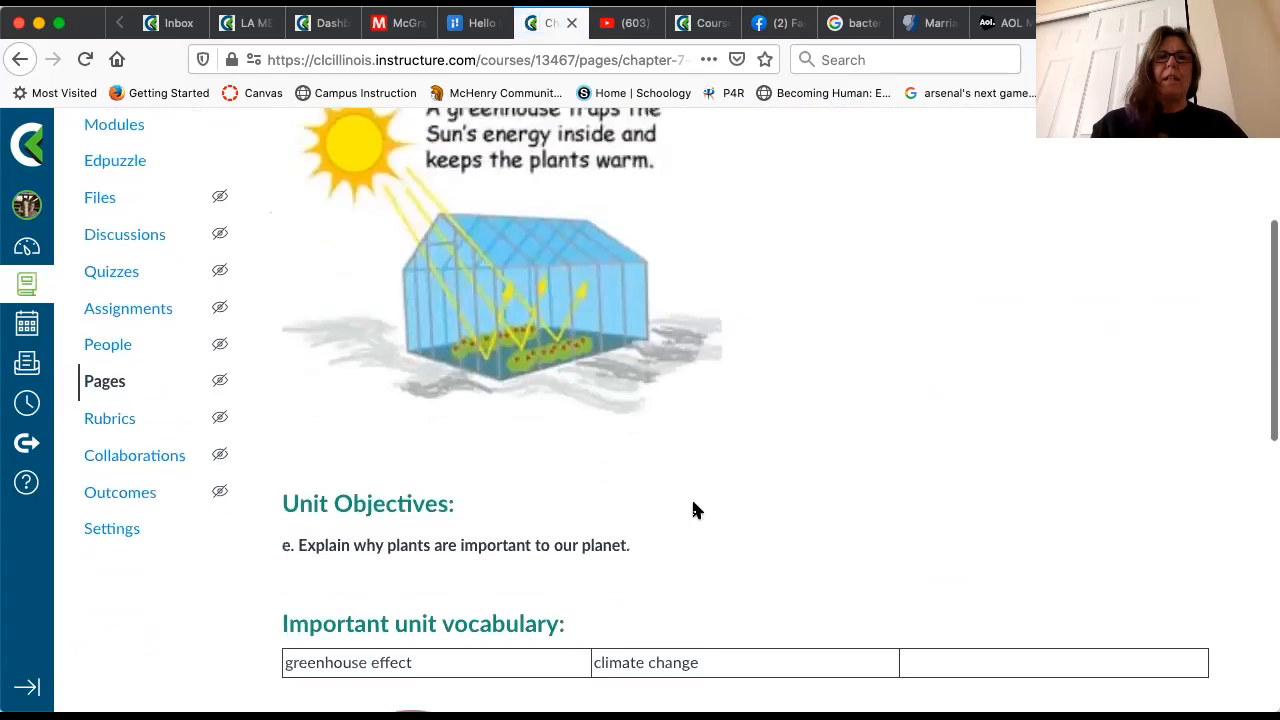
scroll("down", 3)
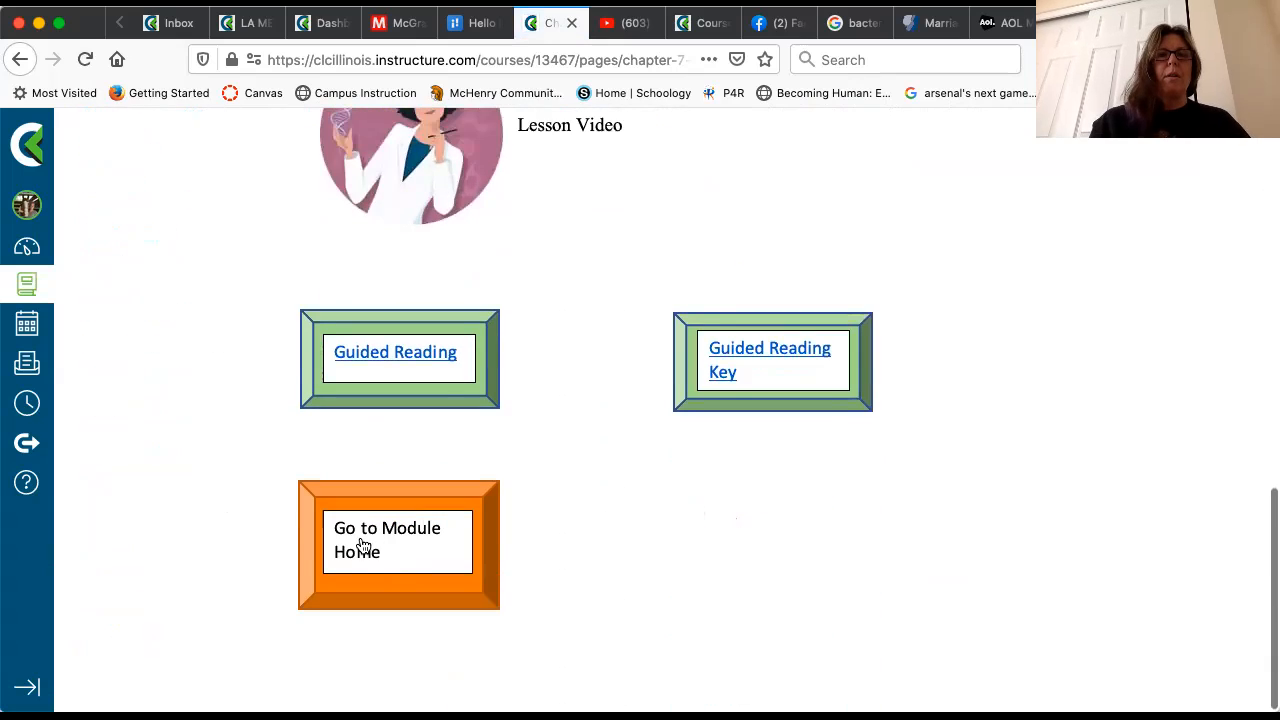
Return to the Chapter 7 module page via 'Go to Module Home', scroll it, then choose course Home
left_click(387, 539)
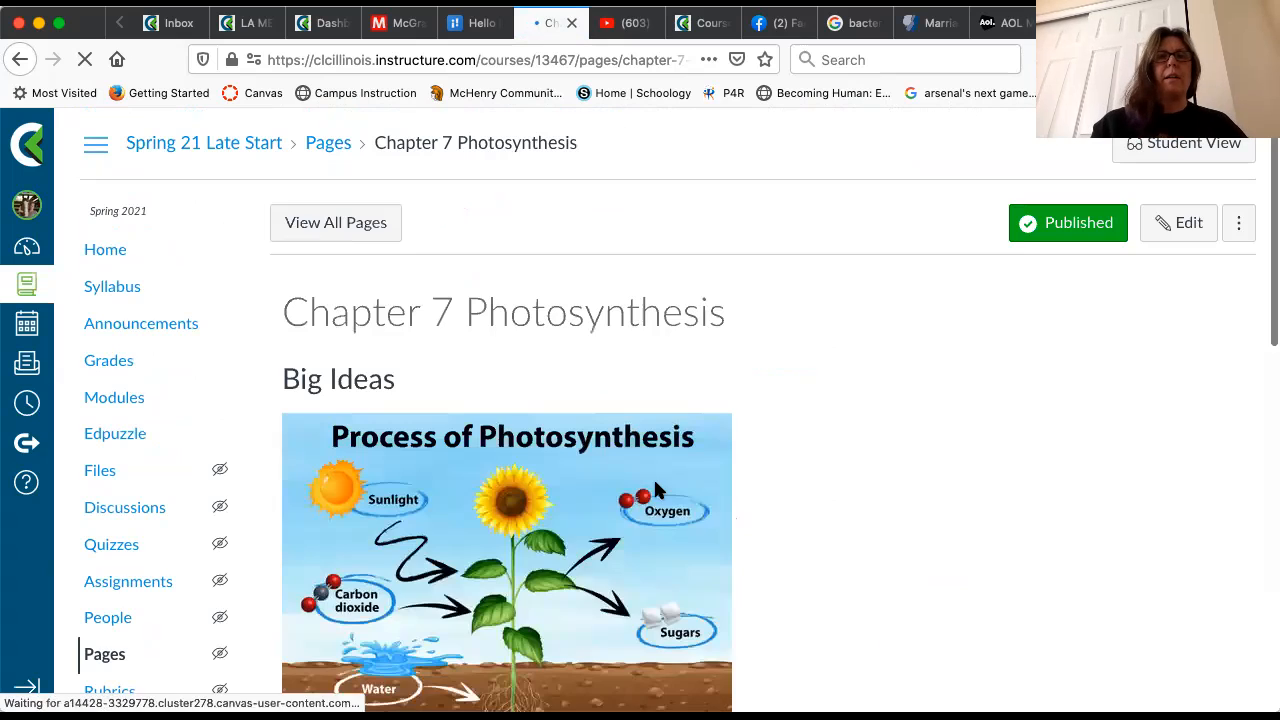
scroll("down", 3)
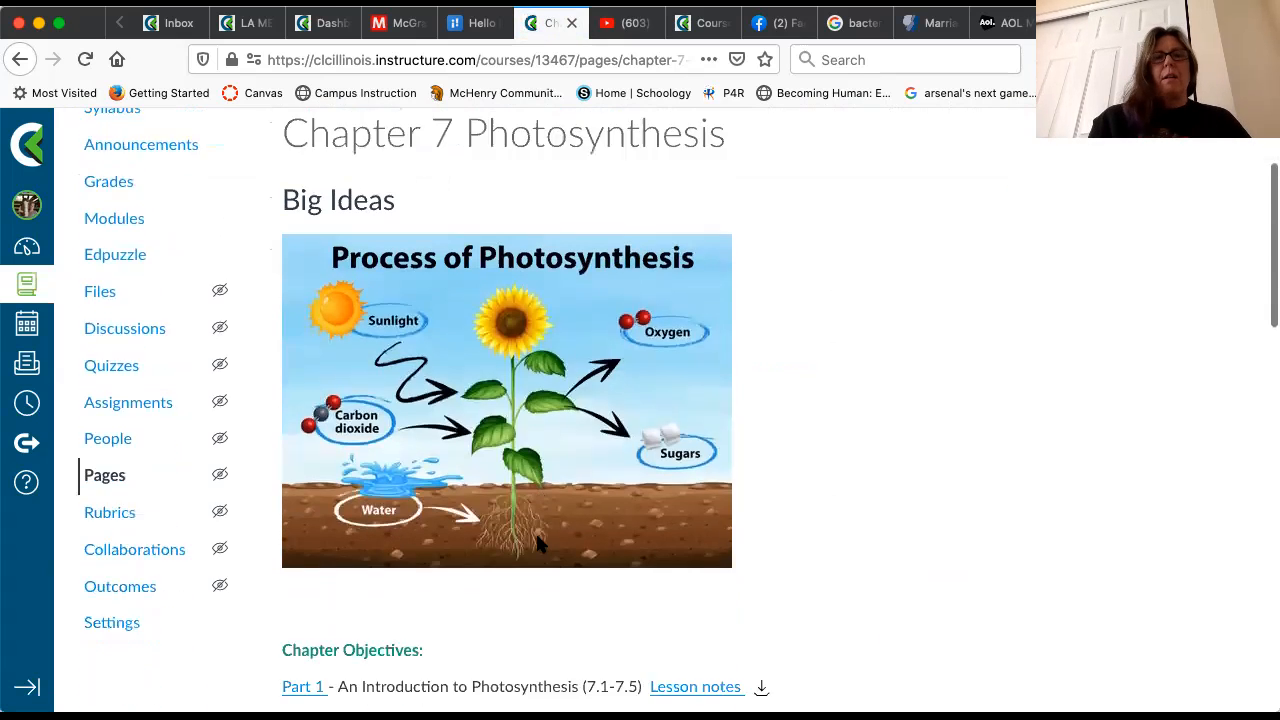
scroll("down", 3)
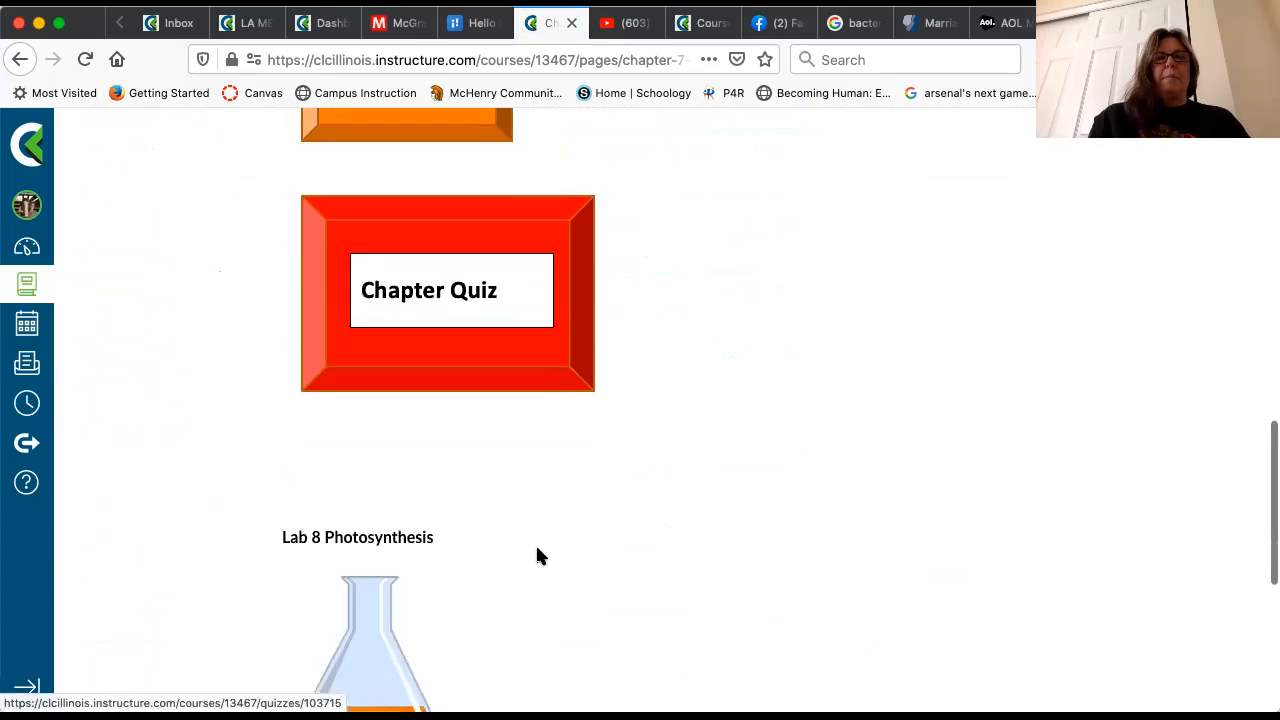
scroll("up", 3)
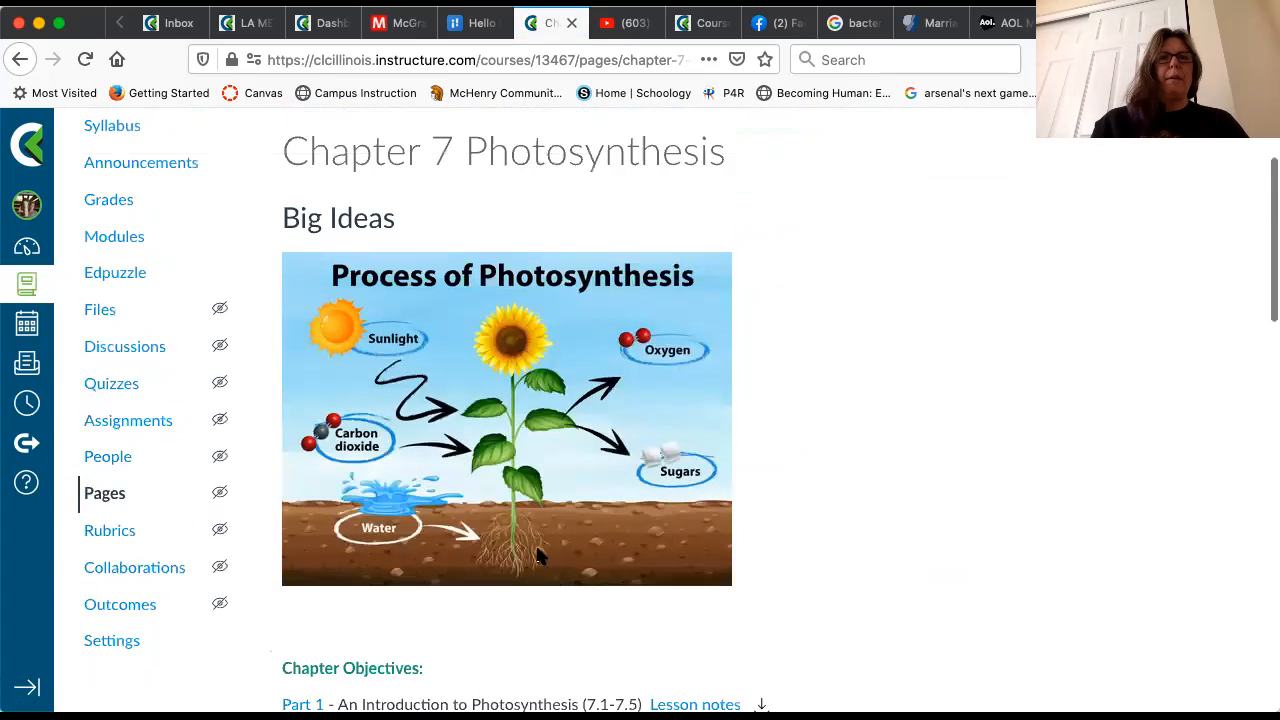
left_click(105, 249)
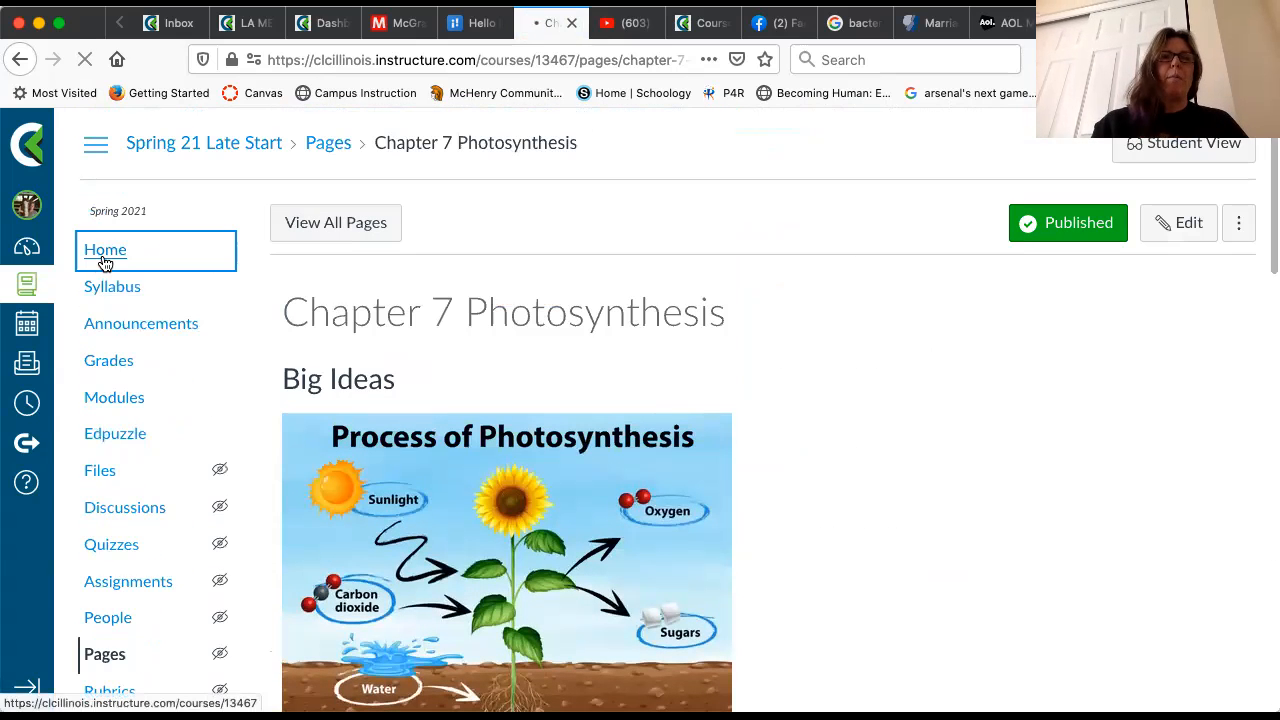
left_click(105, 249)
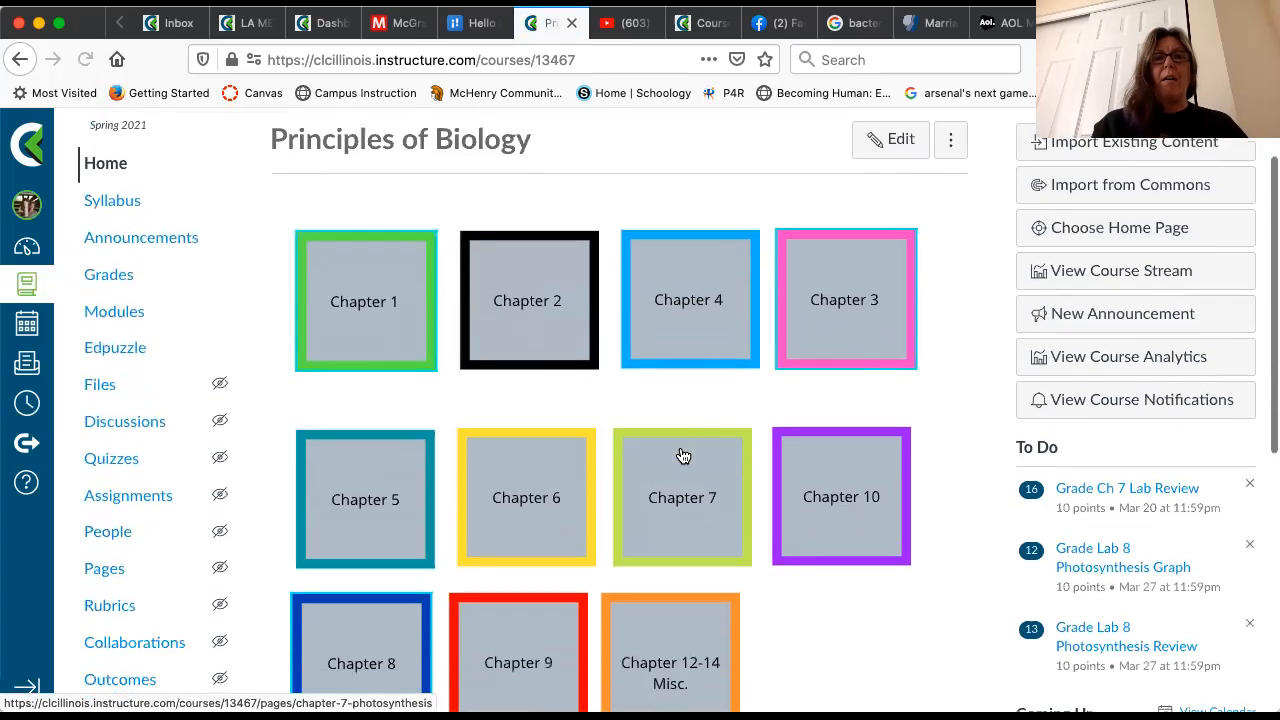
scroll("down", 3)
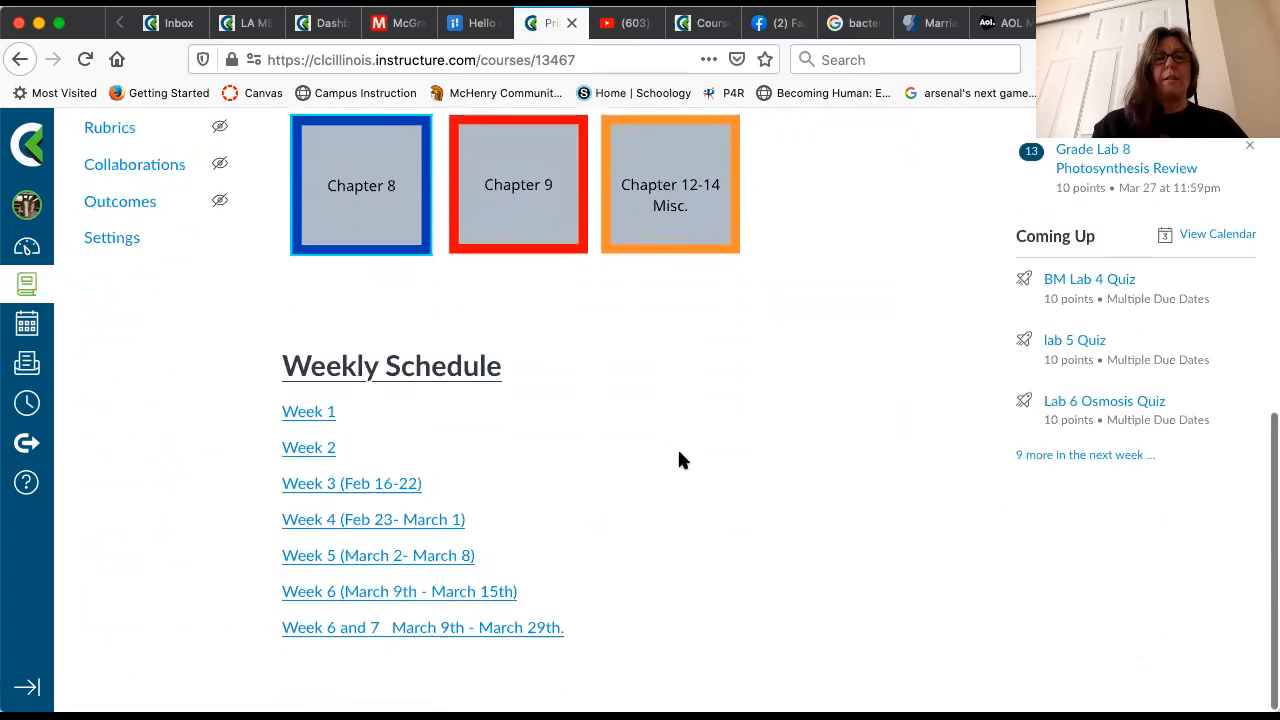
mouse_move(462, 620)
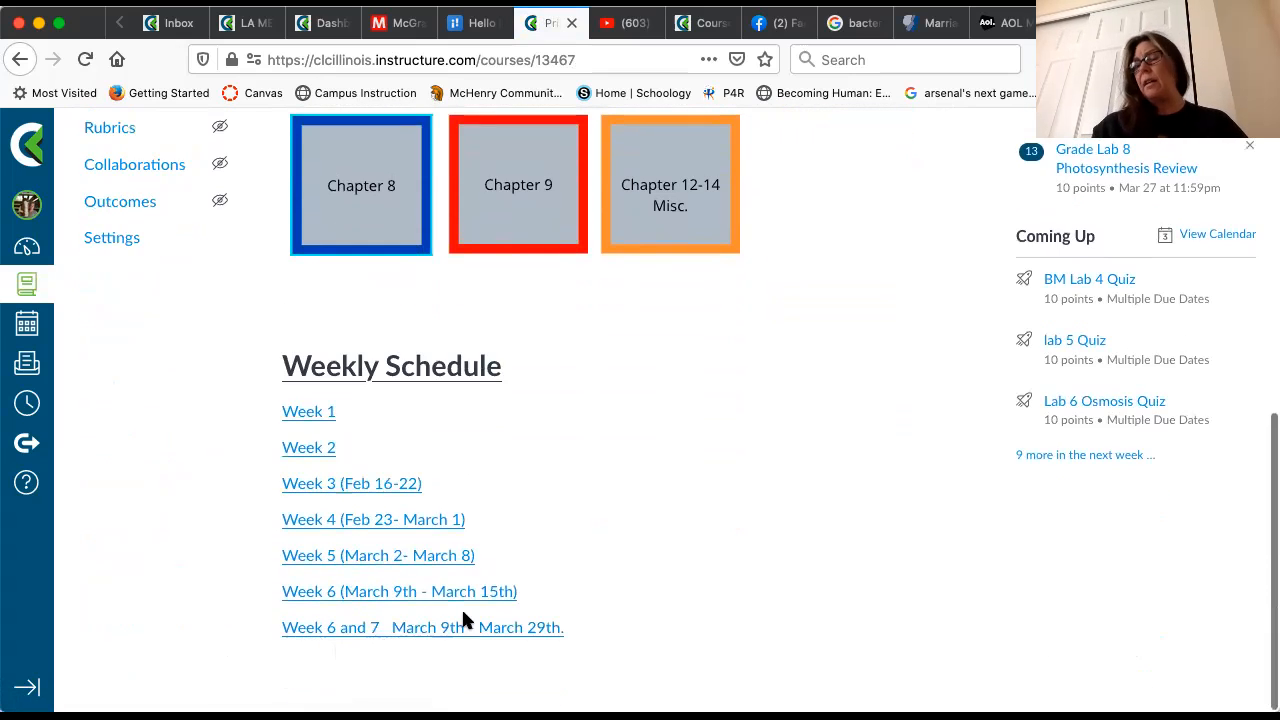
scroll("up", 3)
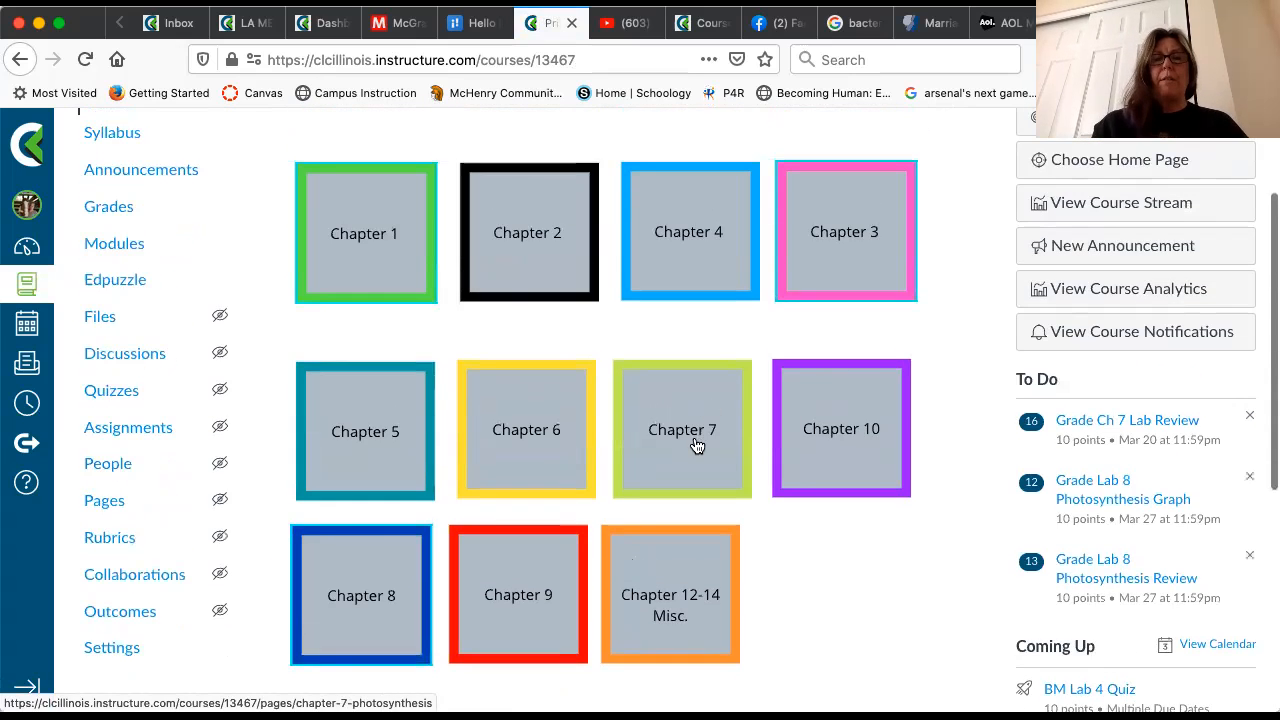
mouse_move(850, 448)
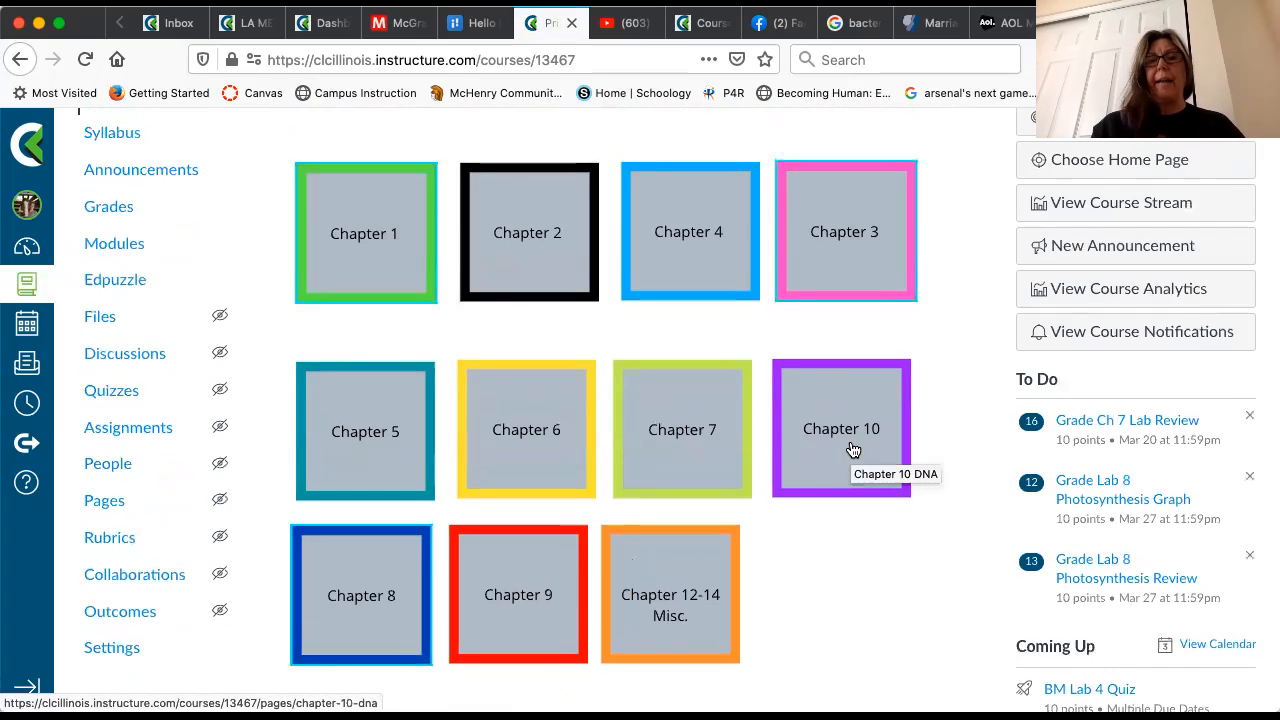
mouse_move(867, 461)
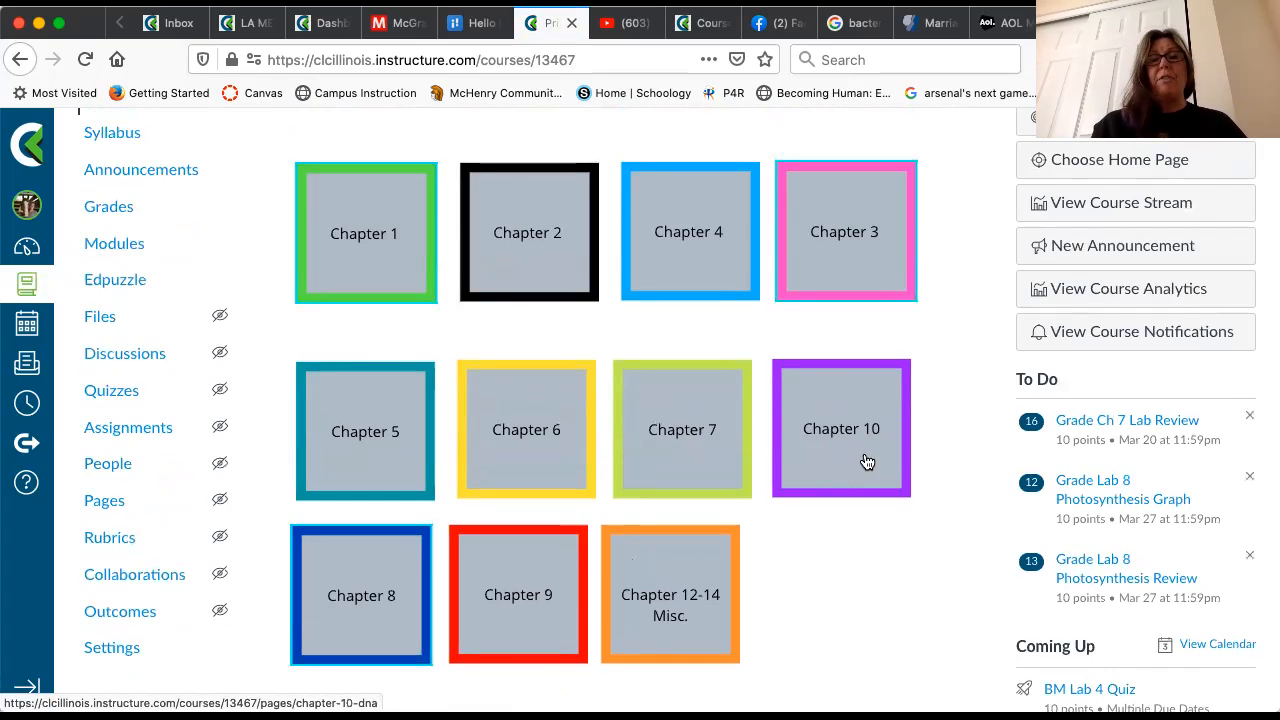
mouse_move(846, 470)
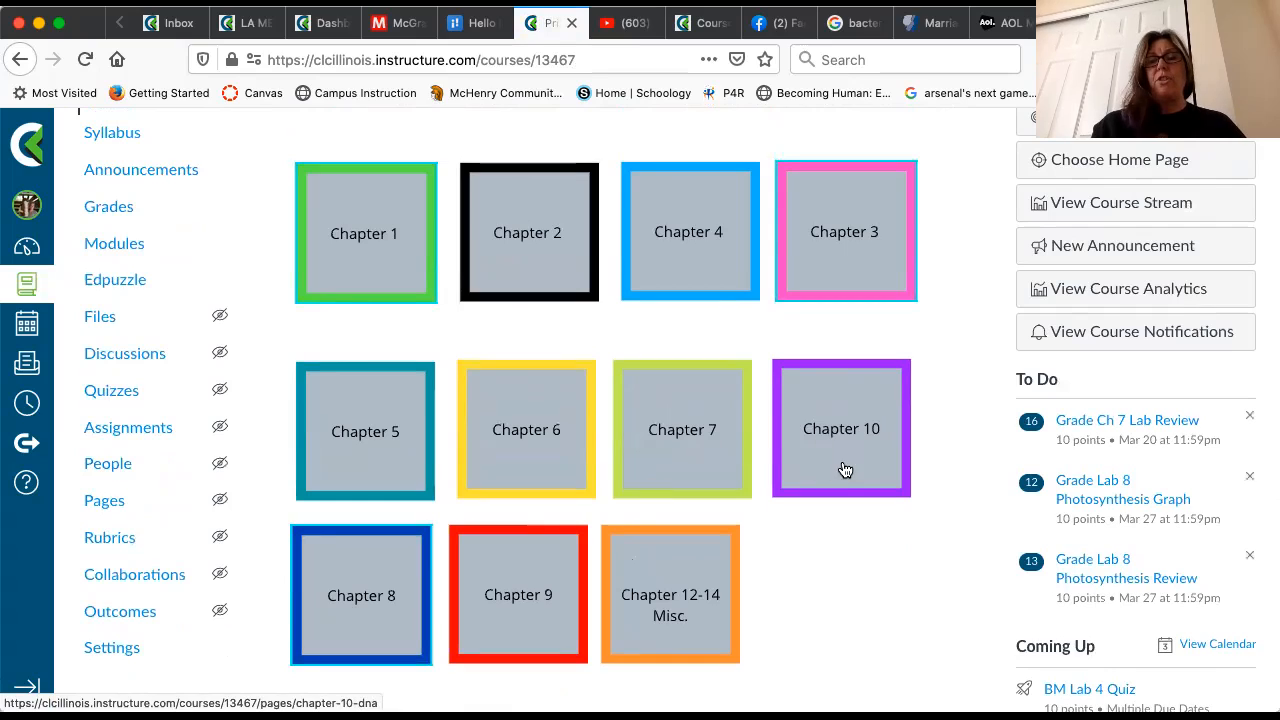
mouse_move(841, 466)
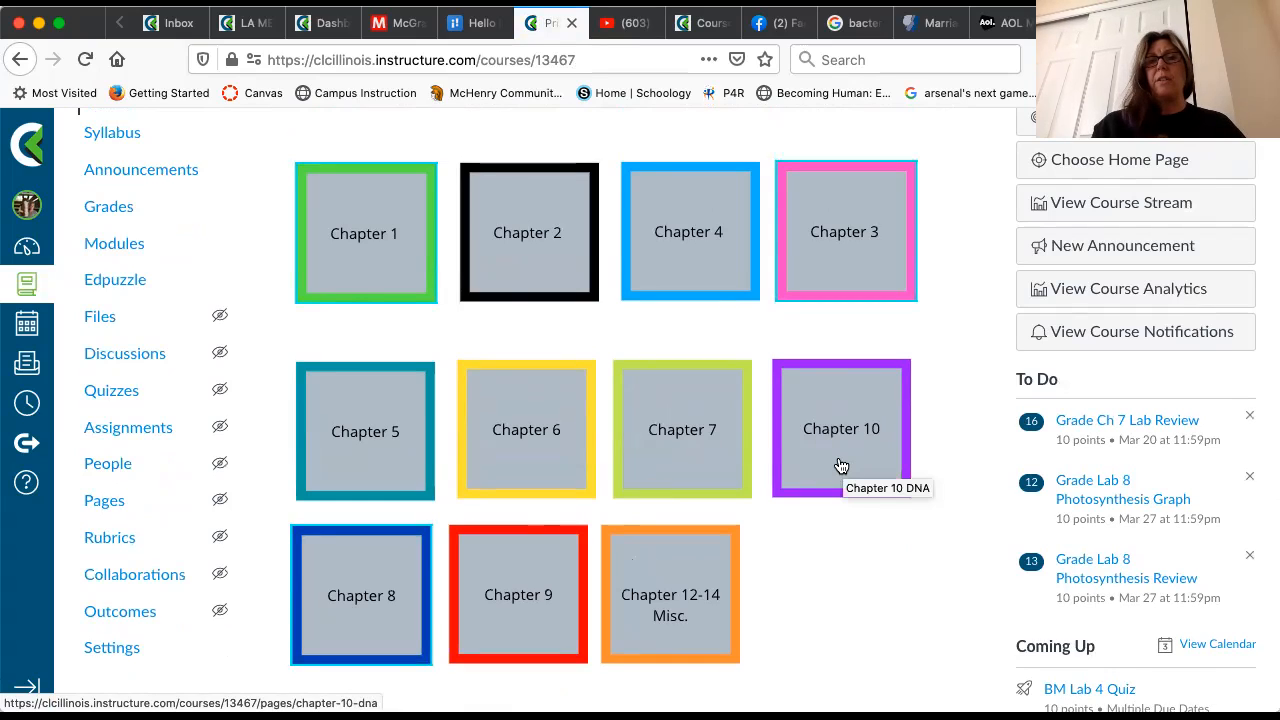
mouse_move(857, 471)
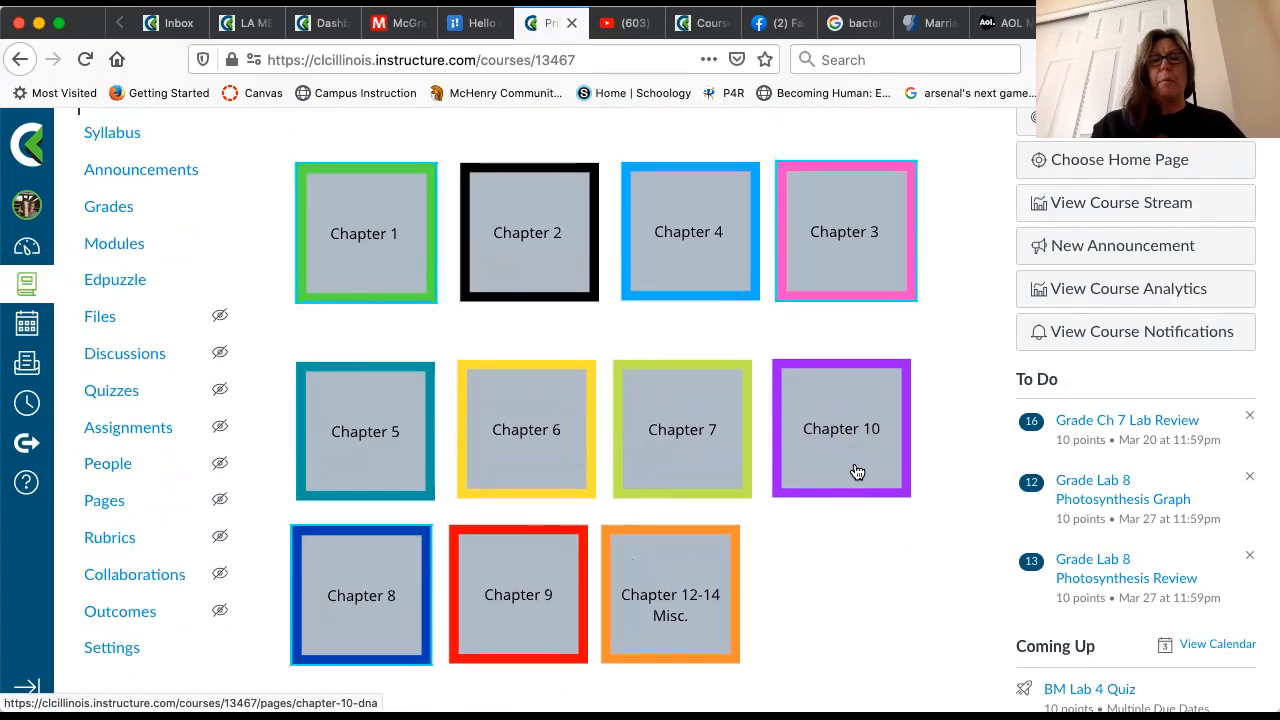
mouse_move(847, 456)
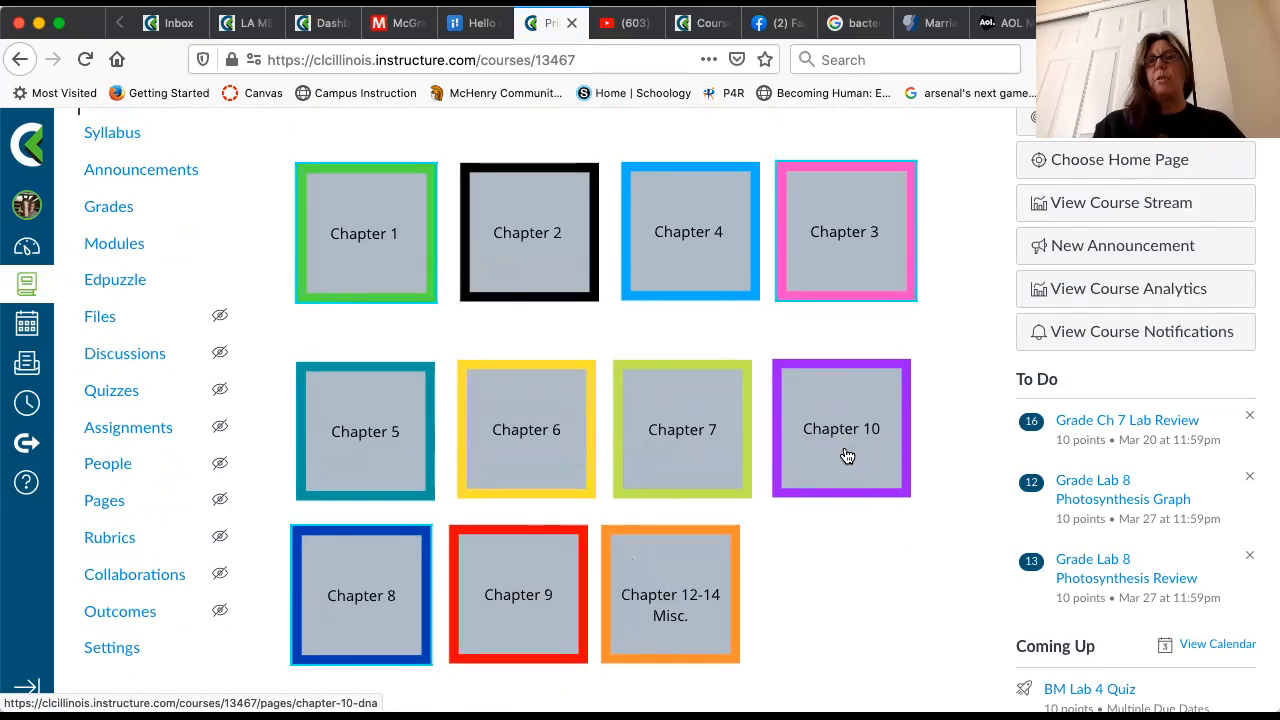
mouse_move(396, 605)
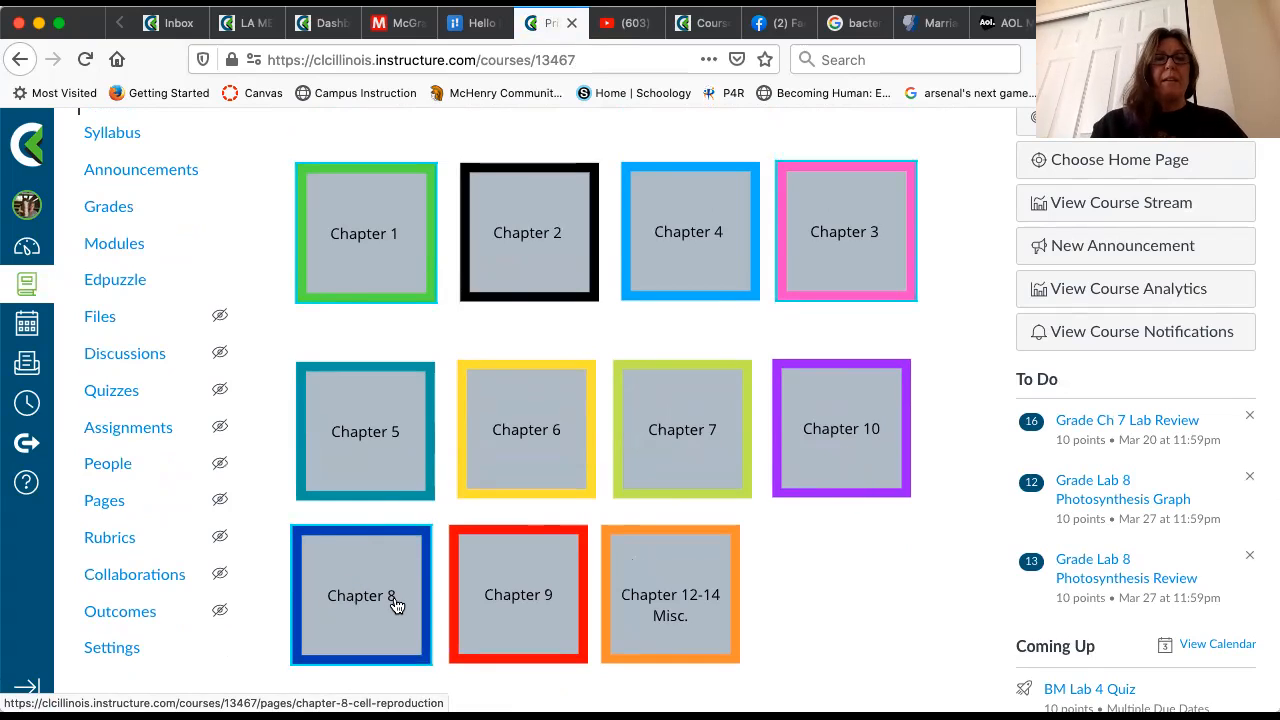
mouse_move(535, 590)
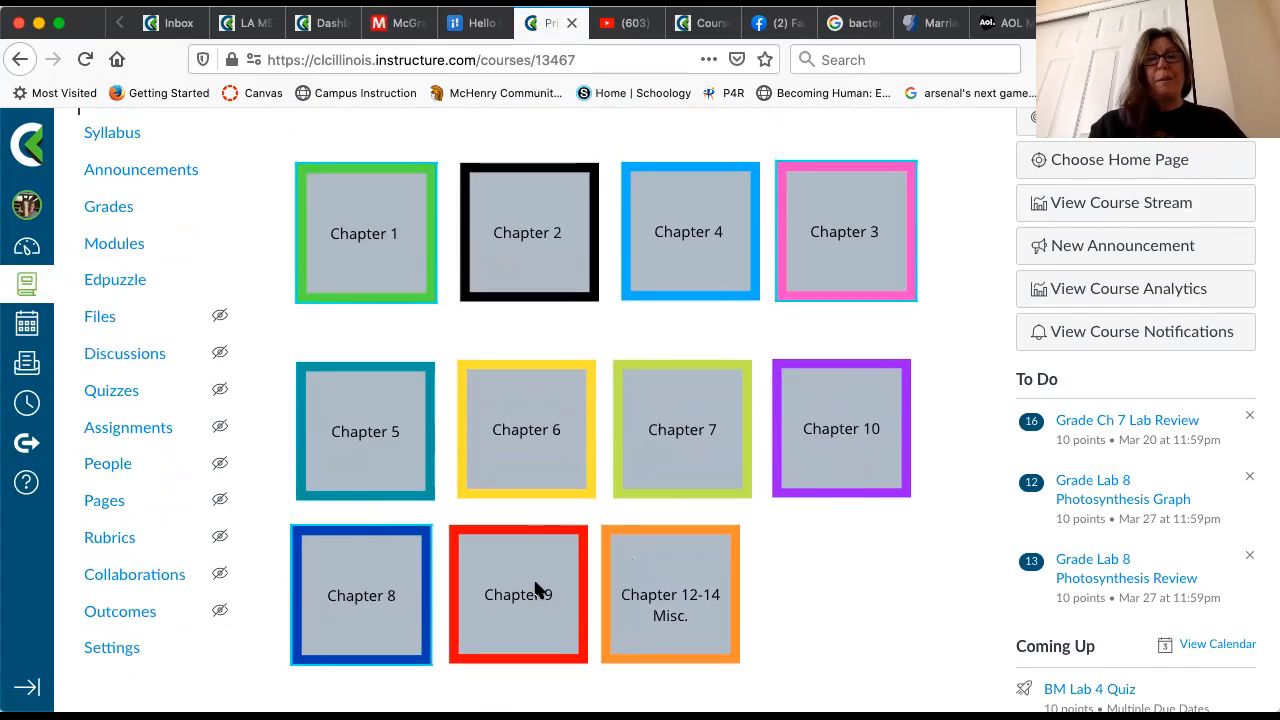
mouse_move(688, 574)
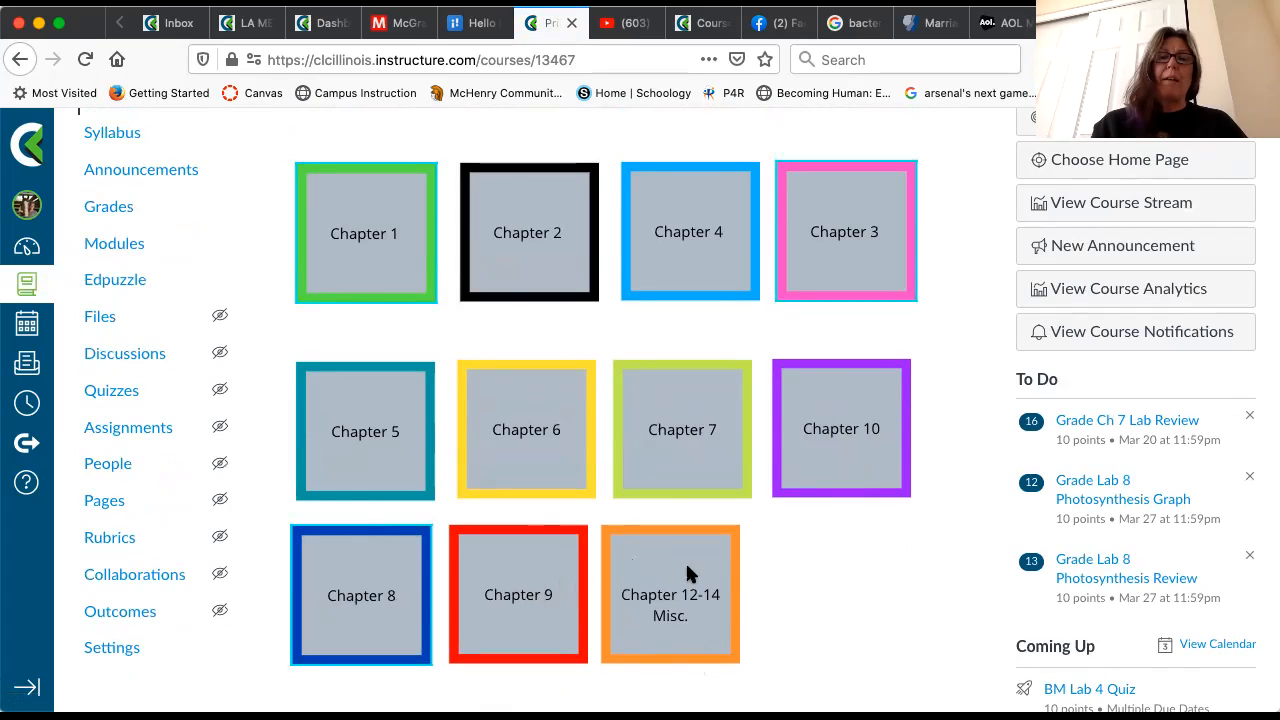
mouse_move(840, 568)
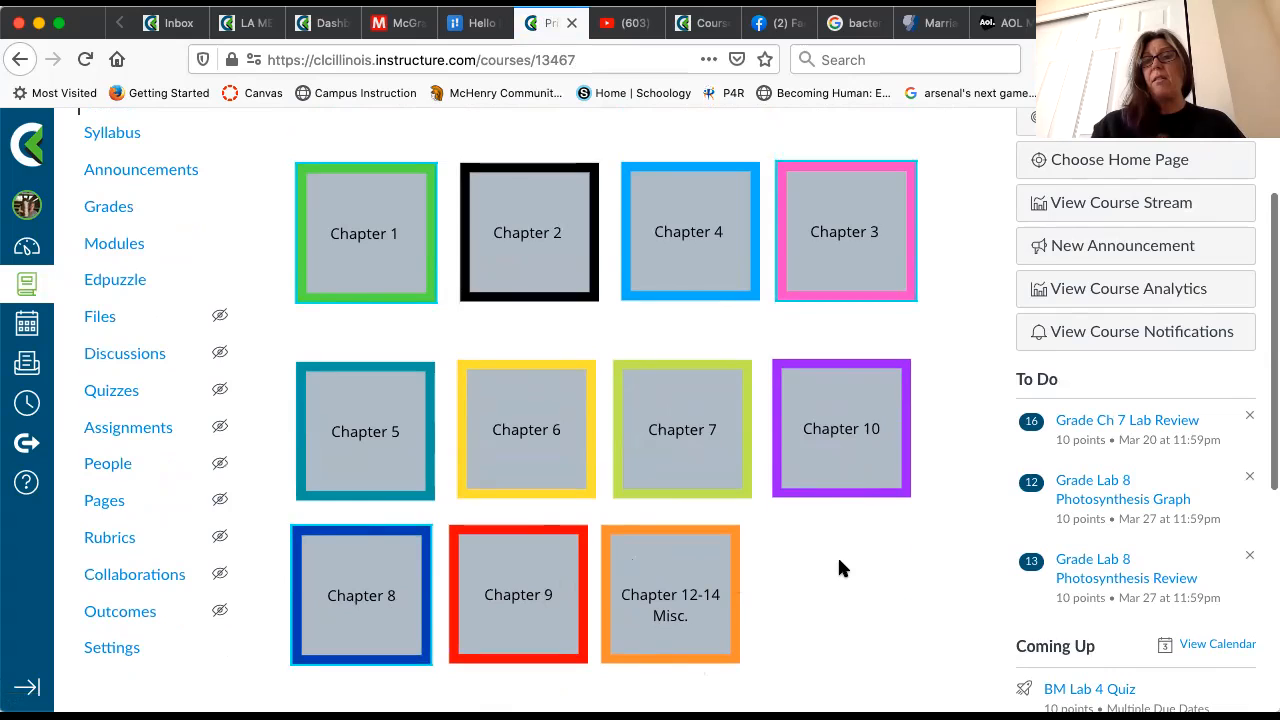
mouse_move(496, 460)
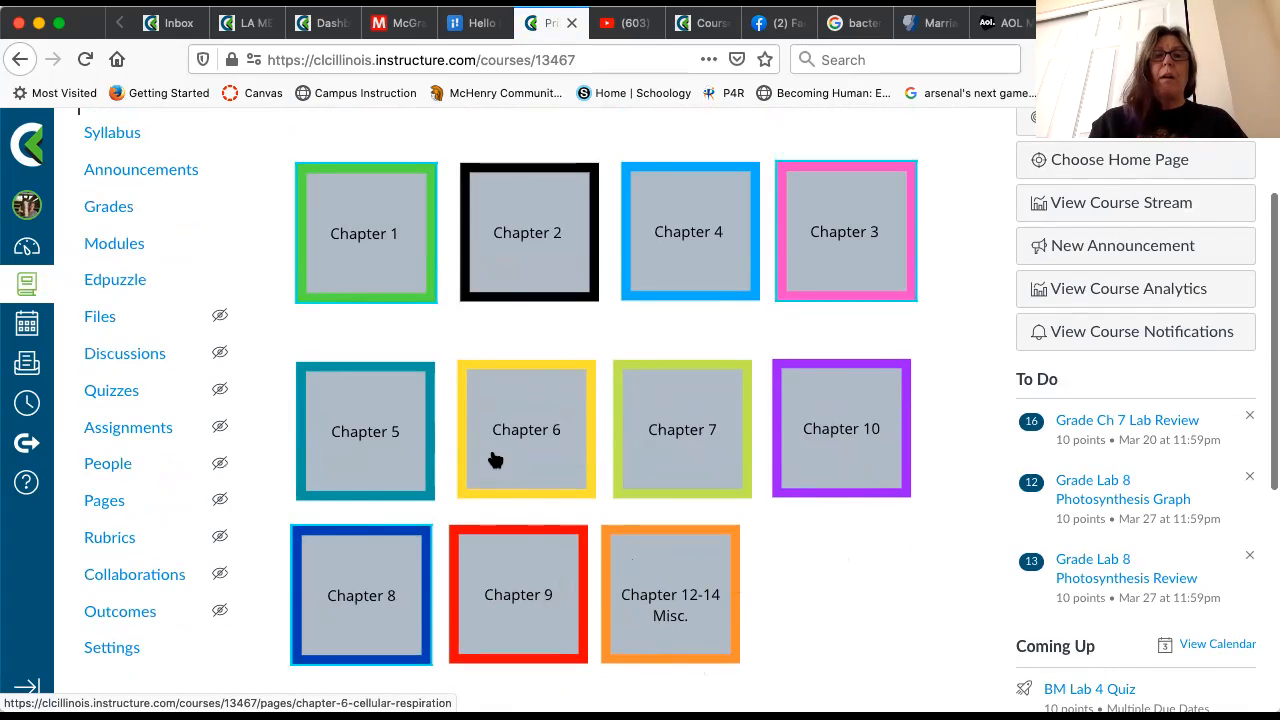
mouse_move(560, 407)
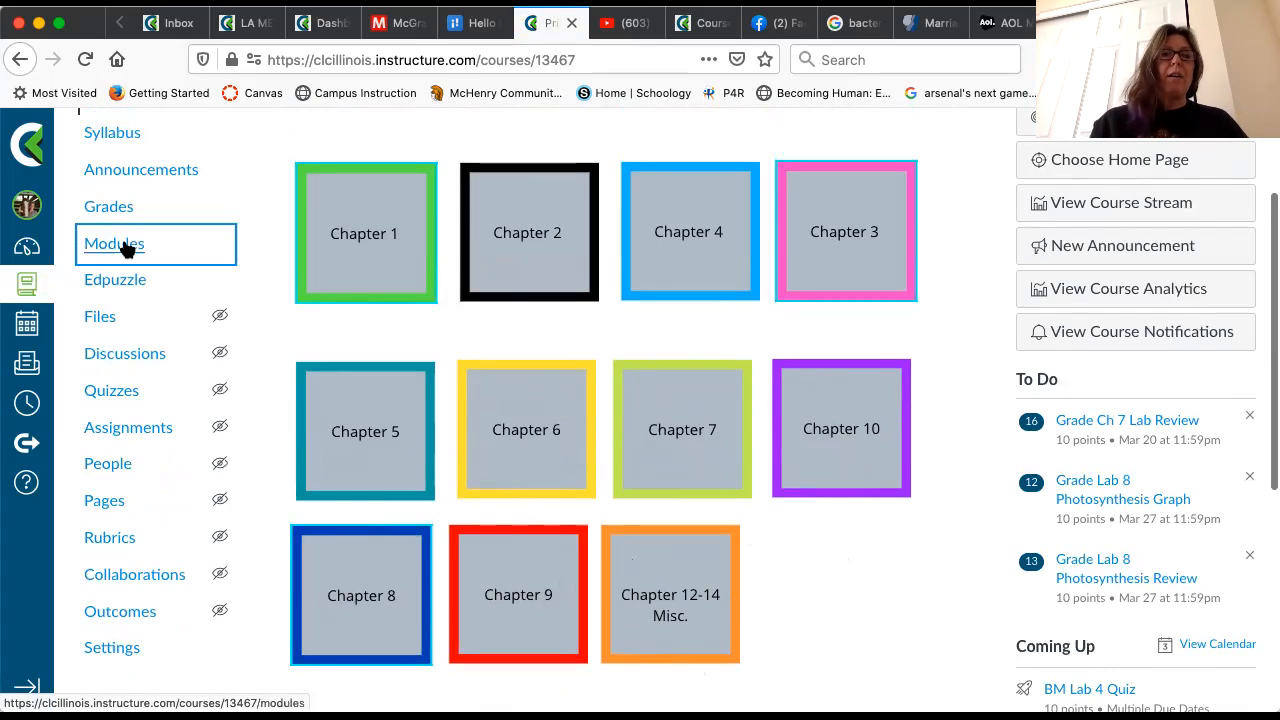
Open Modules and scroll from Syllabus and Graphing Help down to Ch 10 Molecular Biology of the Gene
left_click(113, 243)
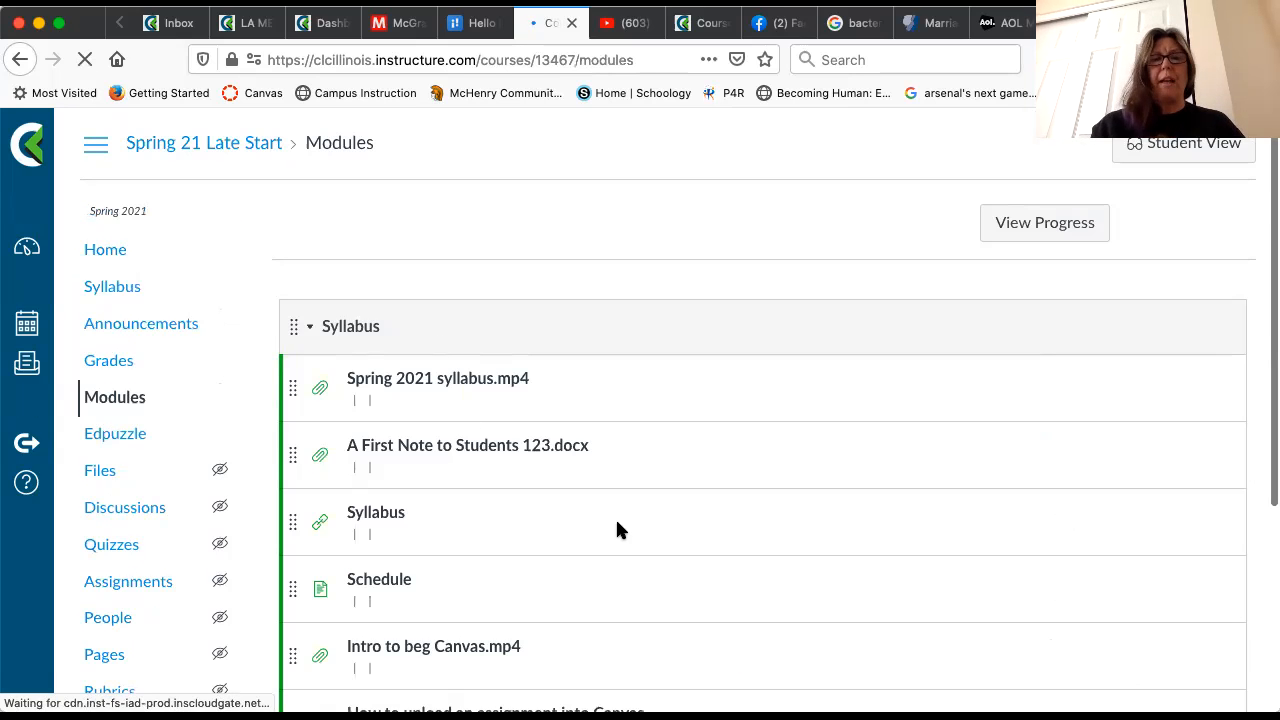
scroll("down", 3)
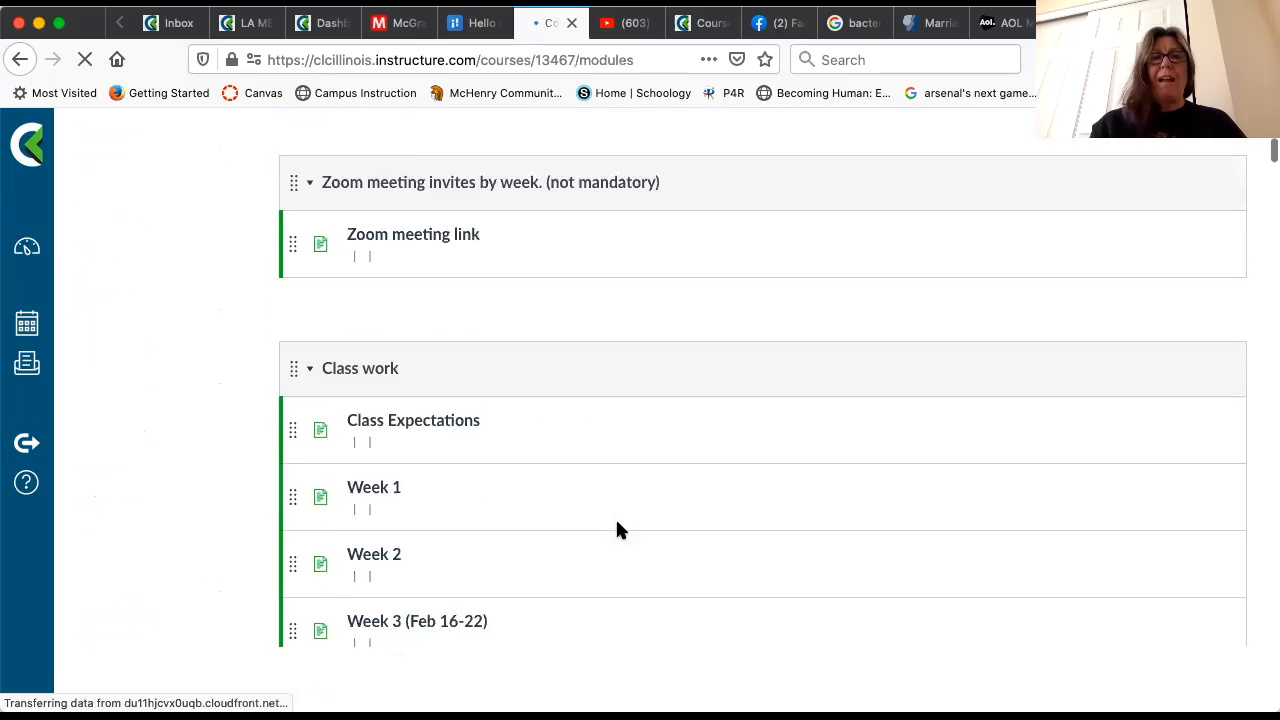
scroll("down", 3)
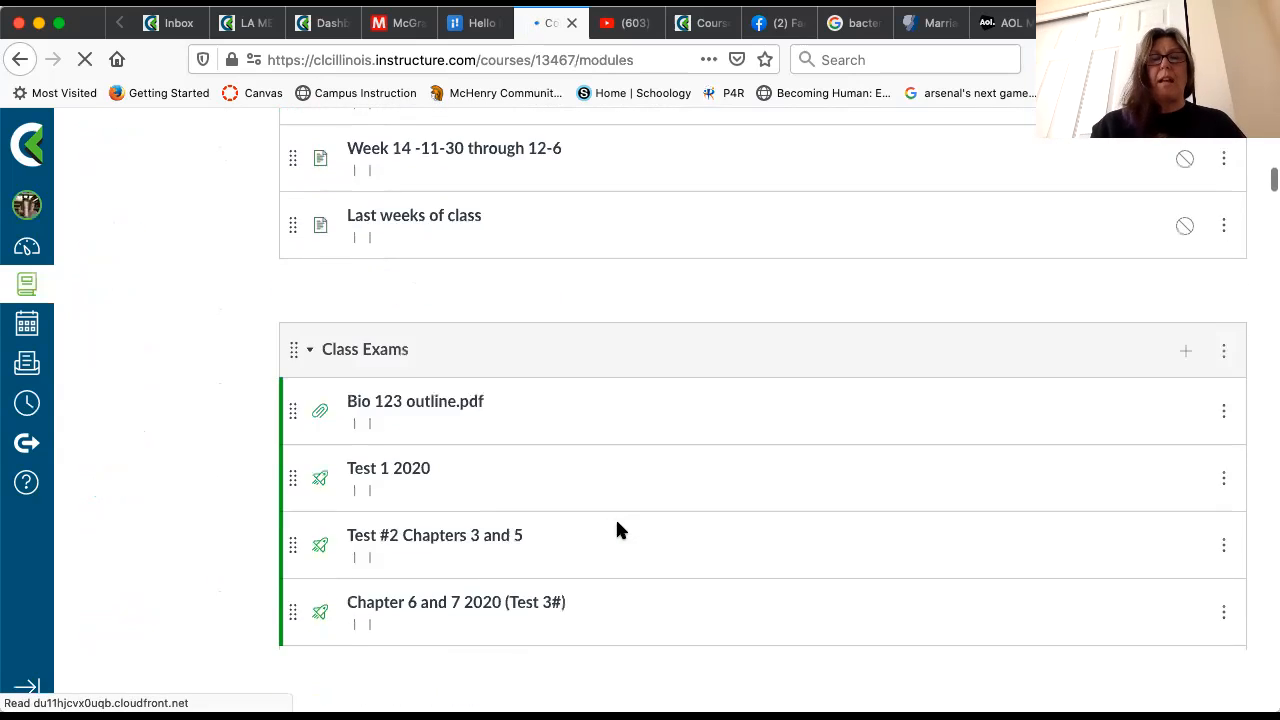
scroll("up", 3)
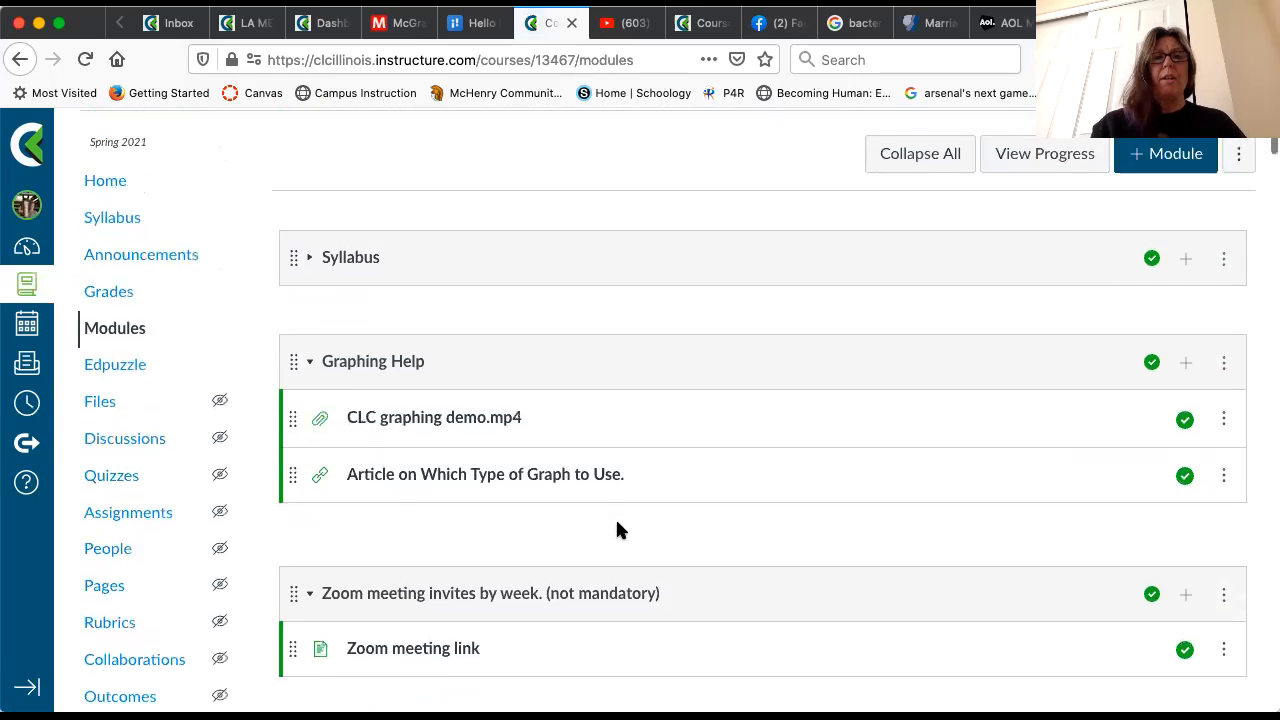
scroll("down", 3)
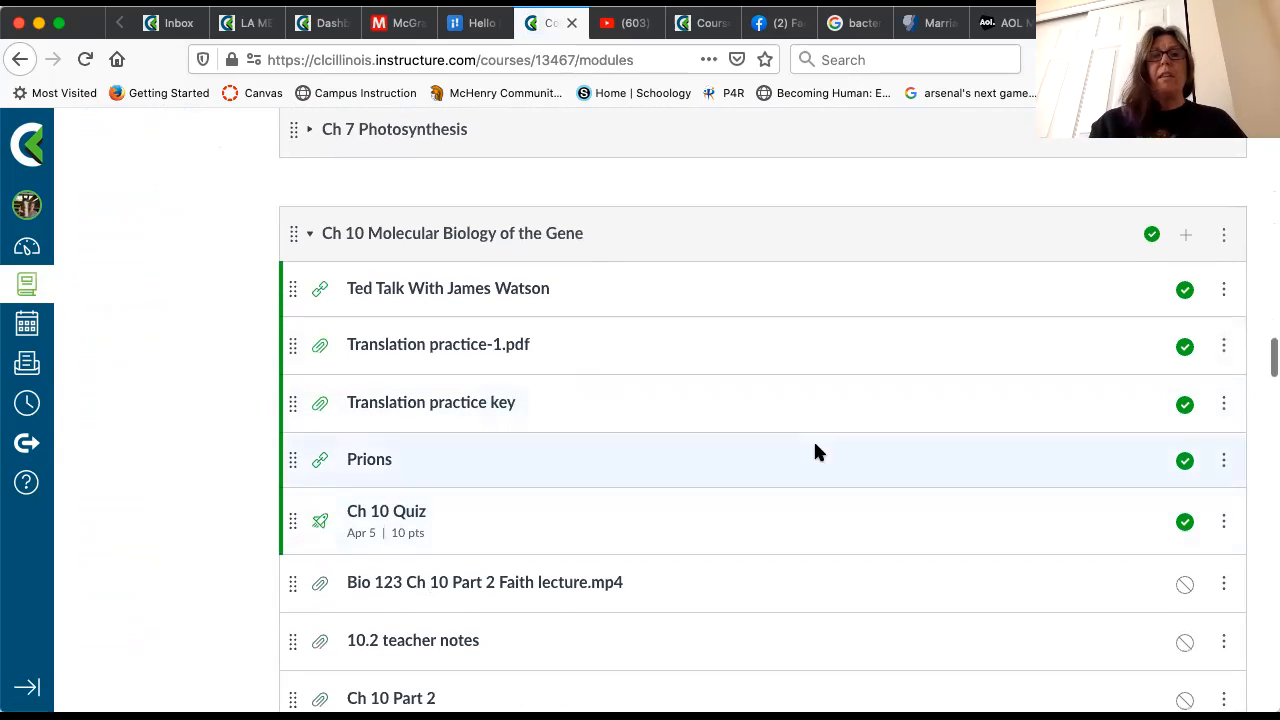
mouse_move(1185, 290)
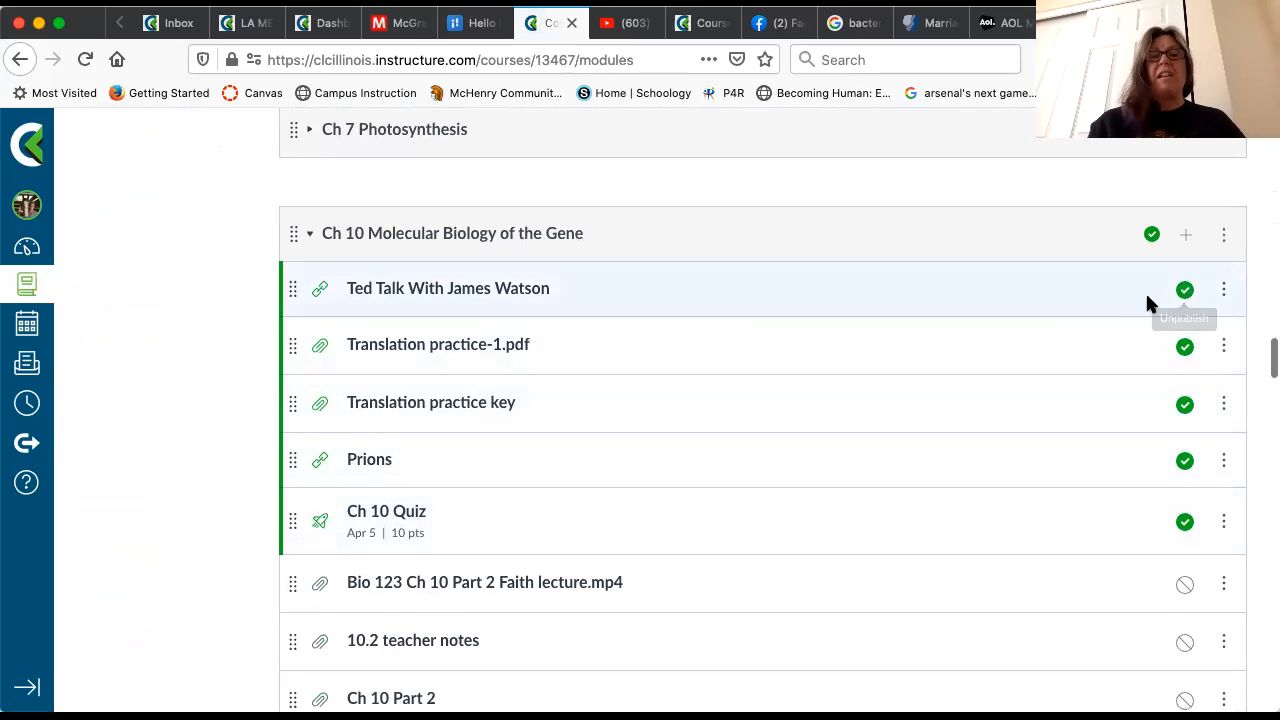
mouse_move(1135, 304)
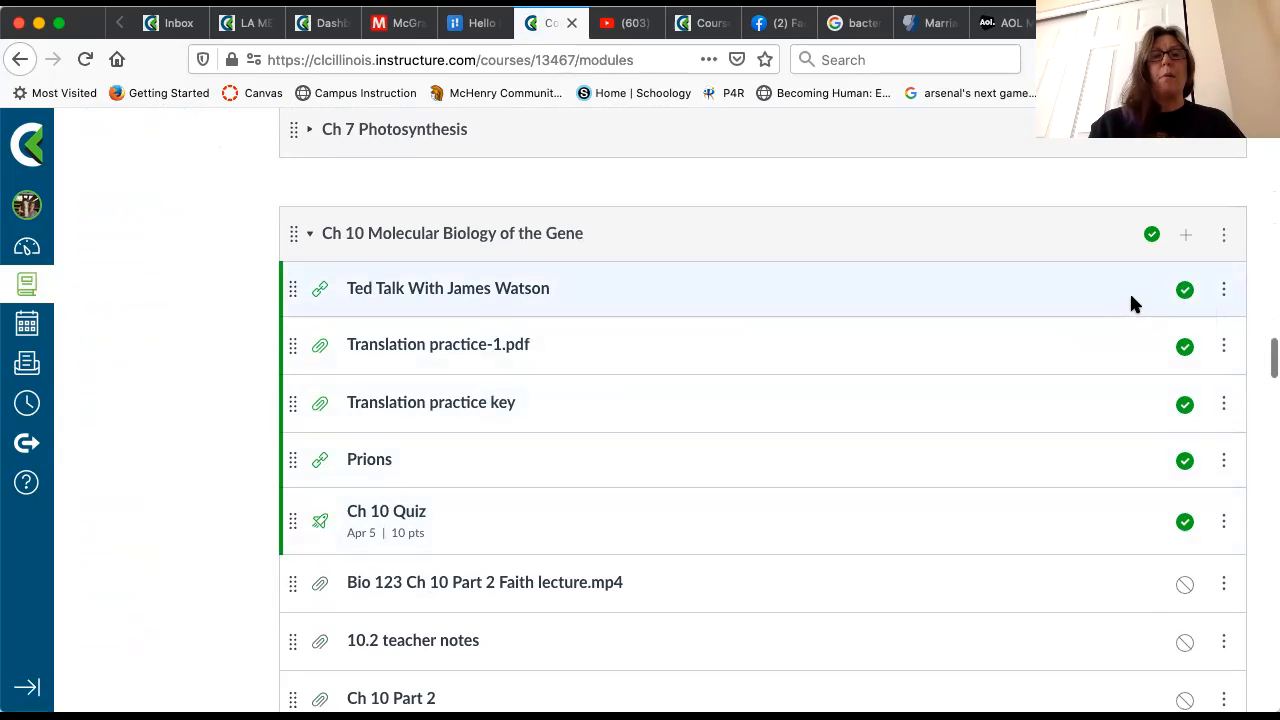
mouse_move(1130, 348)
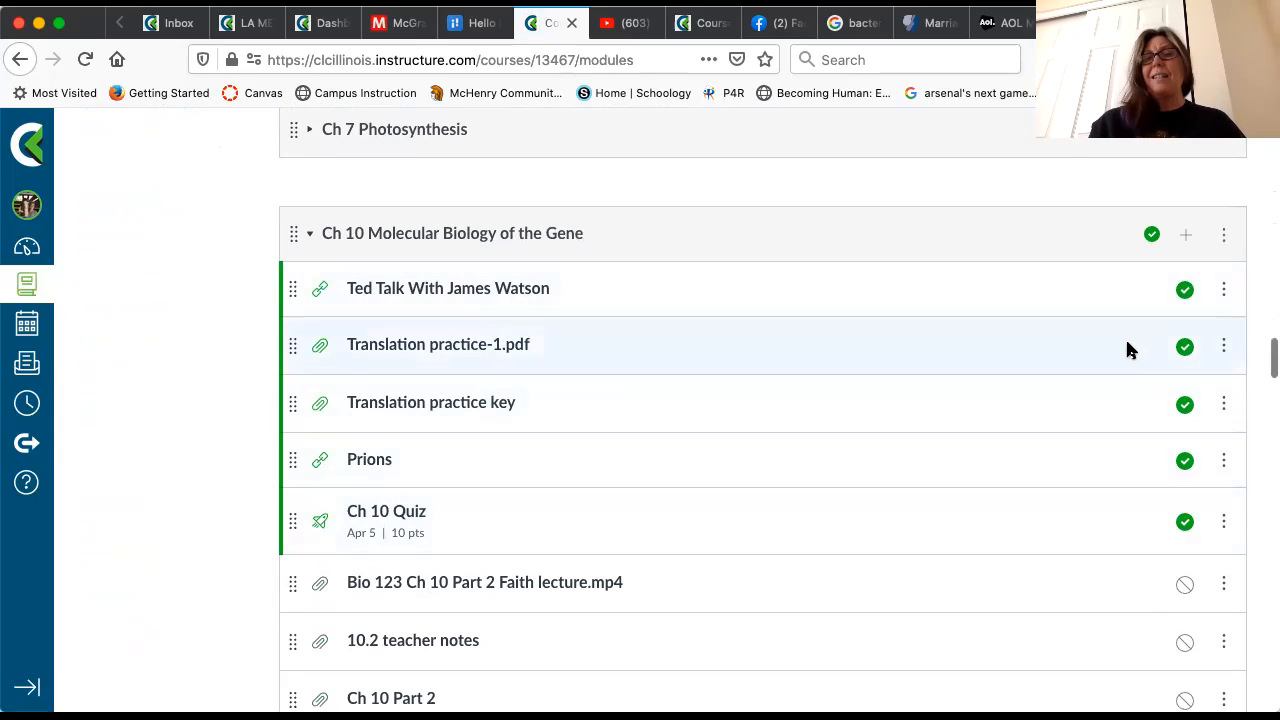
mouse_move(1125, 352)
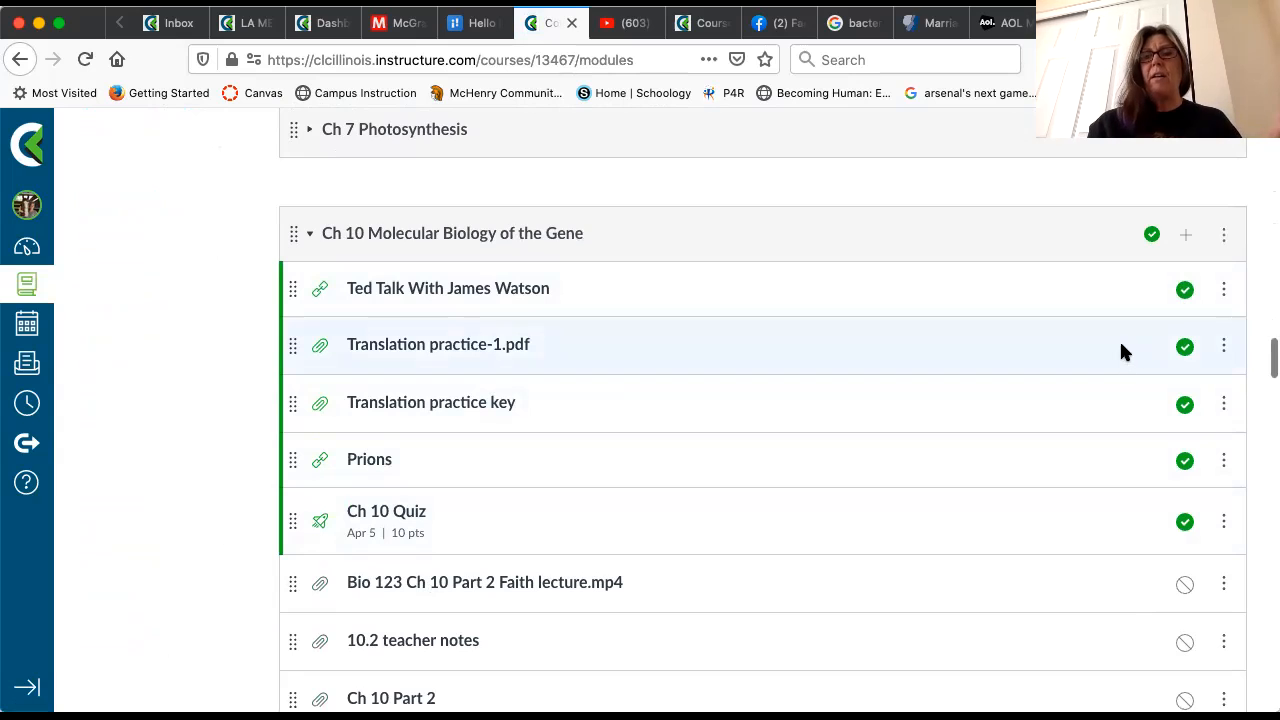
mouse_move(1117, 404)
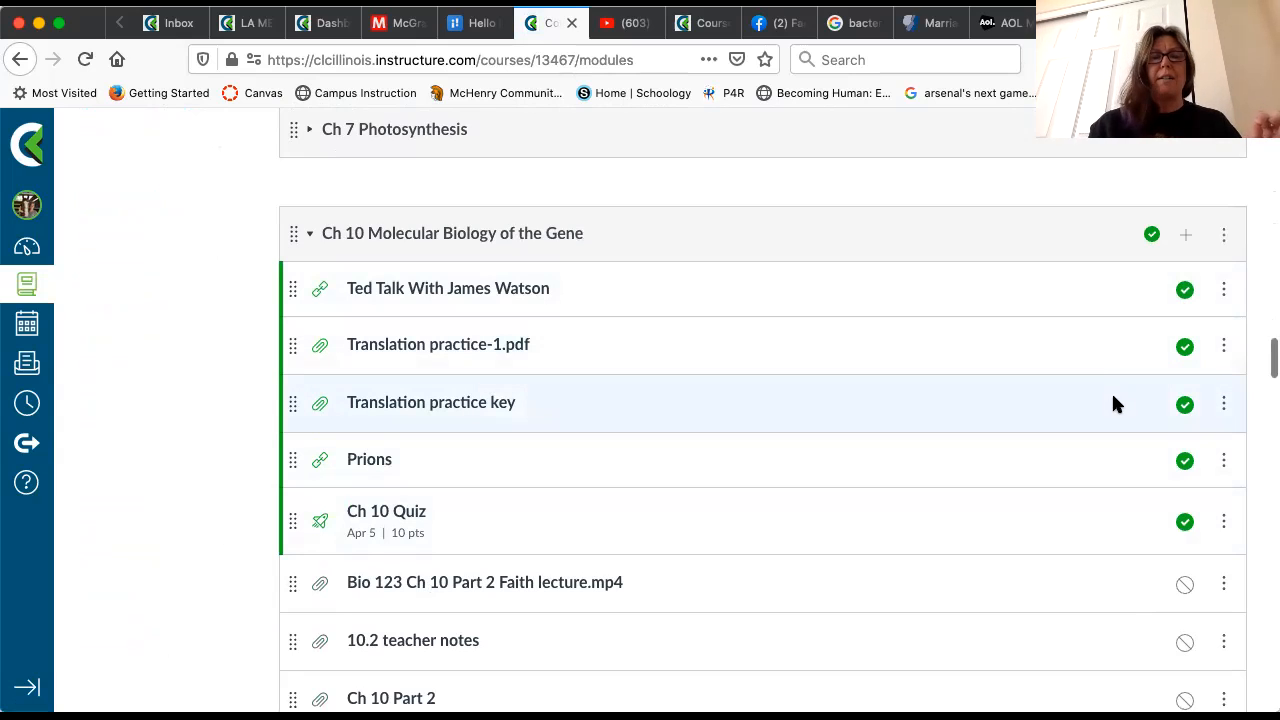
scroll("up", 3)
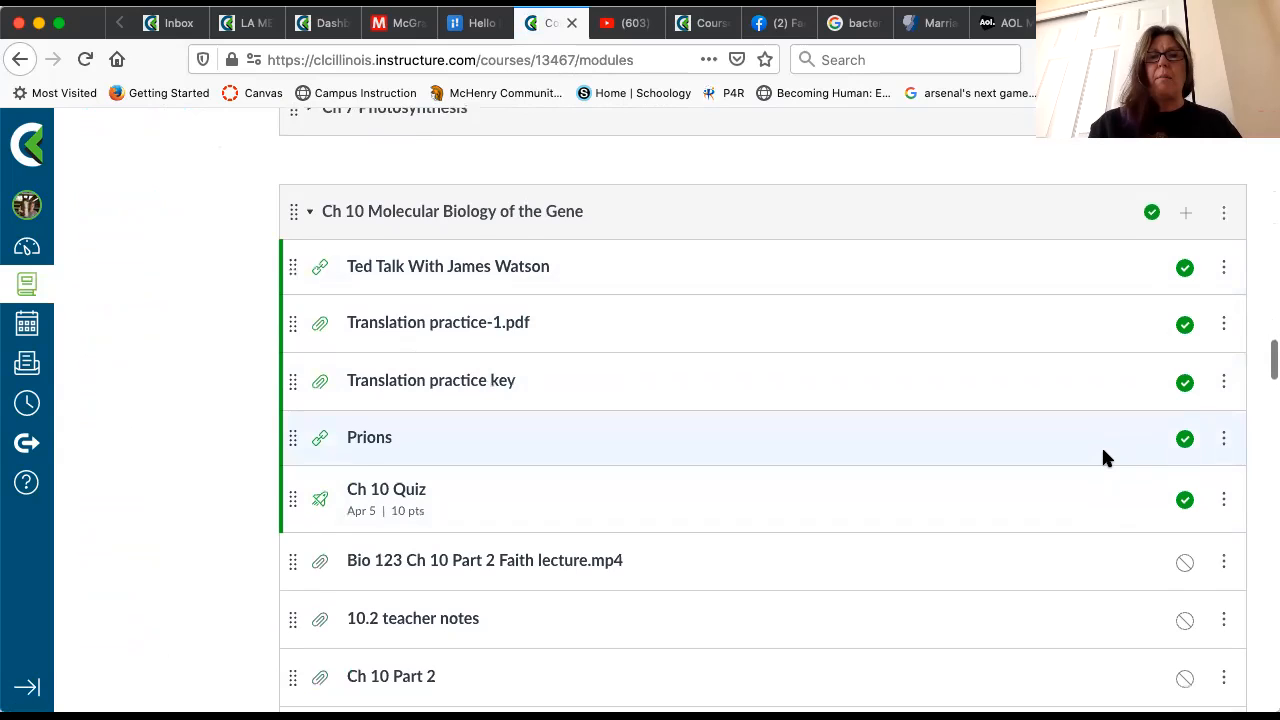
scroll("up", 3)
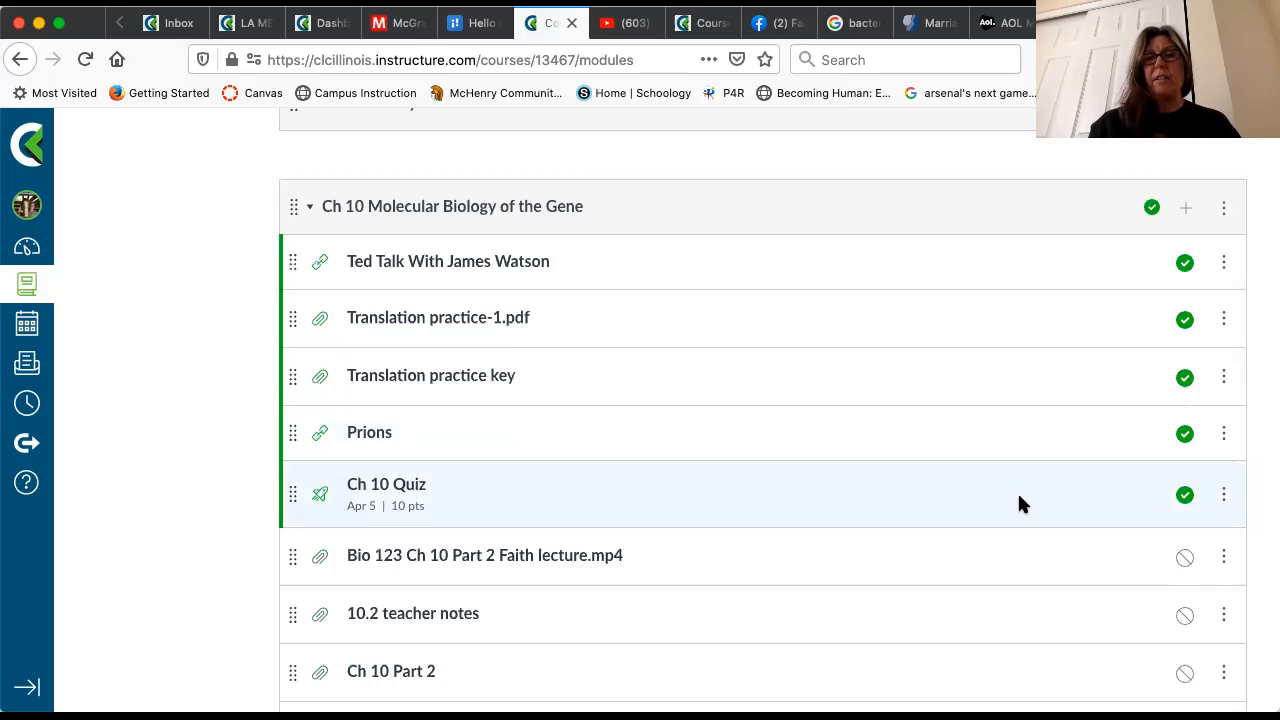
scroll("down", 3)
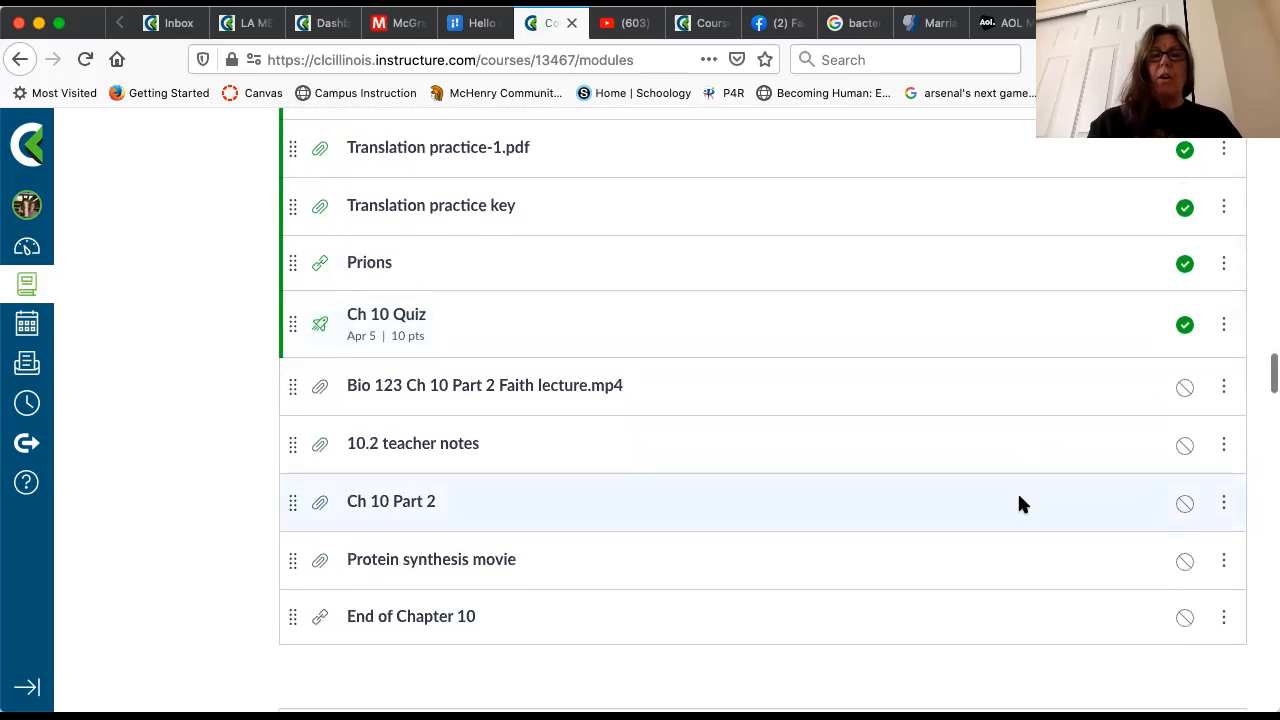
scroll("up", 3)
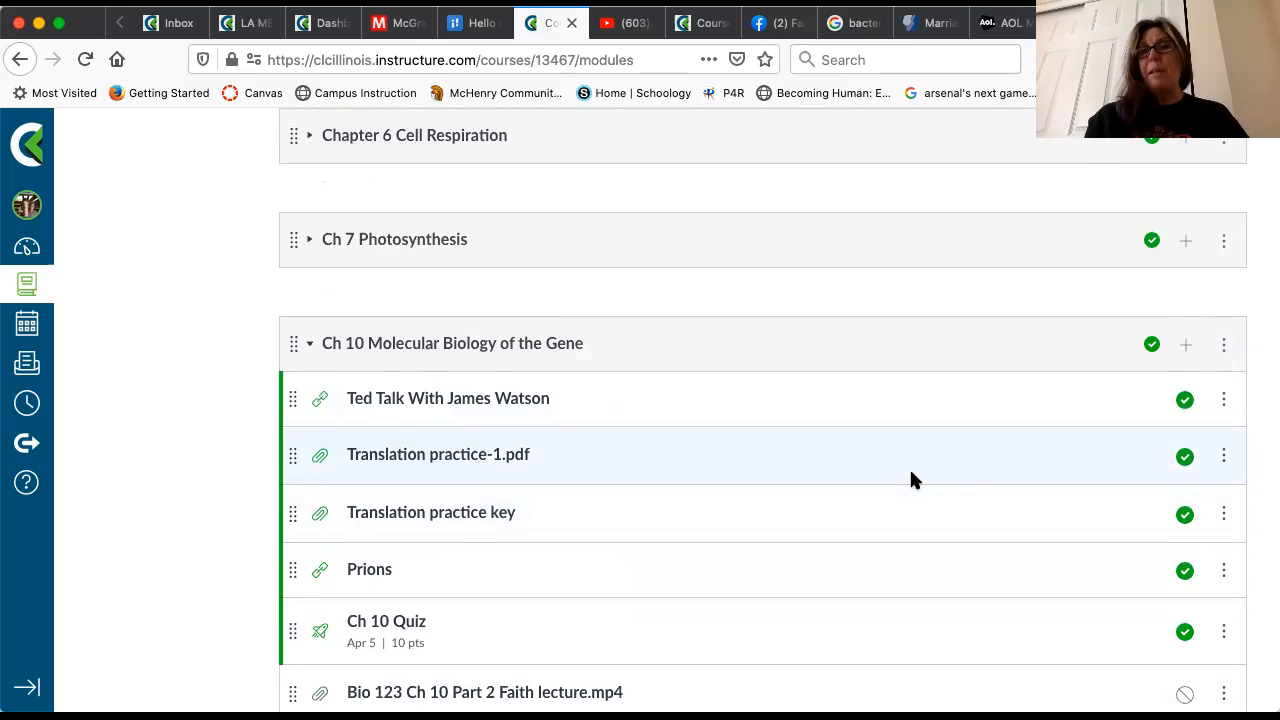
mouse_move(920, 362)
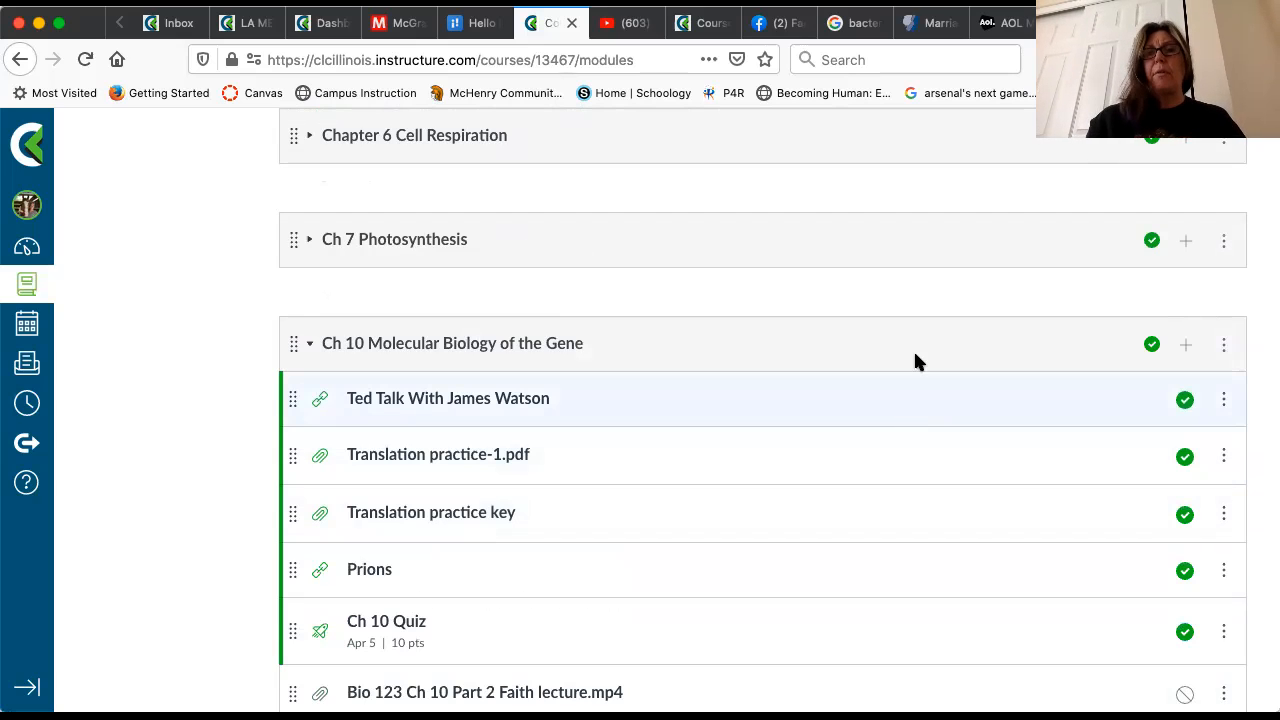
scroll("up", 3)
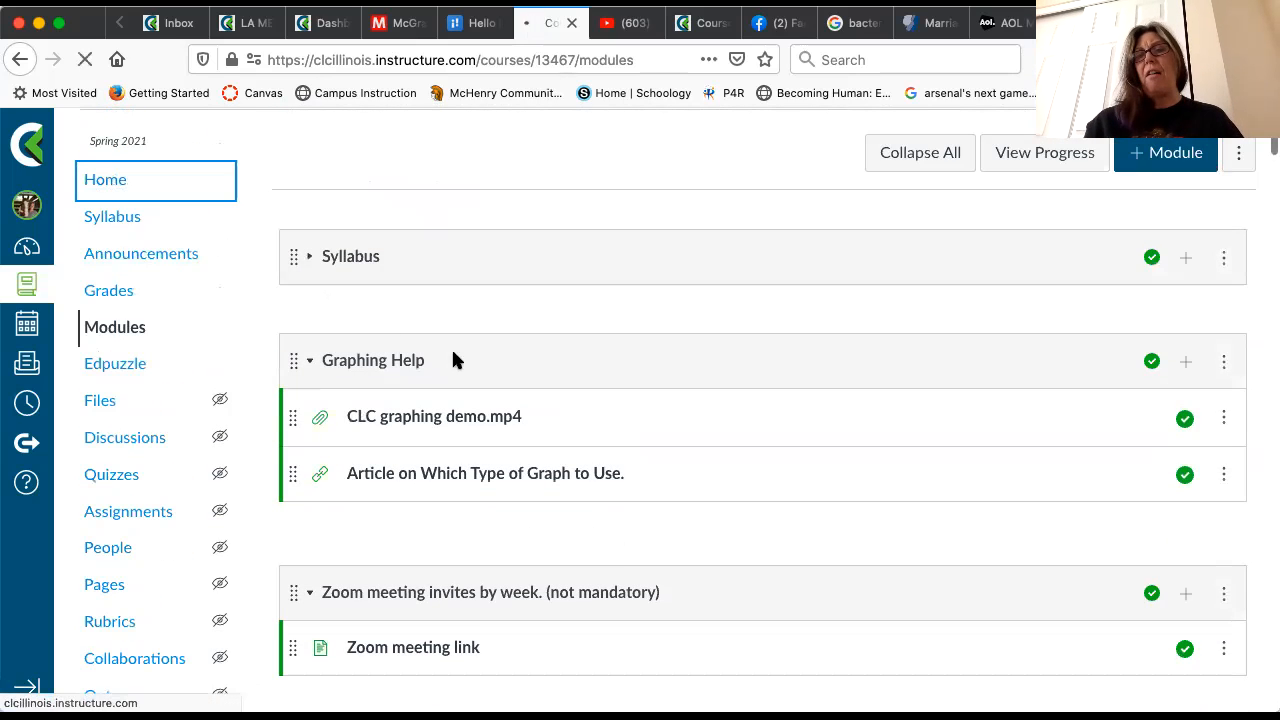
Go to the course Home page and scroll down through the chapter tiles to Chapter 12–14 Misc
left_click(105, 179)
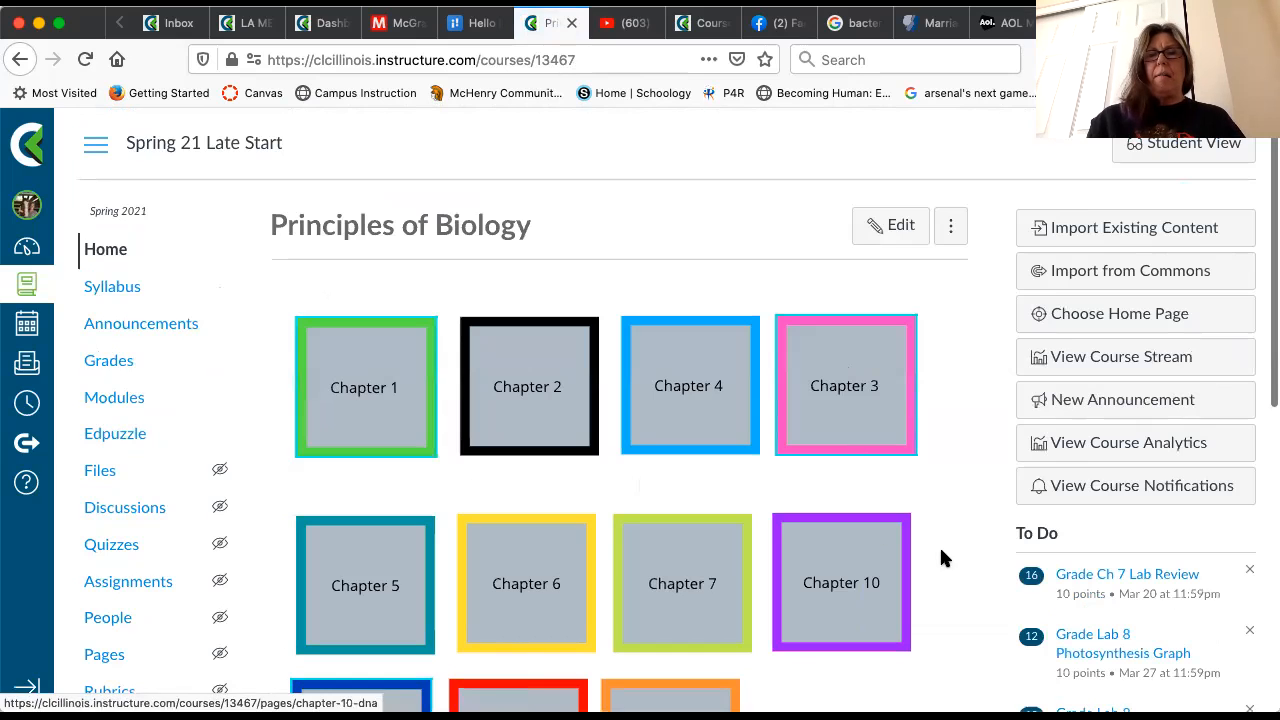
scroll("down", 3)
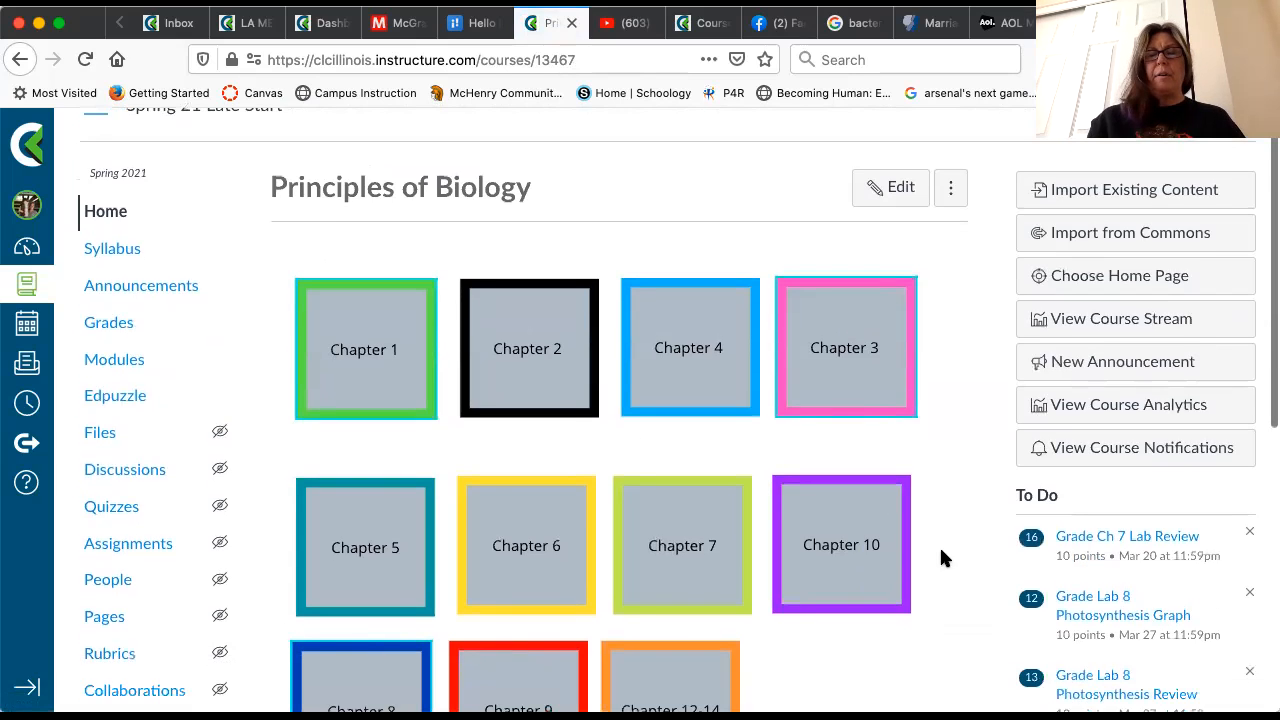
scroll("down", 3)
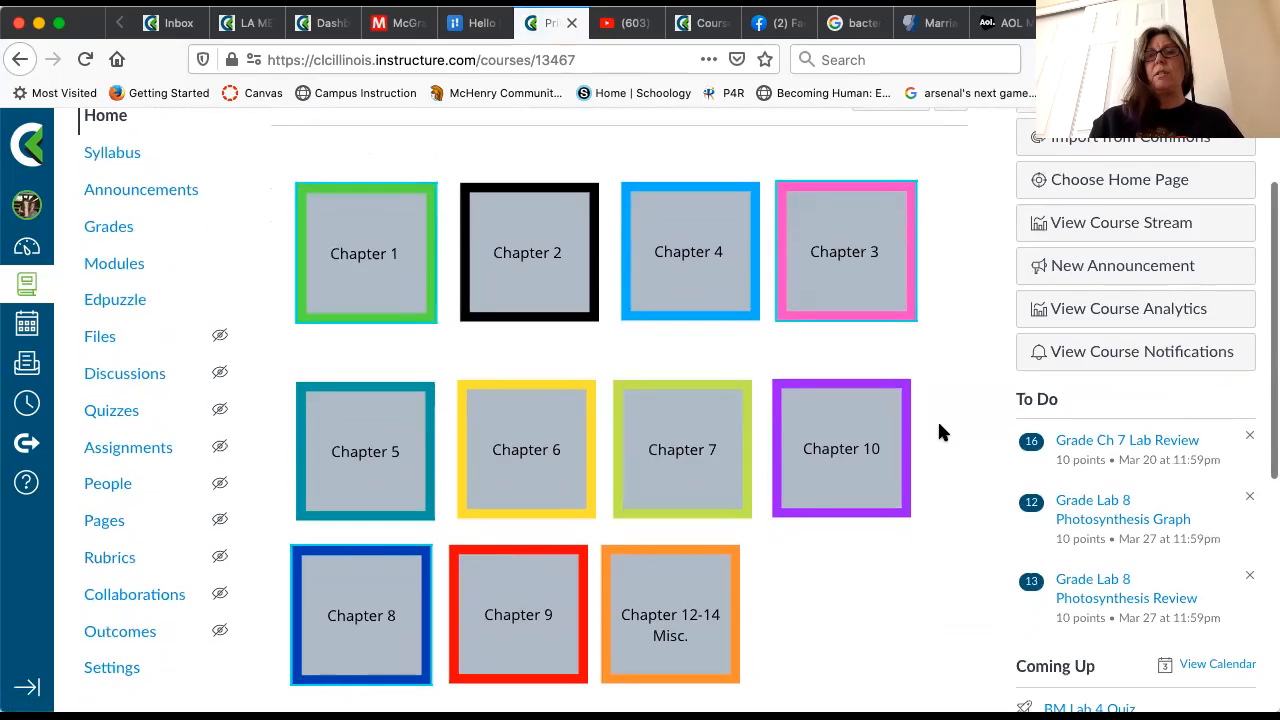
mouse_move(1005, 270)
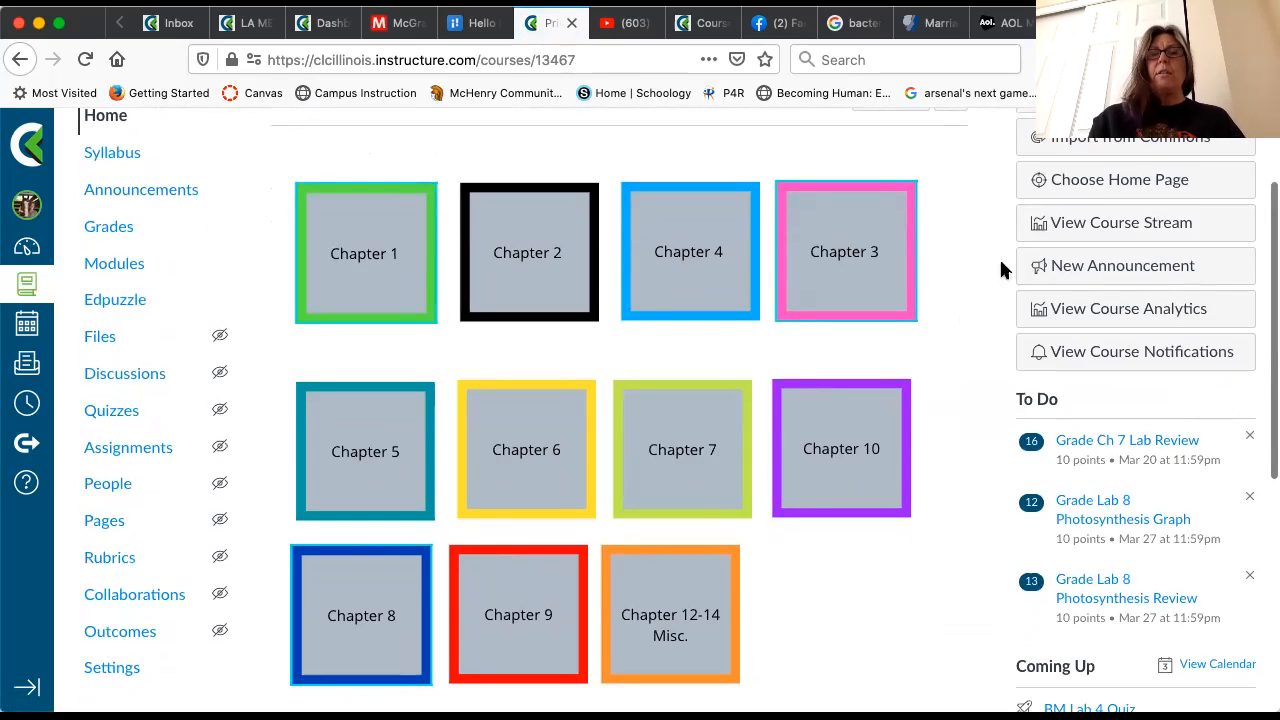
mouse_move(980, 216)
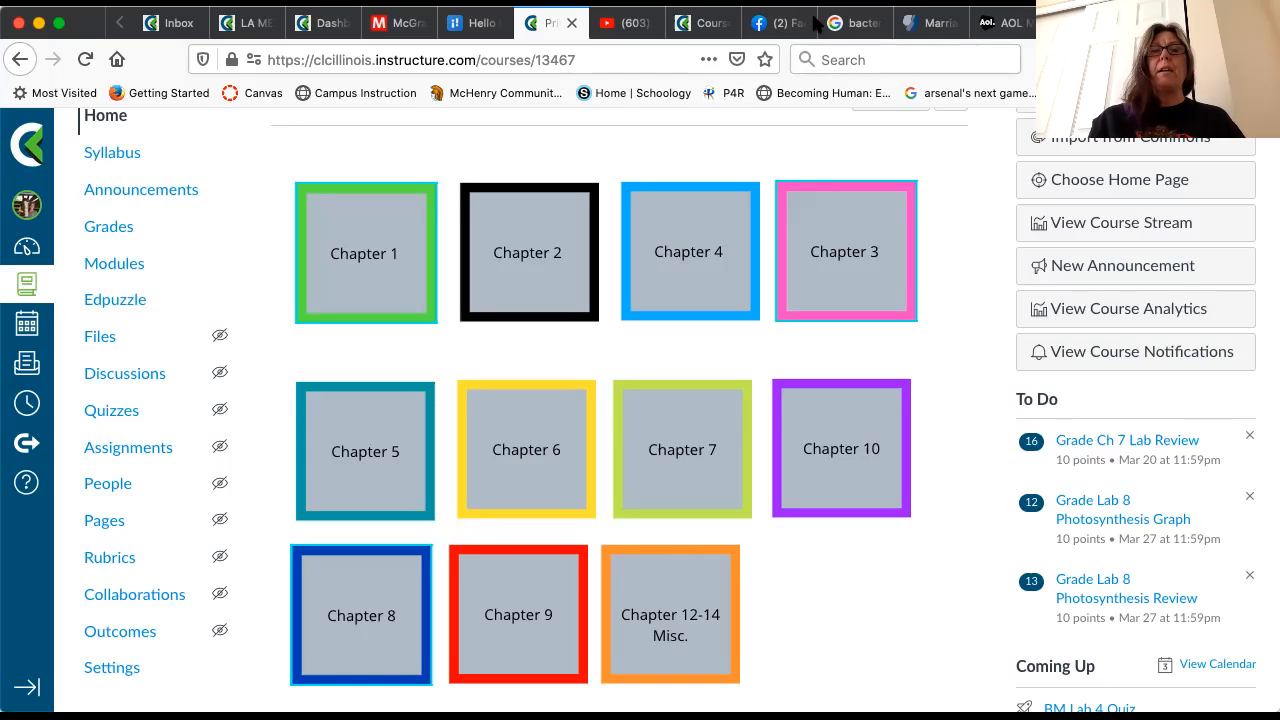
mouse_move(867, 145)
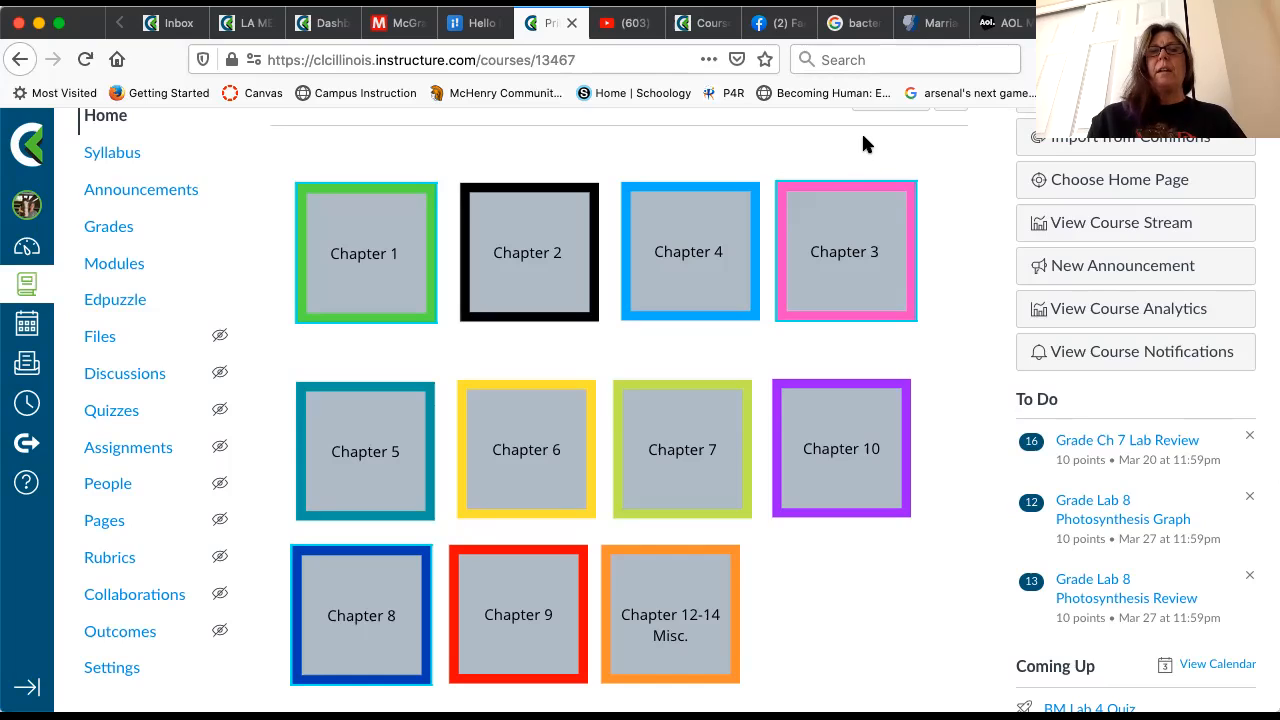
mouse_move(810, 25)
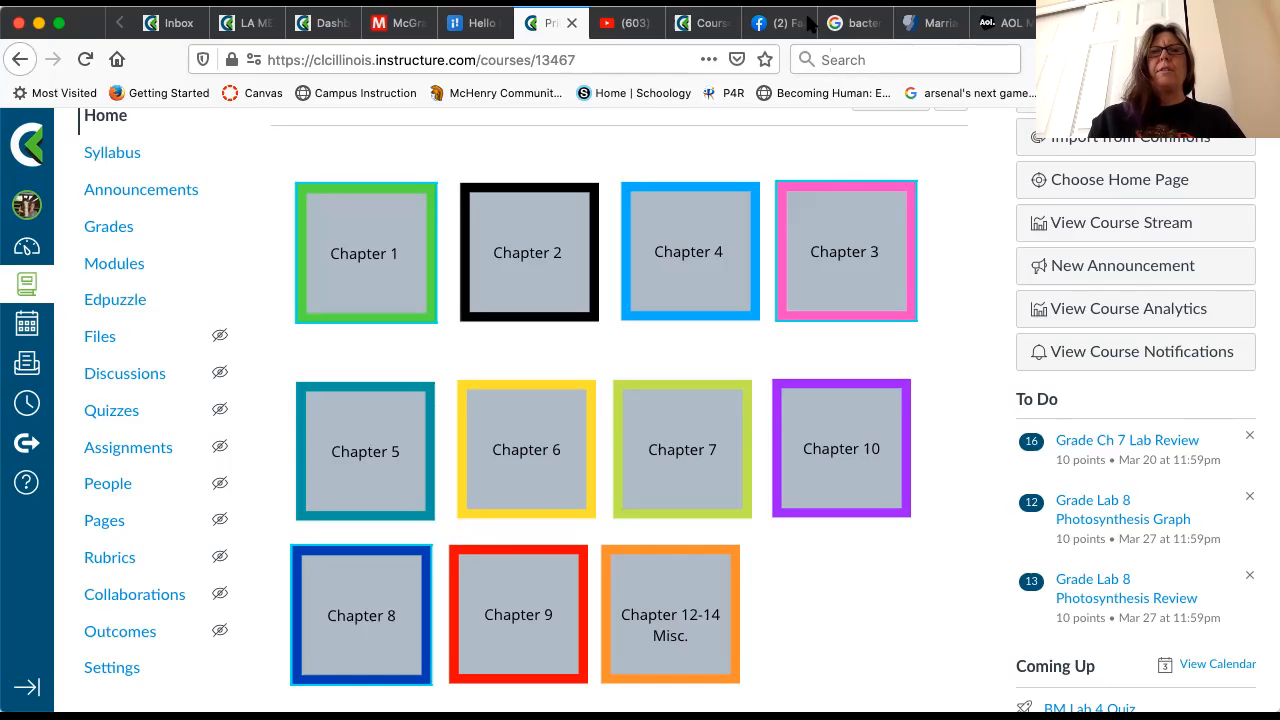